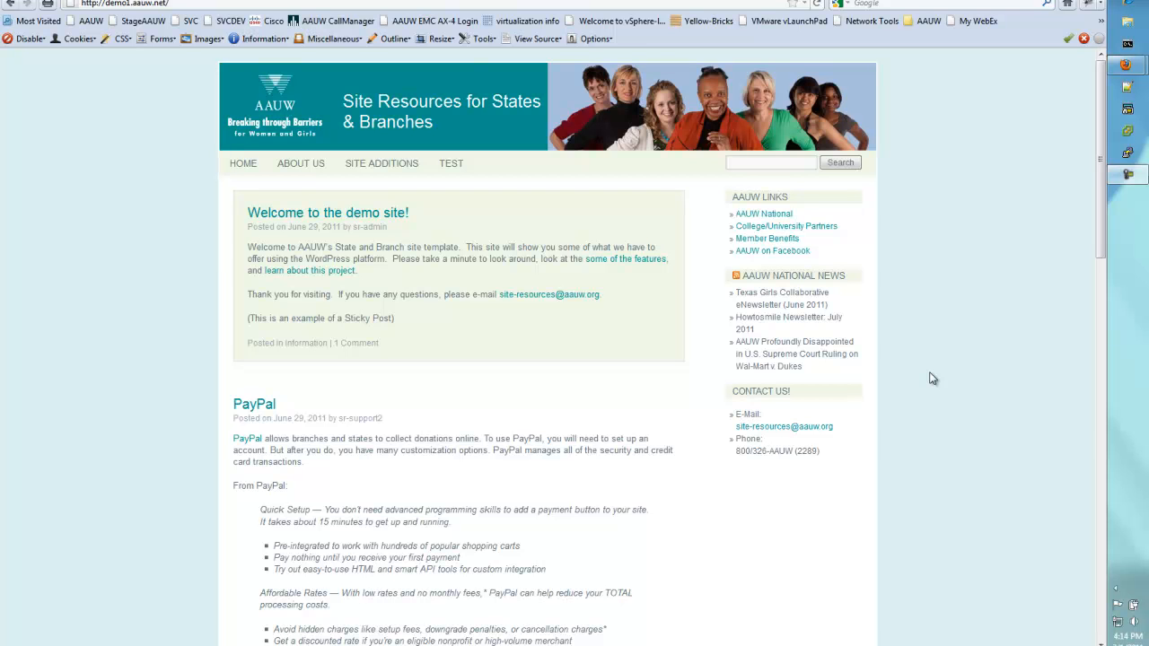
pyautogui.moveTo(968, 366)
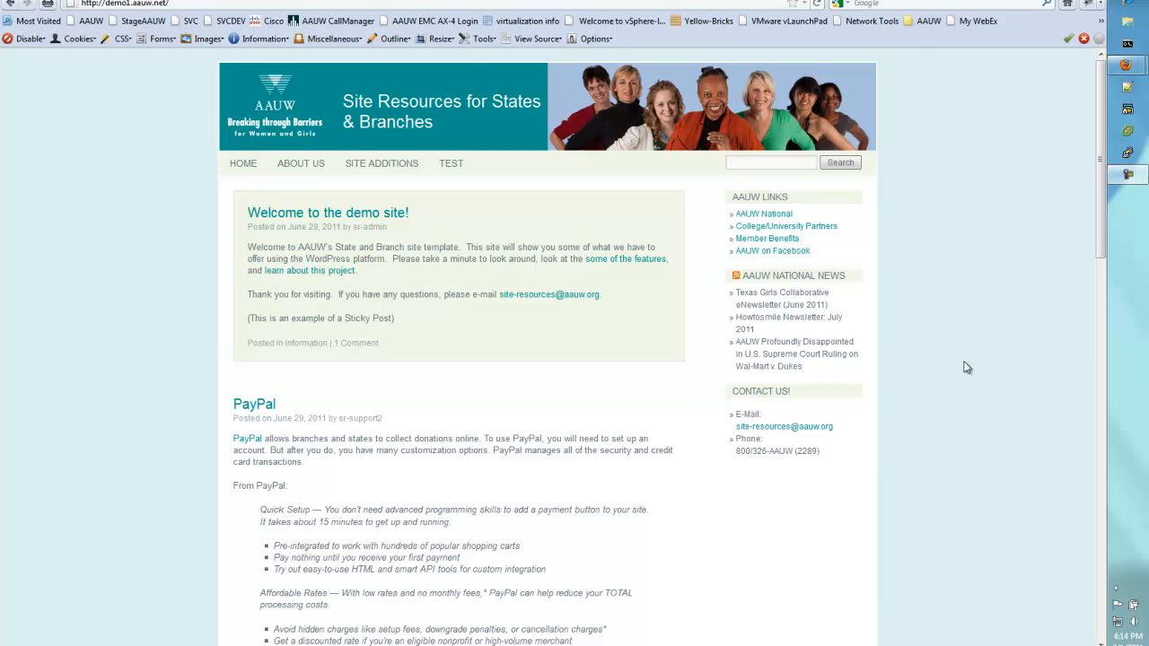
pyautogui.moveTo(122, 200)
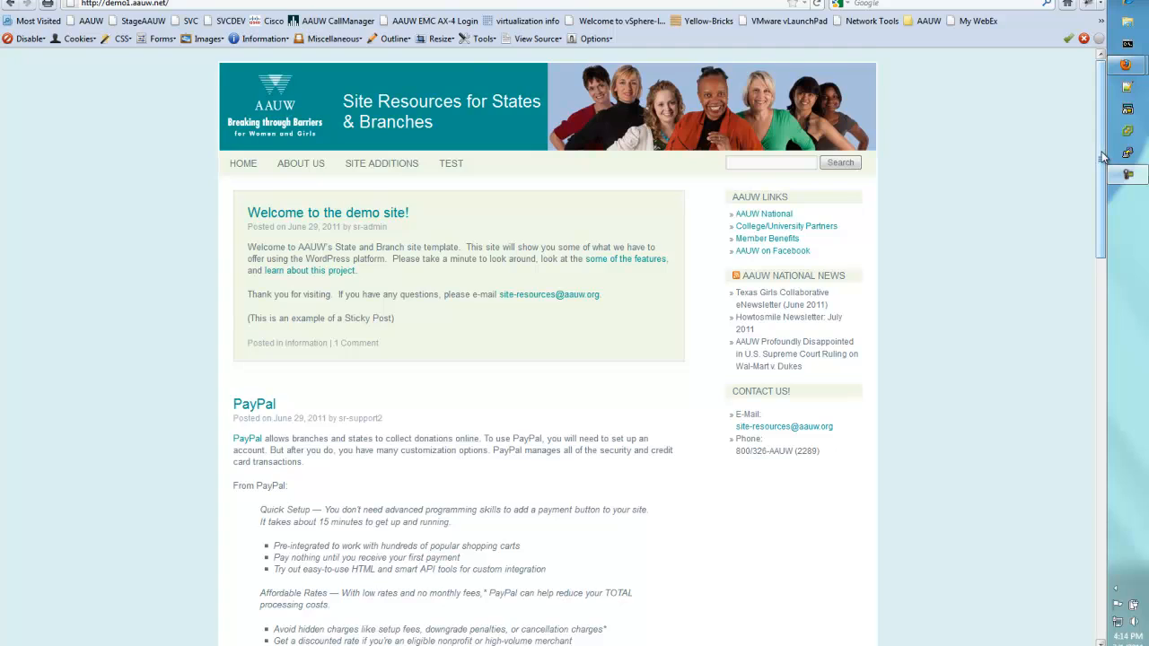
# Scroll the demo site's home page down past the posts to the footer.
pyautogui.scroll(-3)
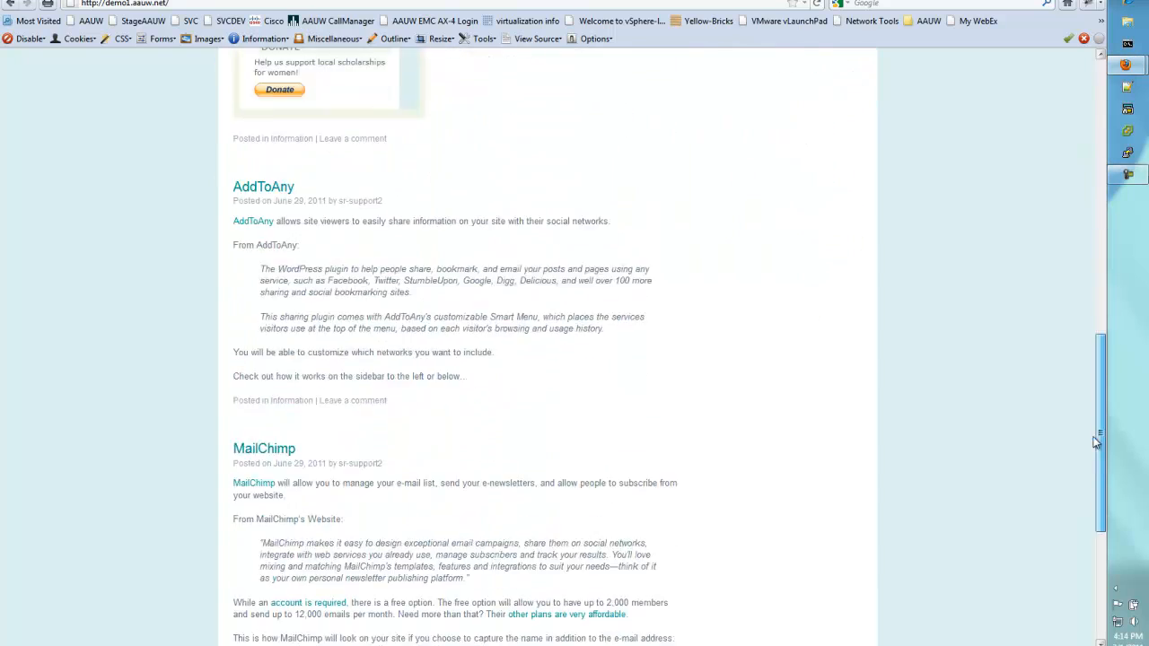
pyautogui.scroll(-3)
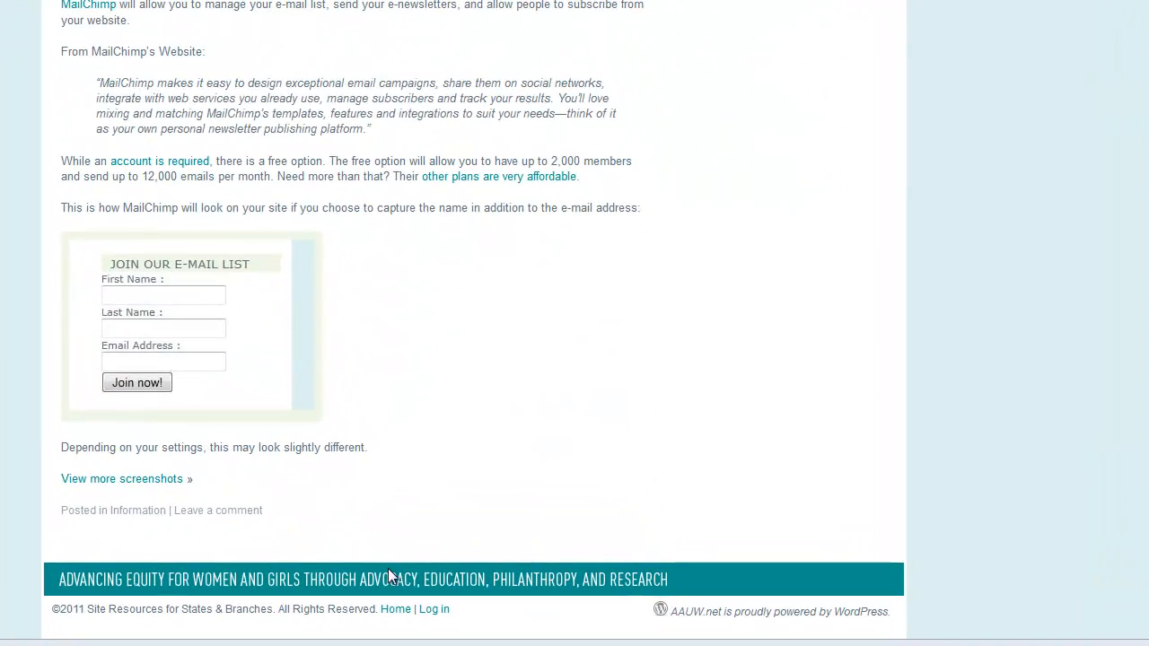
pyautogui.moveTo(431, 614)
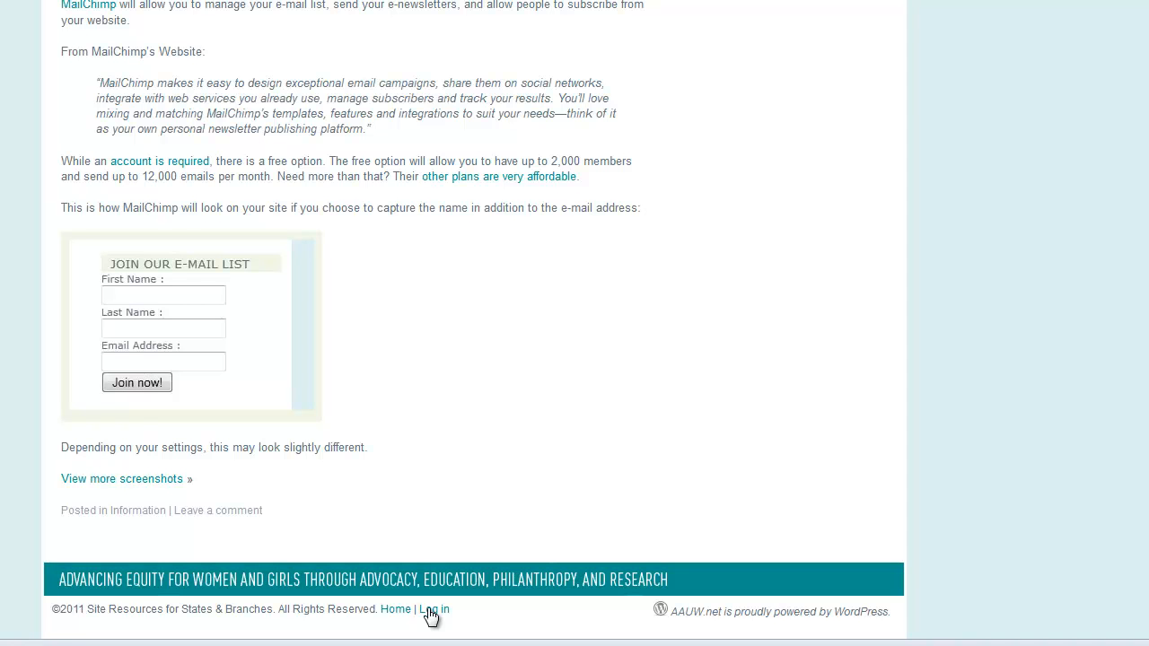
# Follow the footer 'Log in' link to reach the WordPress login form.
pyautogui.click(435, 610)
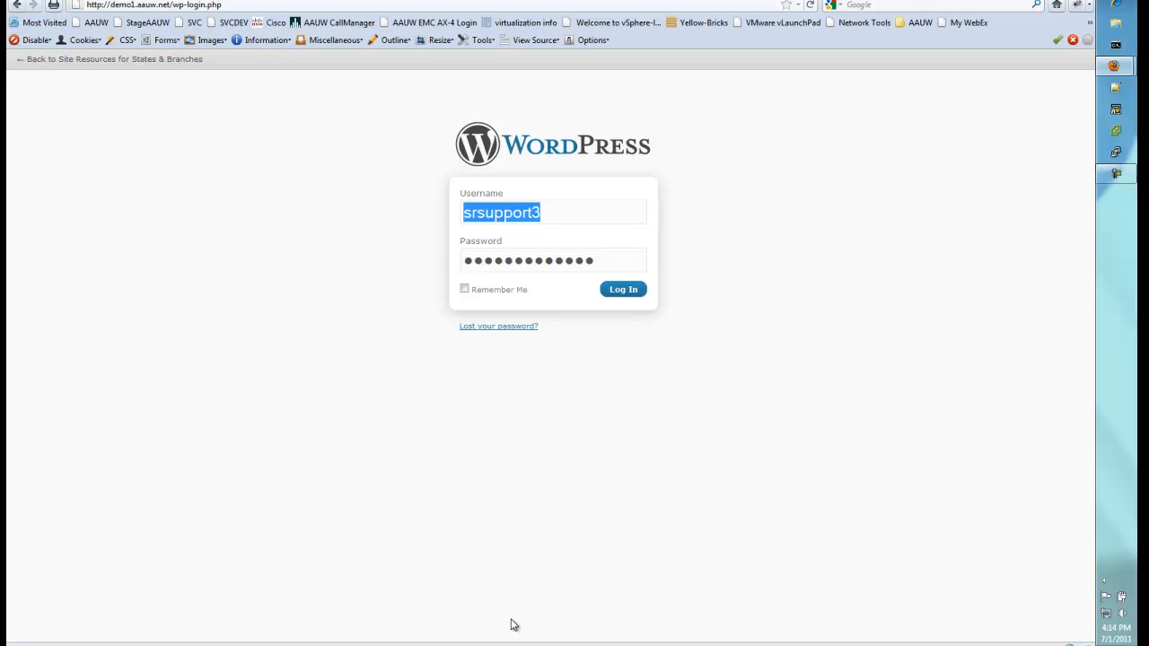
pyautogui.moveTo(226, 122)
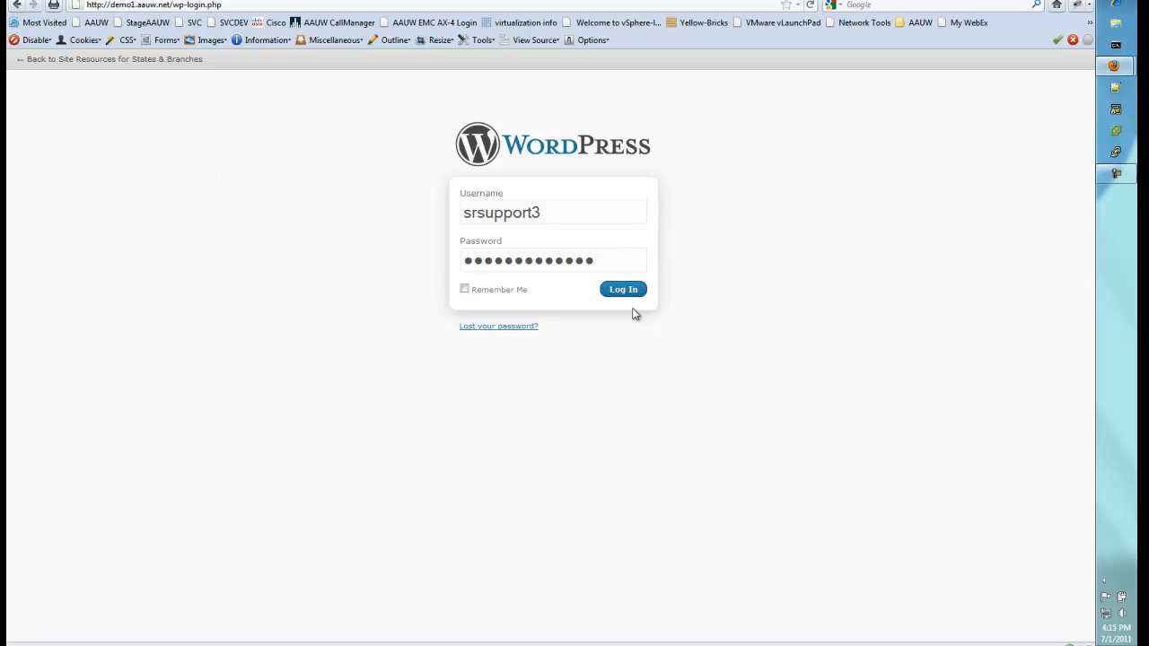
# Log in with the prefilled credentials to reach the admin Dashboard.
pyautogui.click(621, 289)
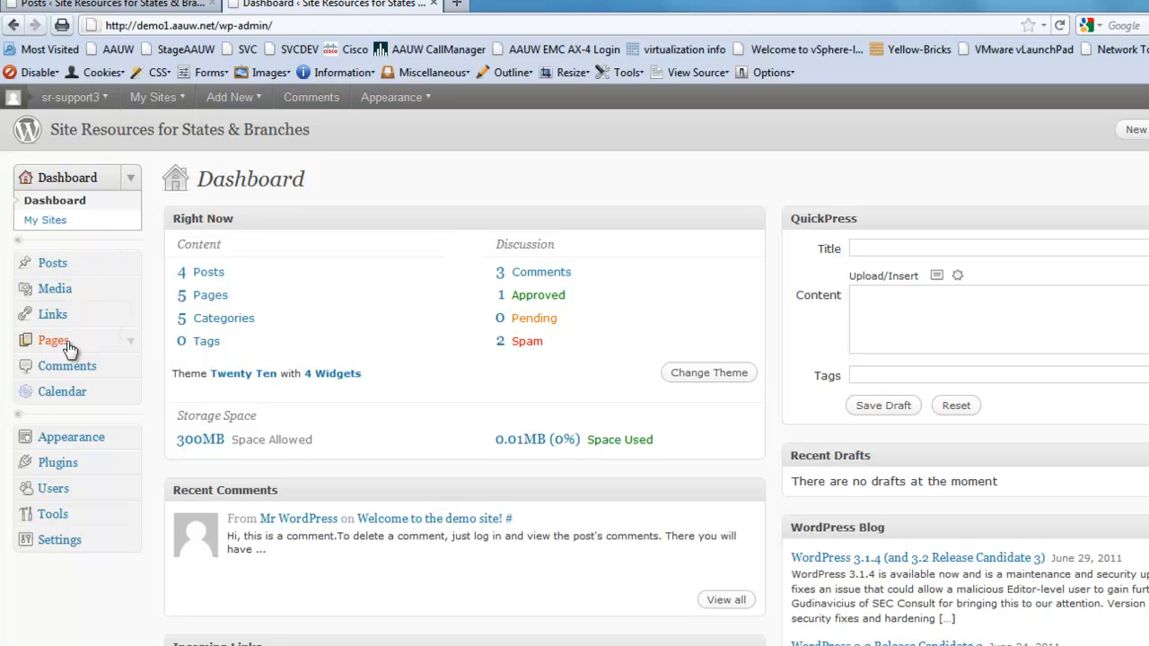
pyautogui.moveTo(52, 262)
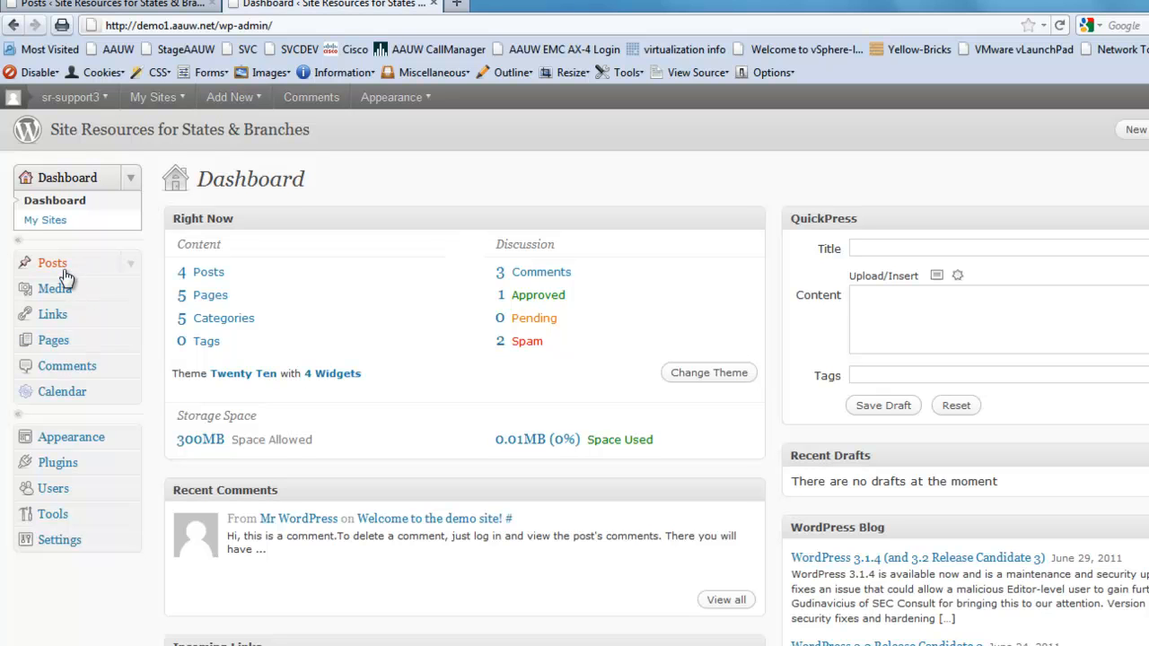
pyautogui.moveTo(54, 339)
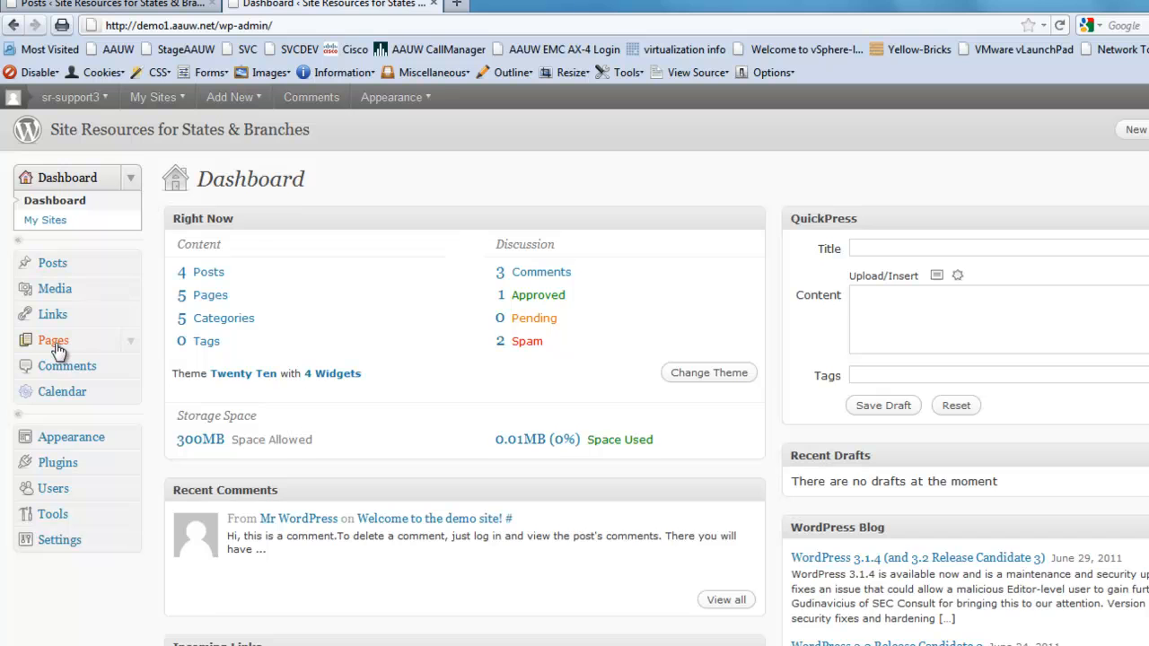
# Go to the Pages screen listing About Us, Site Additions, Calendar, Event and test.
pyautogui.click(52, 339)
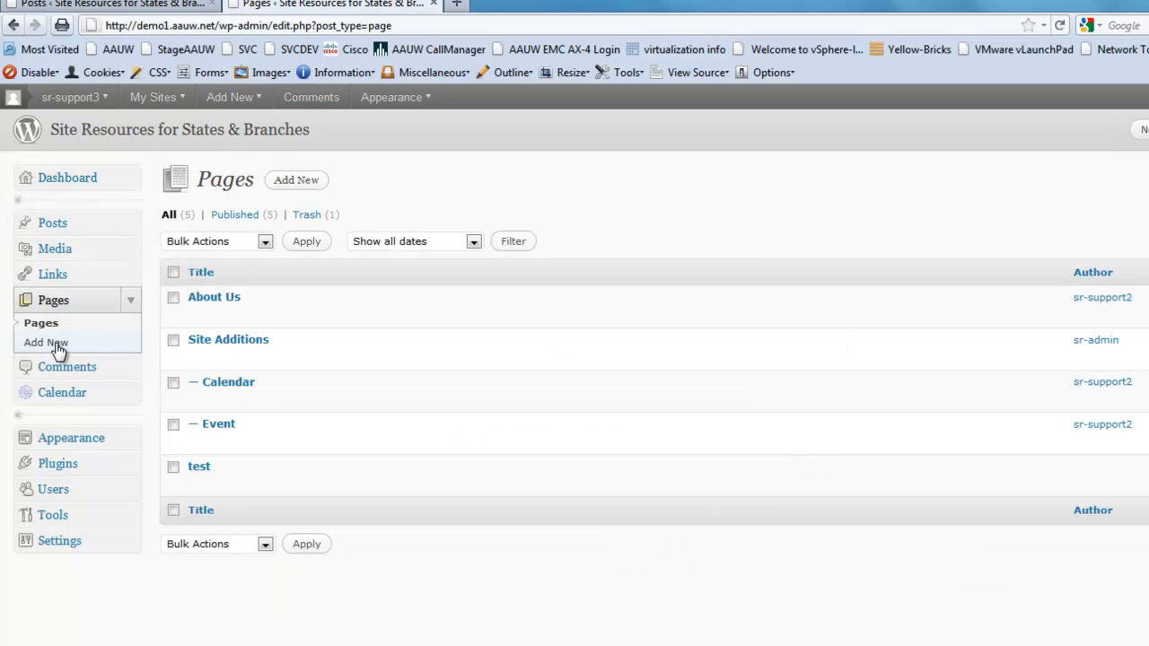
pyautogui.moveTo(63, 337)
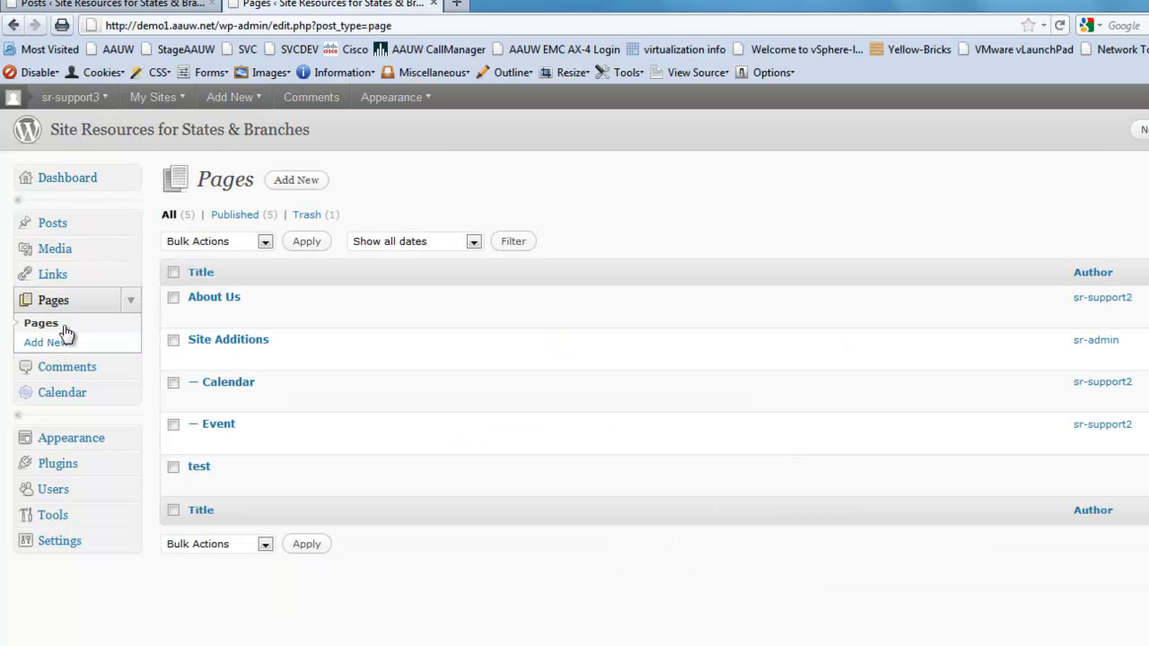
pyautogui.moveTo(75, 334)
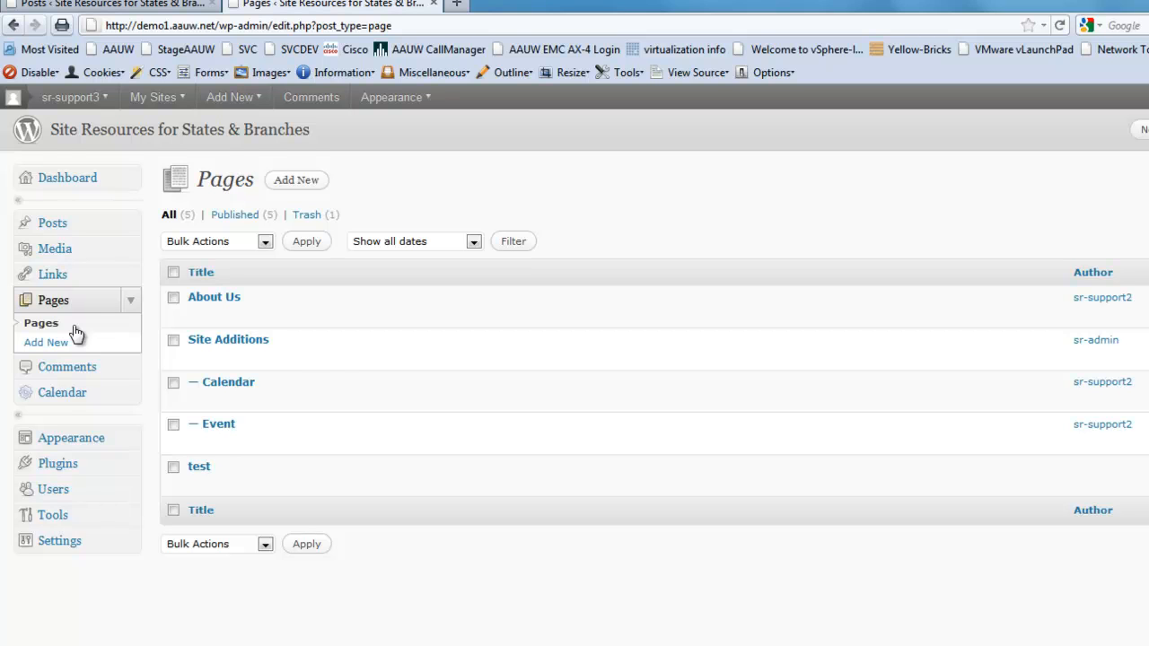
pyautogui.moveTo(214, 296)
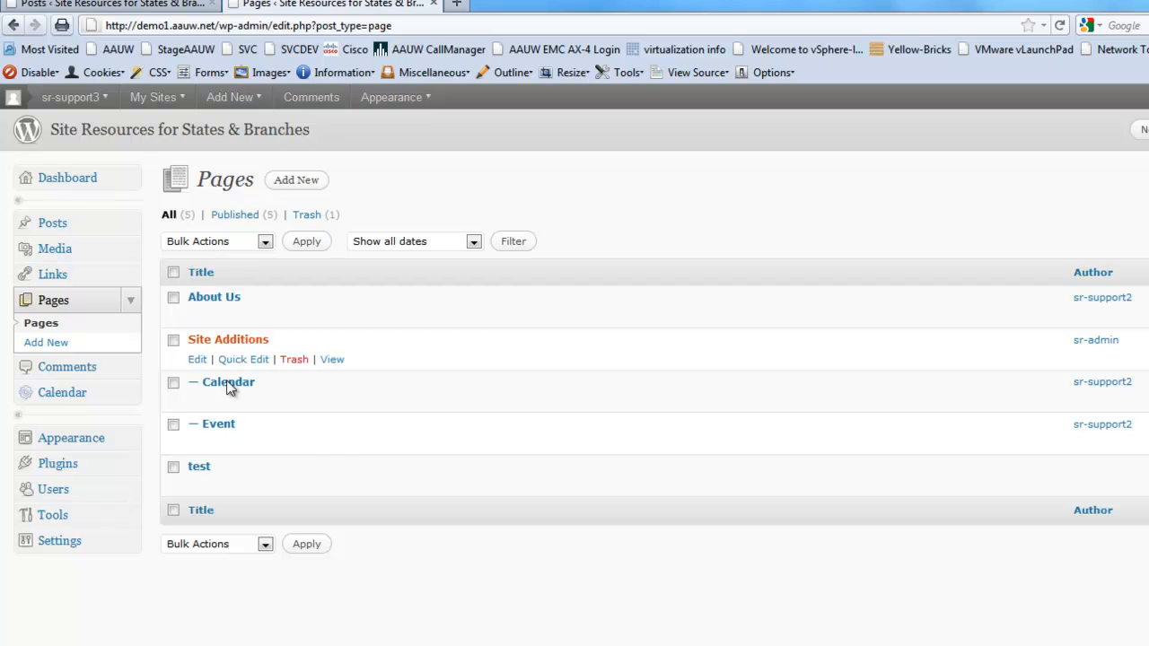
pyautogui.moveTo(219, 424)
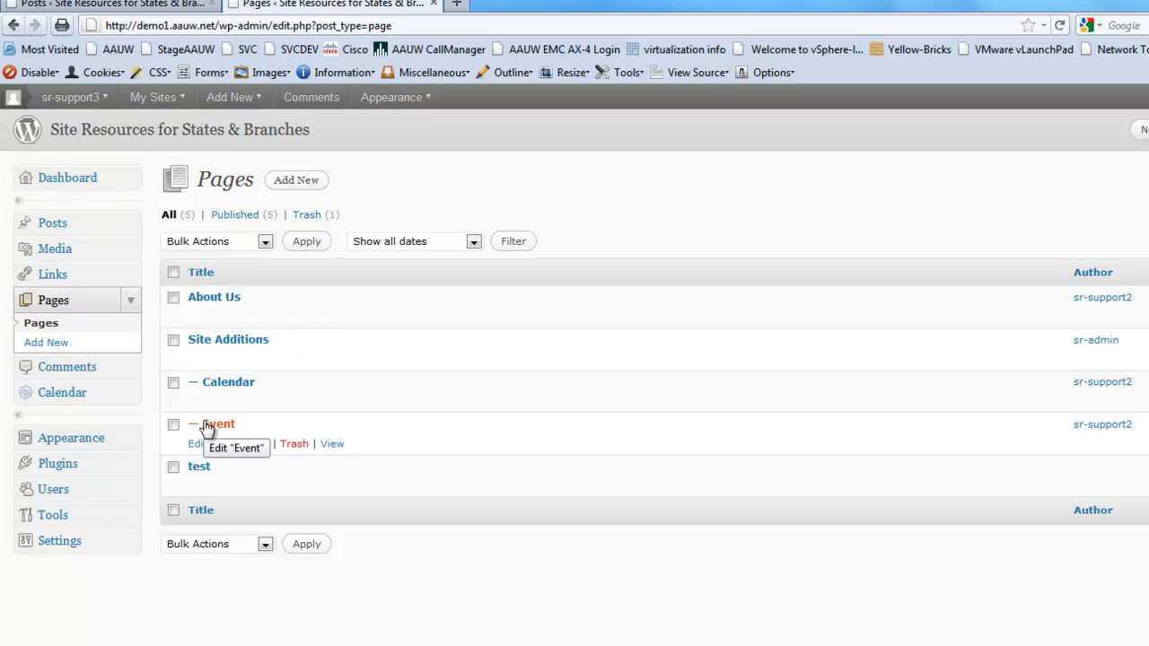
pyautogui.moveTo(234, 305)
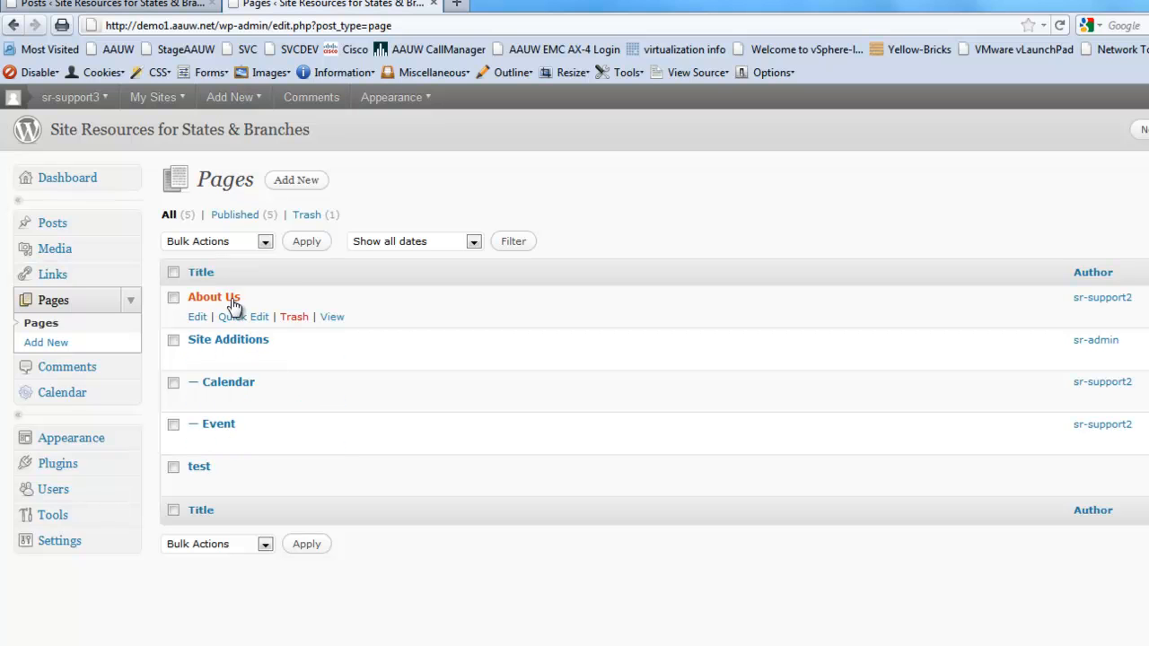
pyautogui.moveTo(198, 316)
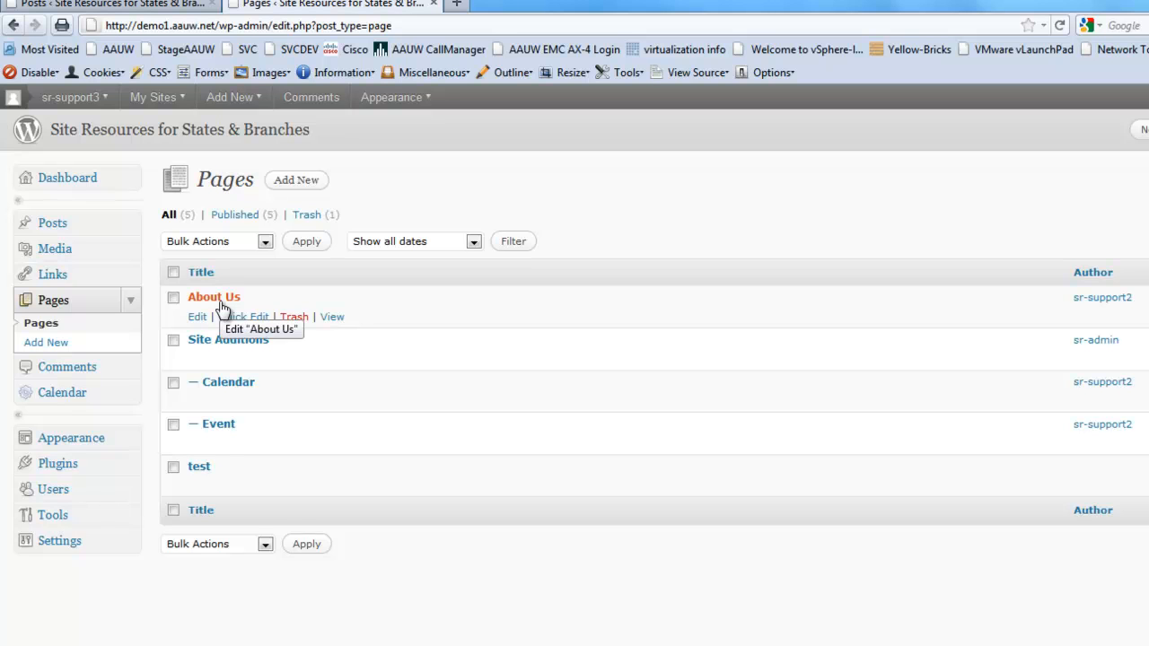
pyautogui.moveTo(219, 316)
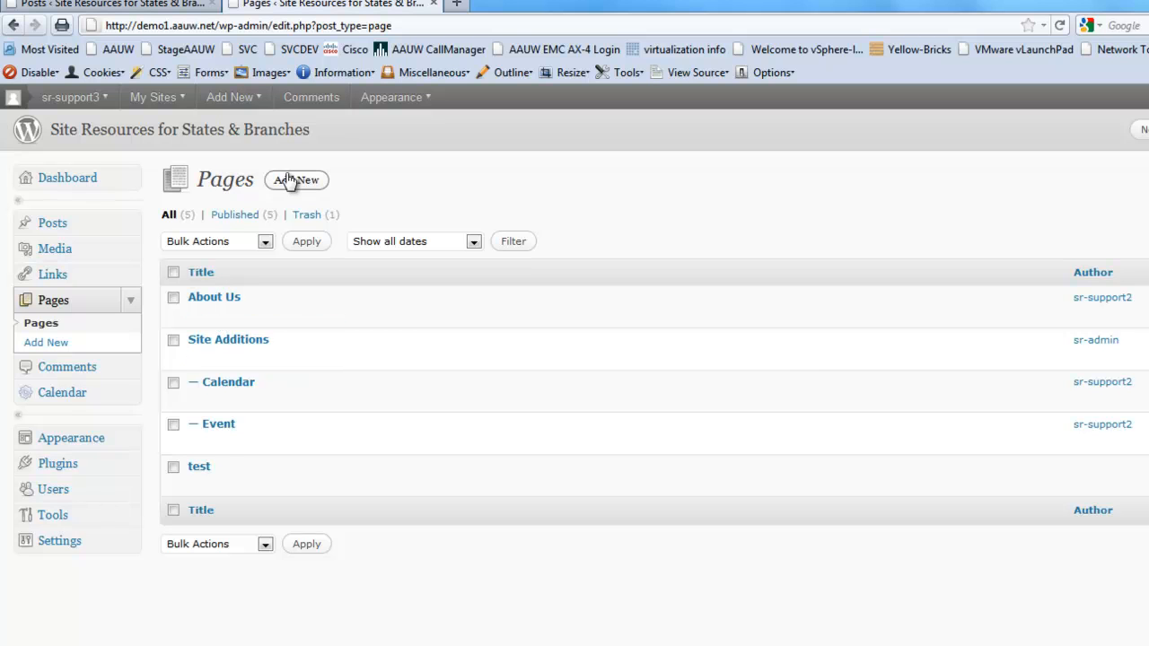
pyautogui.moveTo(176, 178)
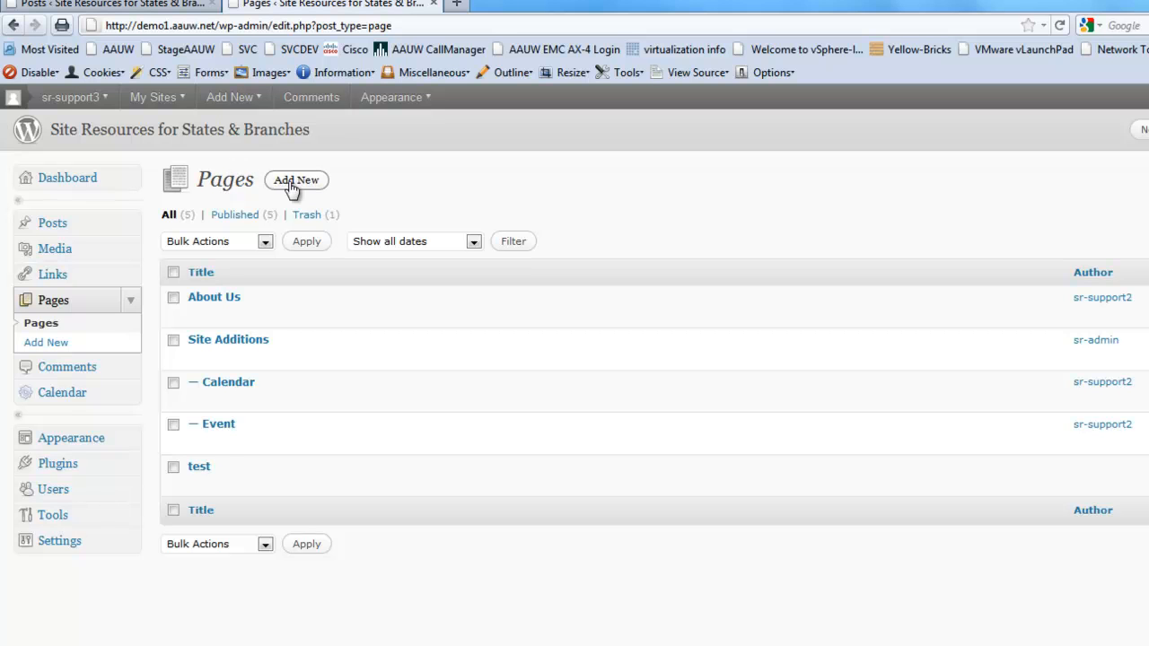
# Start a new page titled 'AAUW History' and let its permalink generate.
pyautogui.click(296, 179)
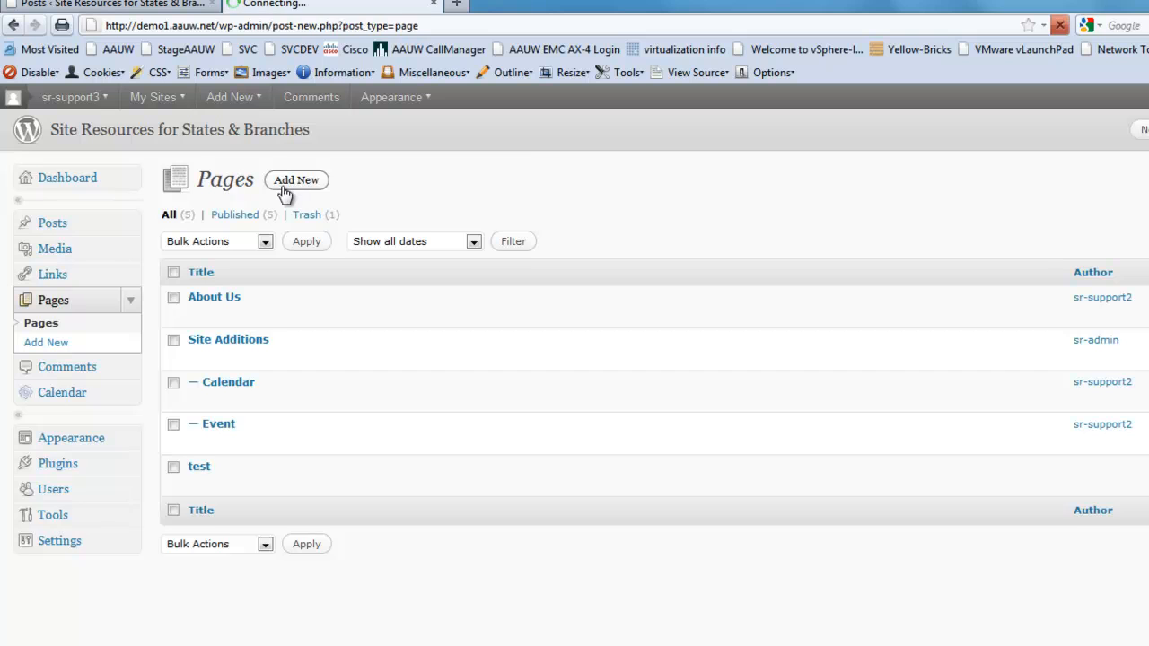
pyautogui.click(297, 180)
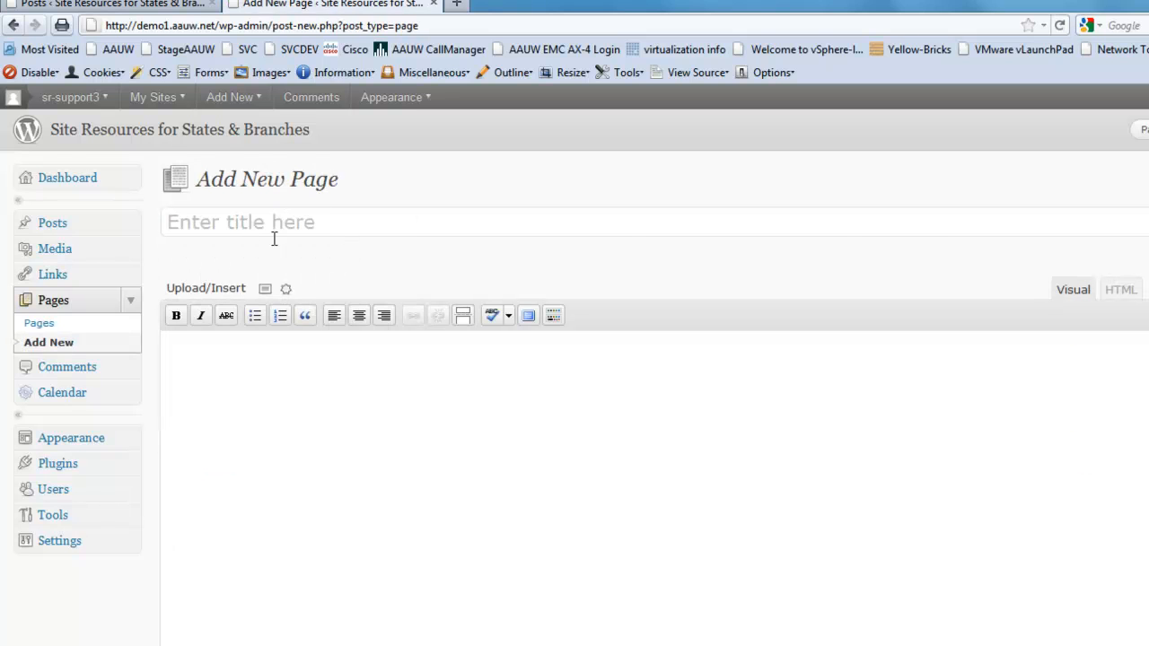
pyautogui.moveTo(342, 223)
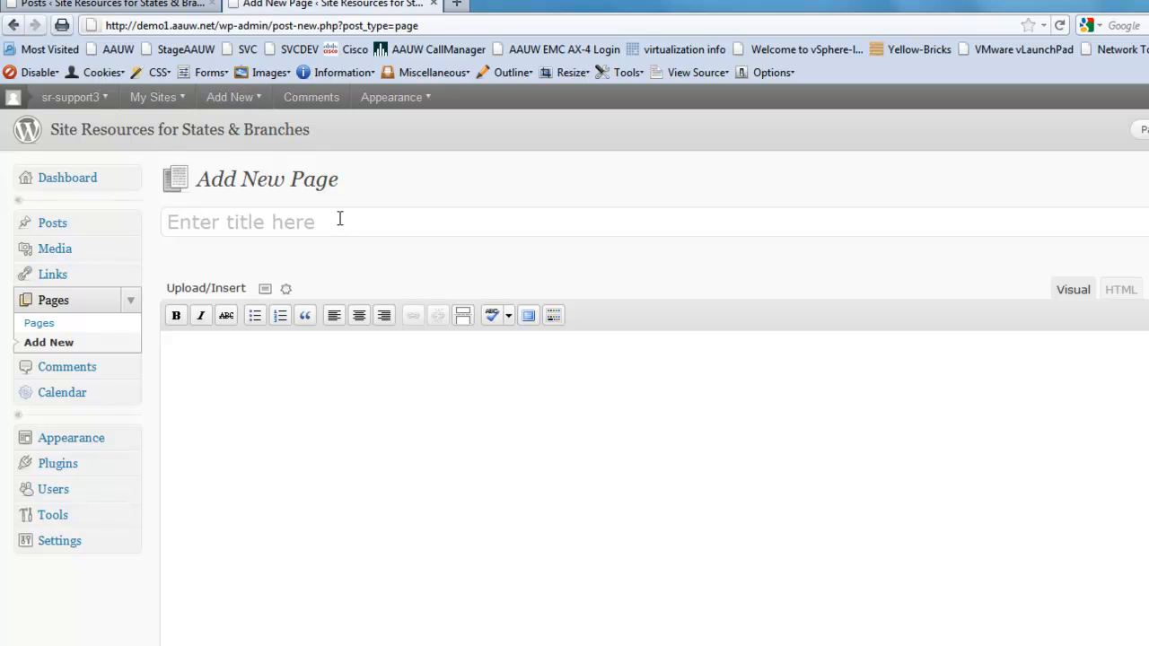
pyautogui.moveTo(188, 223)
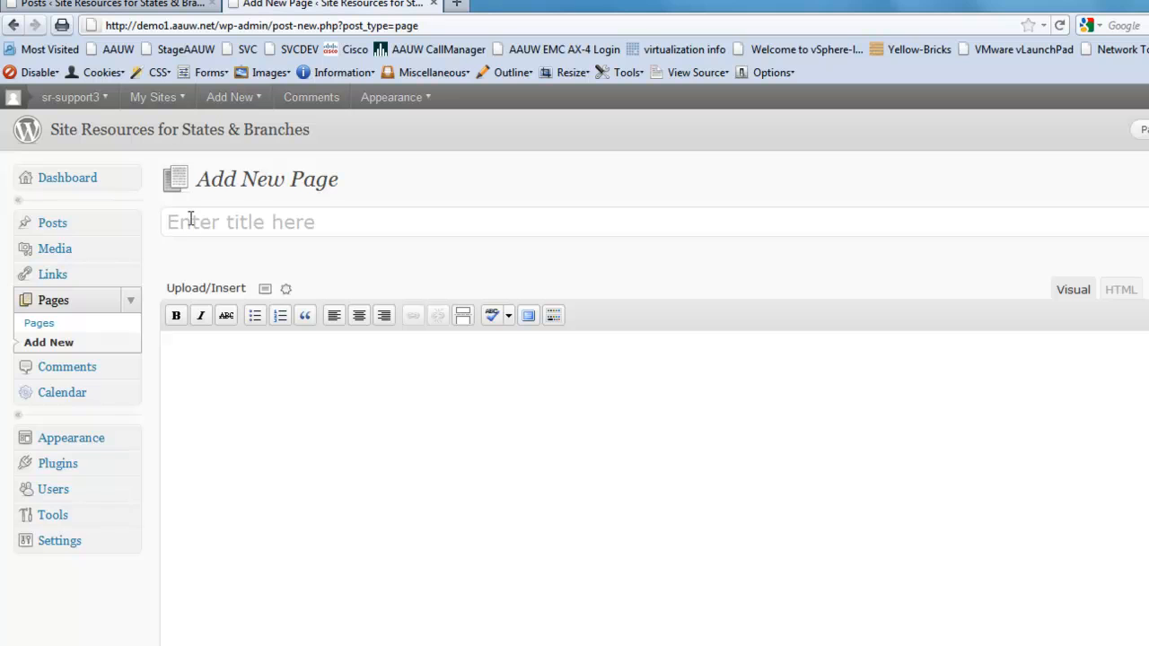
pyautogui.moveTo(131, 230)
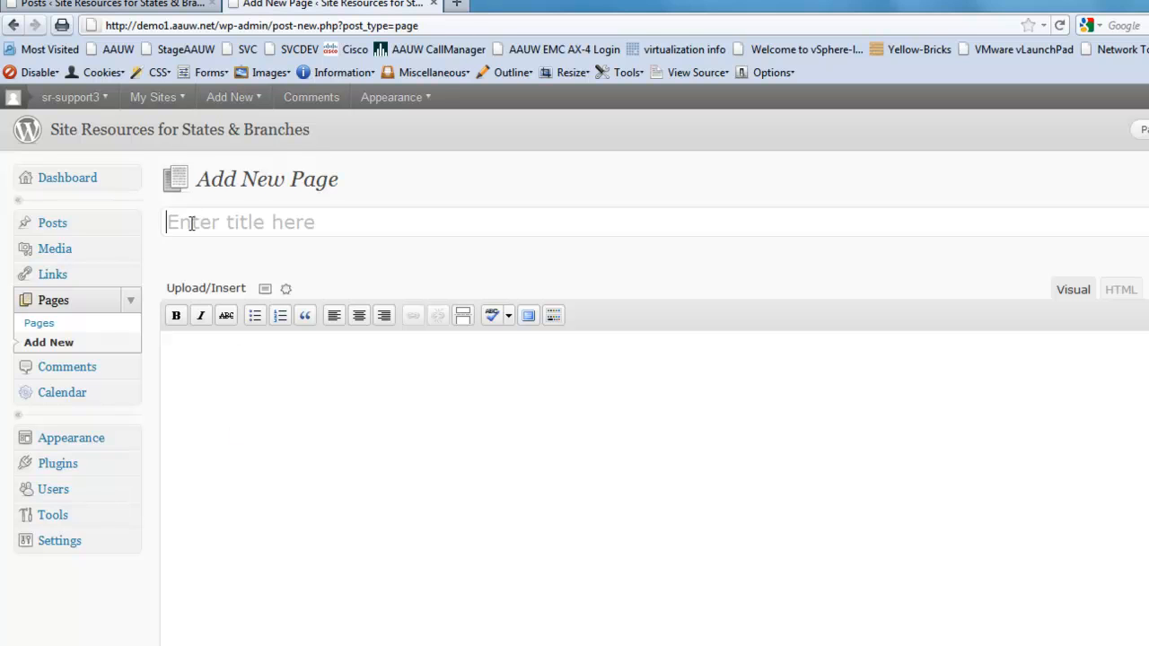
pyautogui.write('AA')
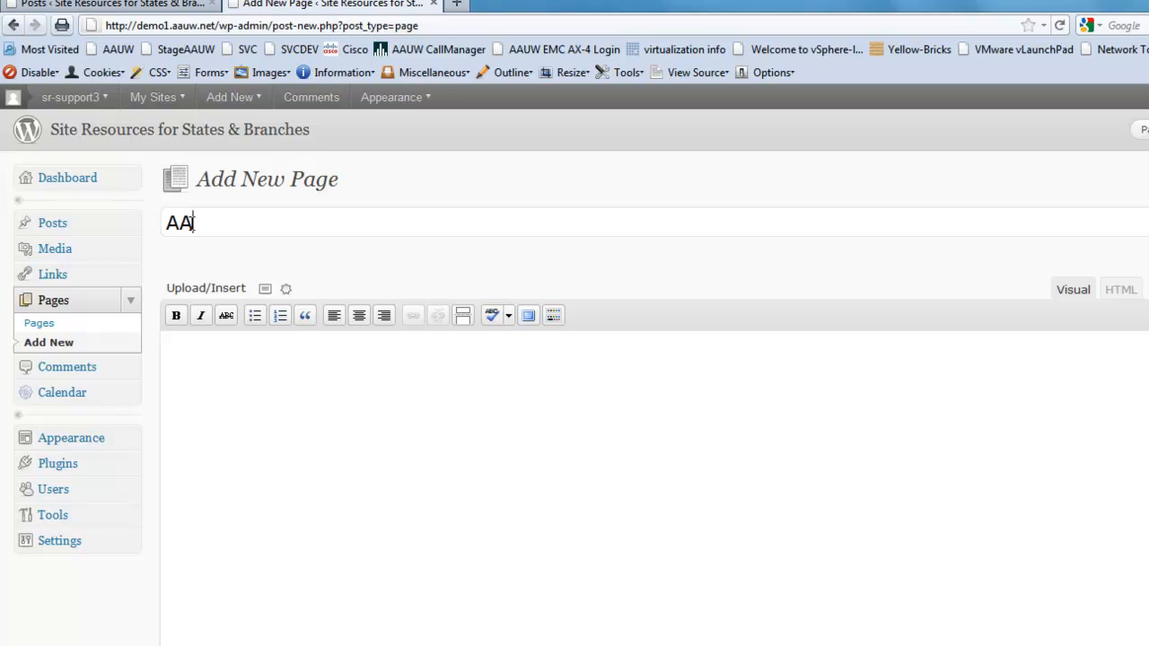
pyautogui.write('UW Hist')
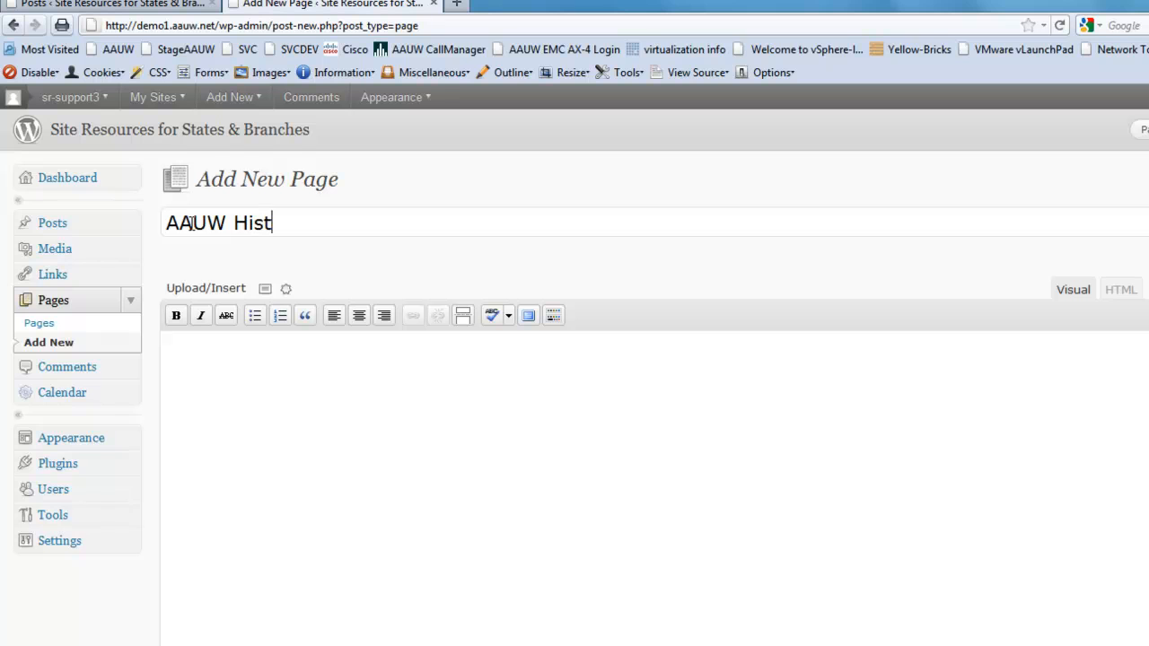
pyautogui.write('ory')
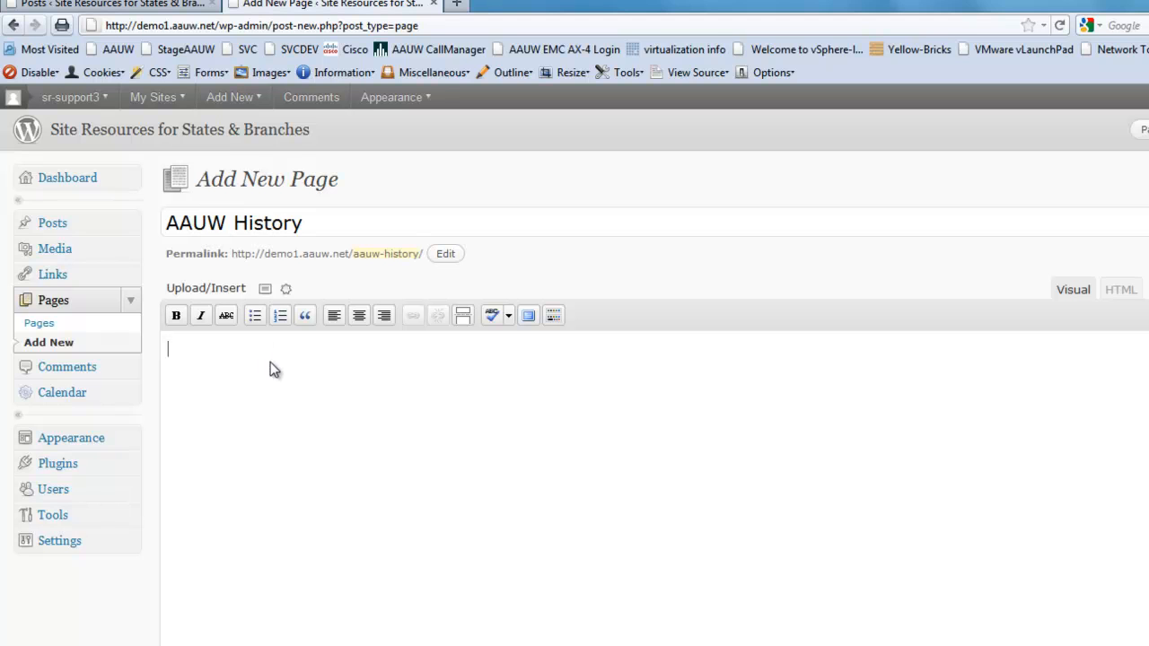
pyautogui.moveTo(478, 265)
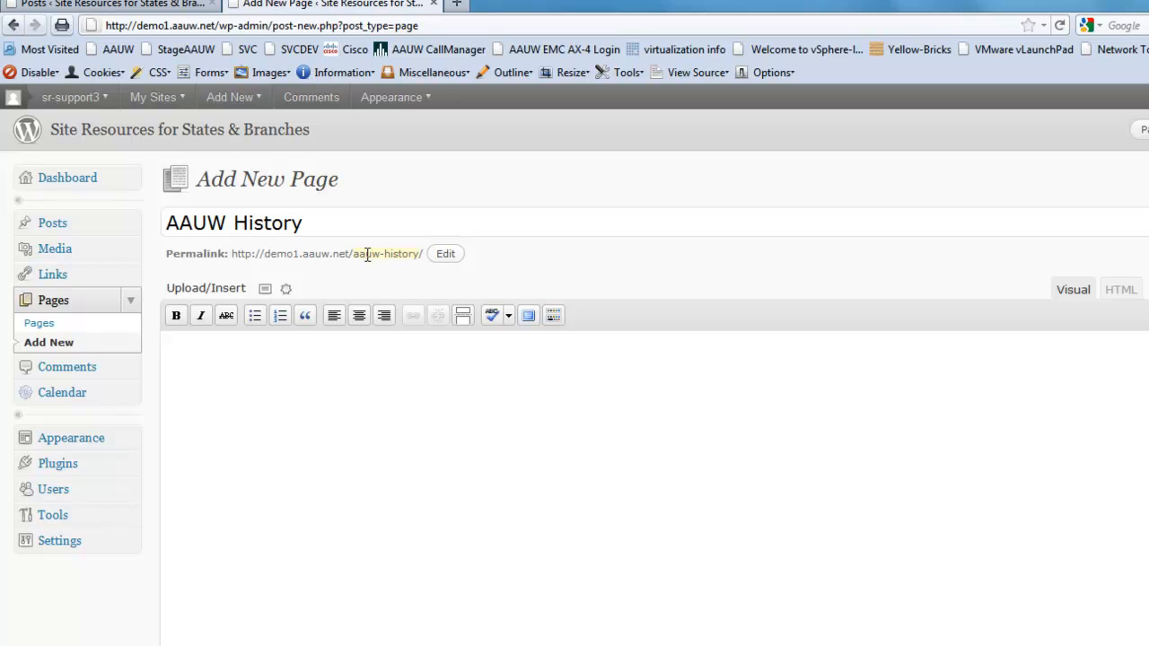
pyautogui.moveTo(313, 223)
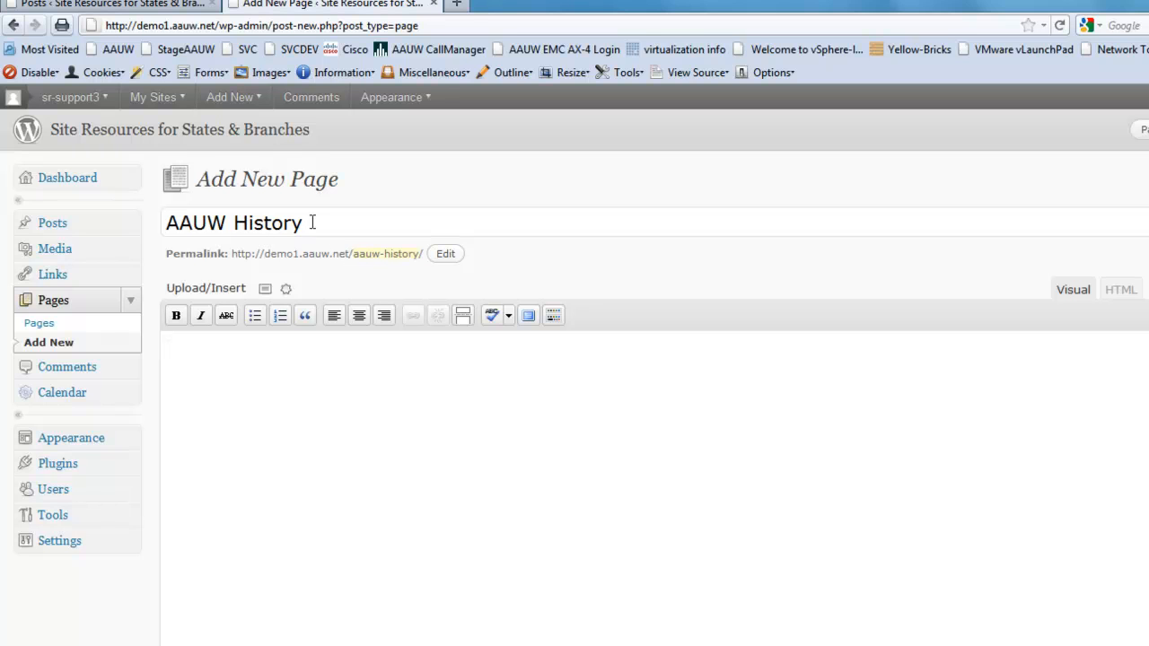
pyautogui.click(237, 350)
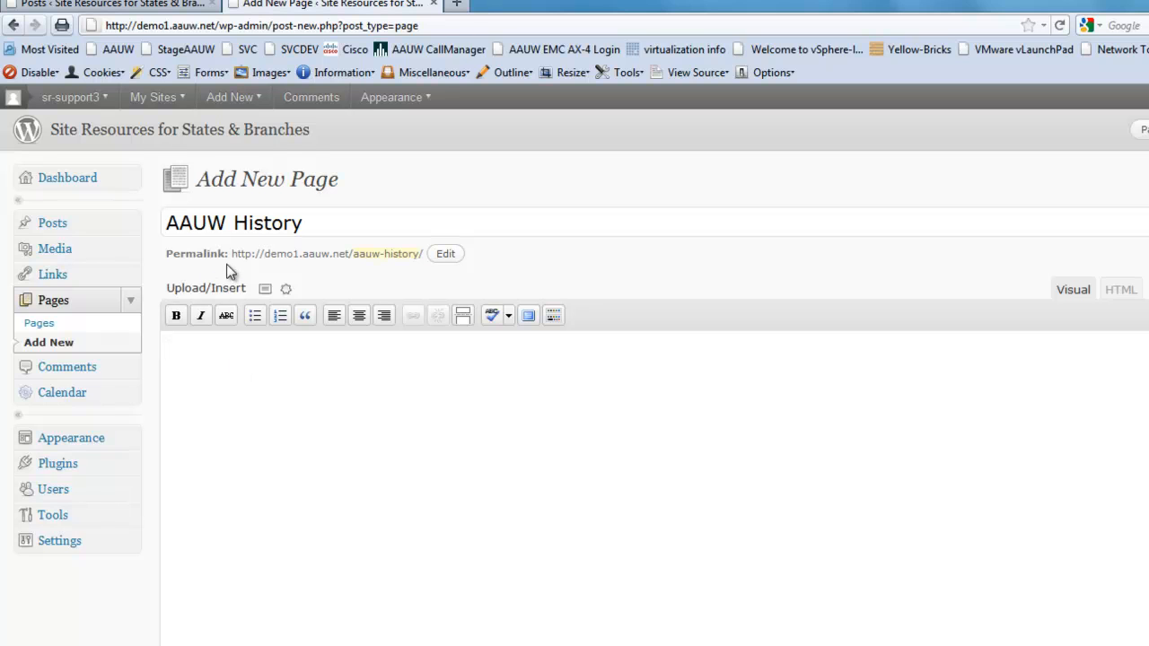
pyautogui.moveTo(549, 388)
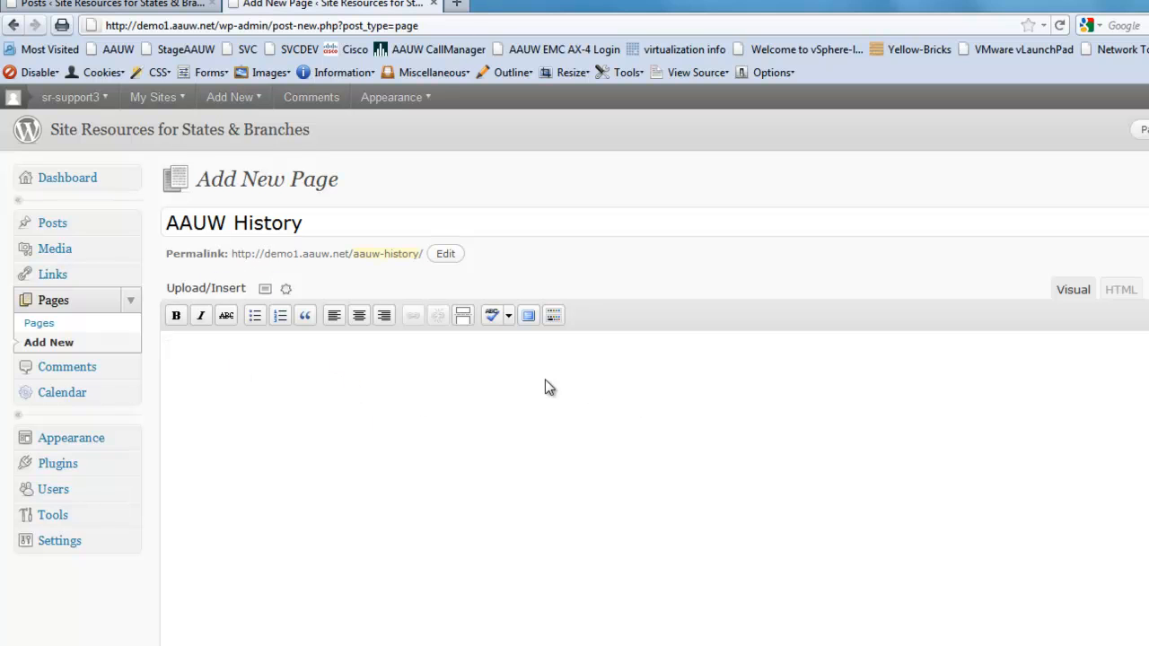
pyautogui.moveTo(222, 395)
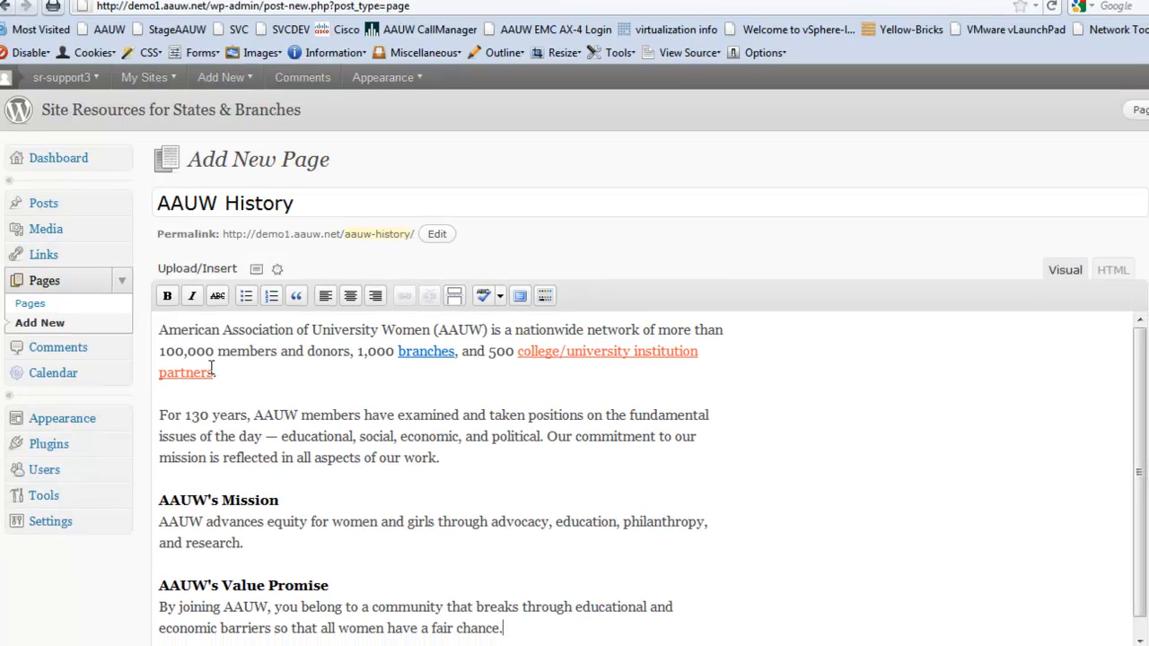
# Enter a test 'Hello!' before the first paragraph and remove it again.
pyautogui.scroll(-3)
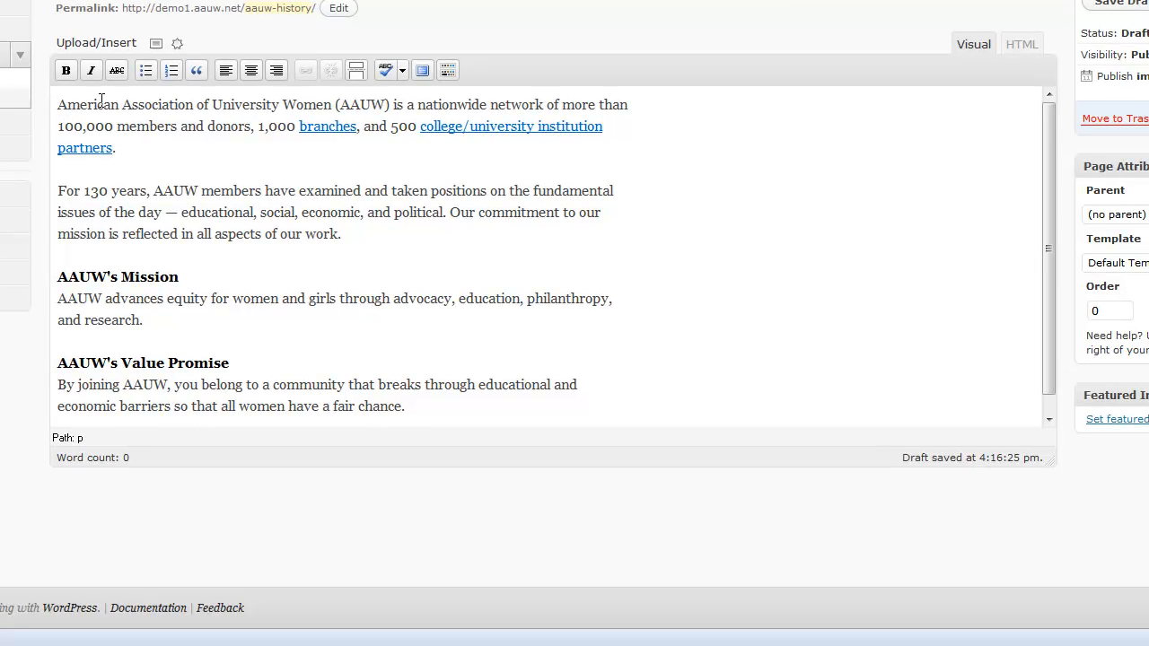
pyautogui.moveTo(35, 115)
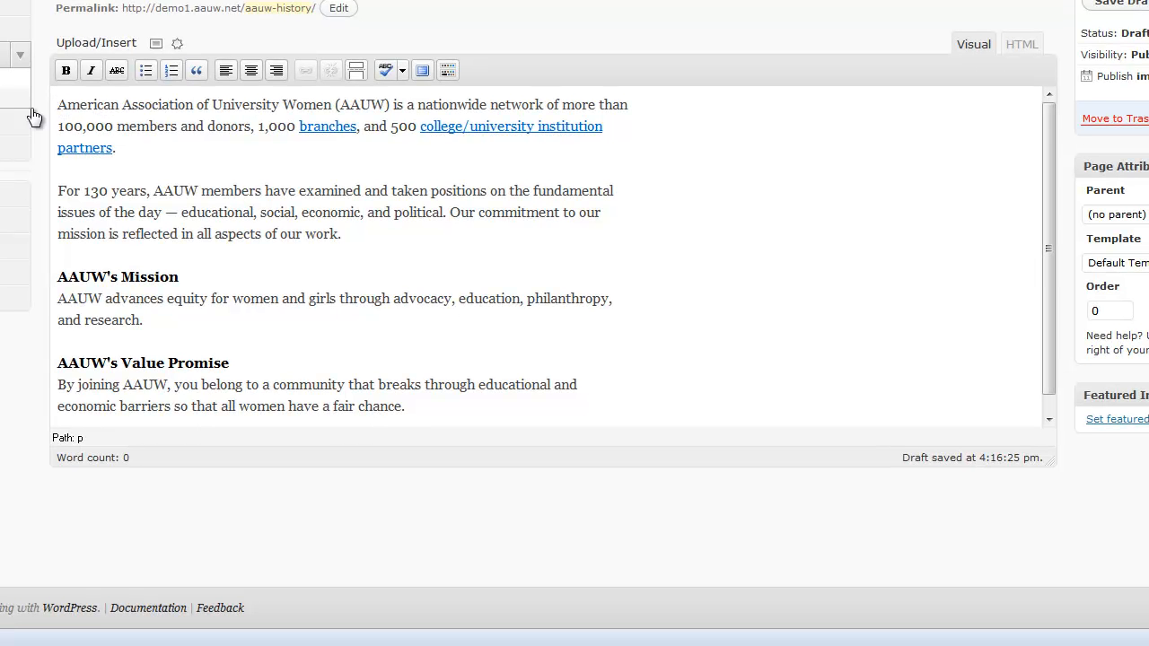
pyautogui.moveTo(155, 99)
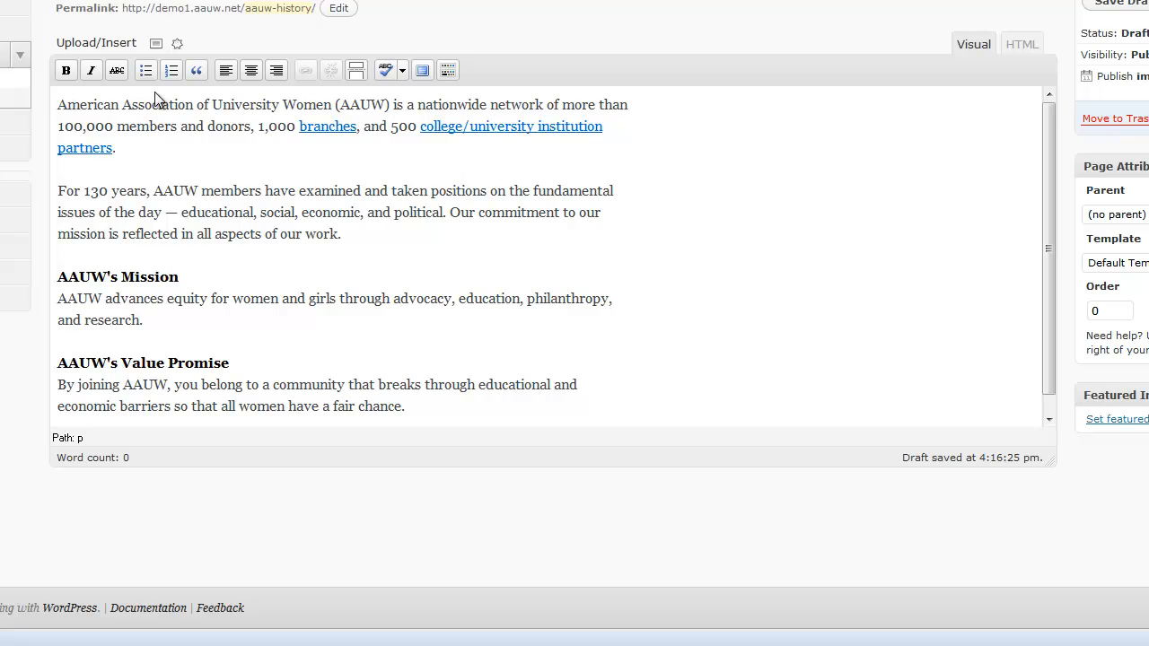
pyautogui.write('He')
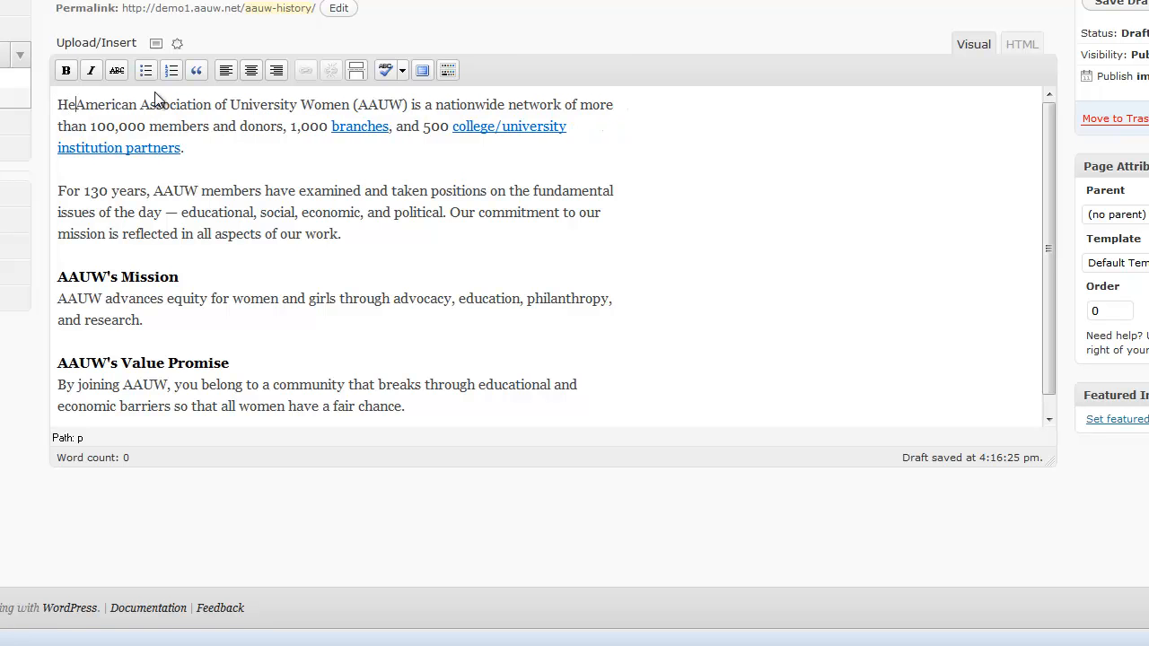
pyautogui.write('llo!')
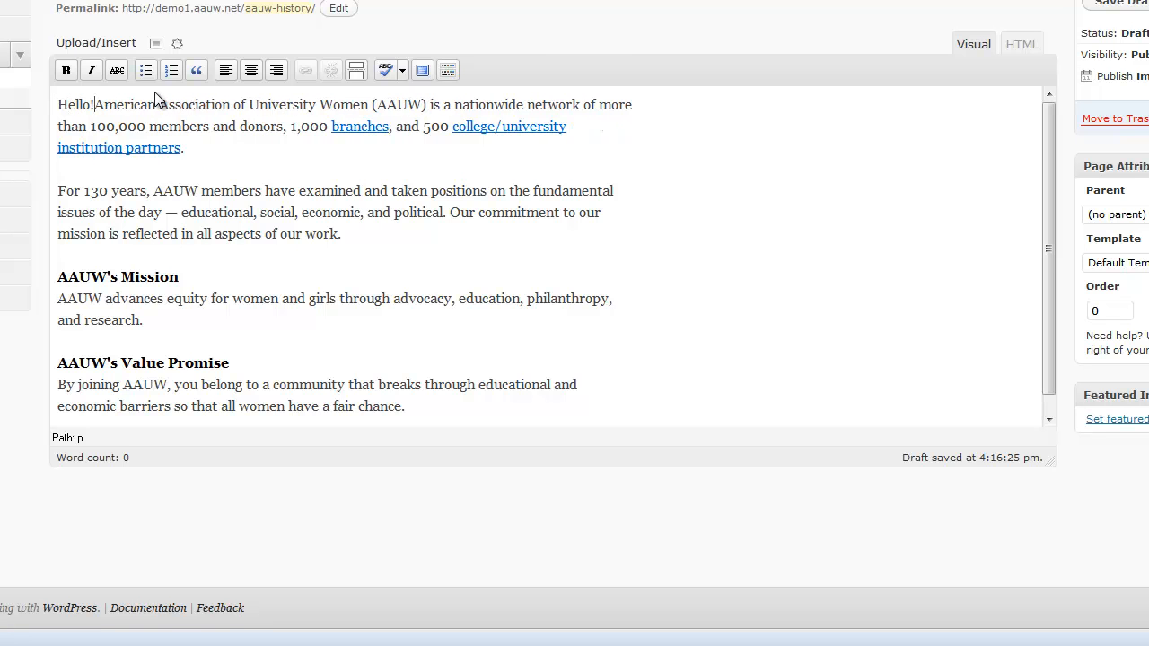
pyautogui.press('Backspace')
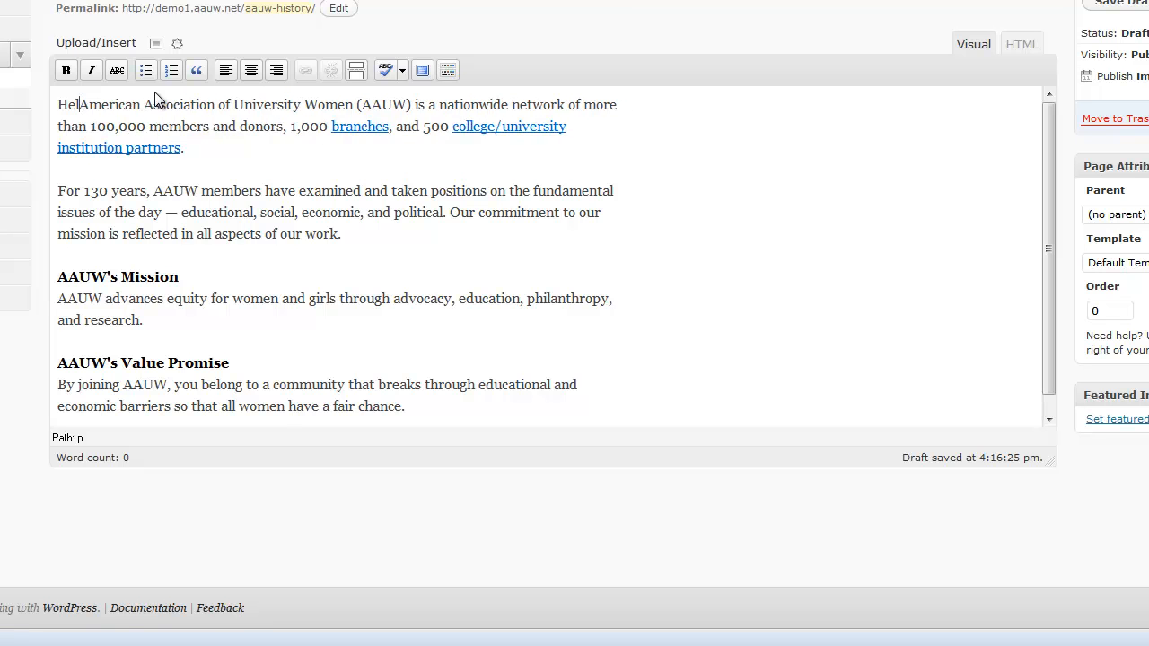
pyautogui.press('Backspace')
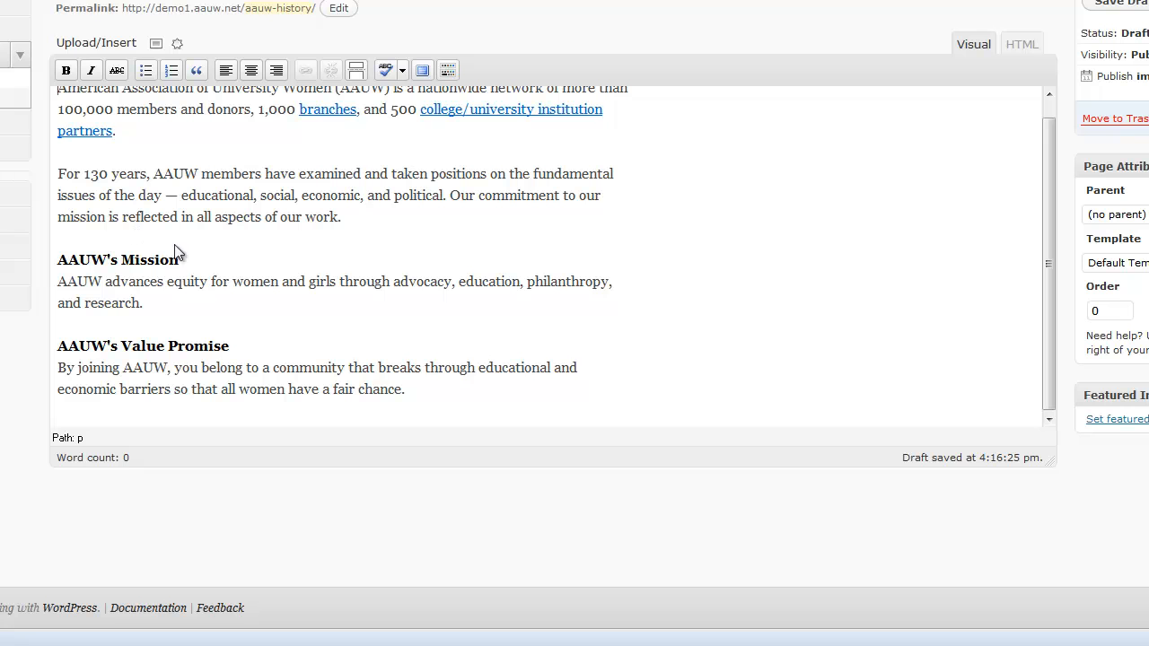
pyautogui.moveTo(61, 176)
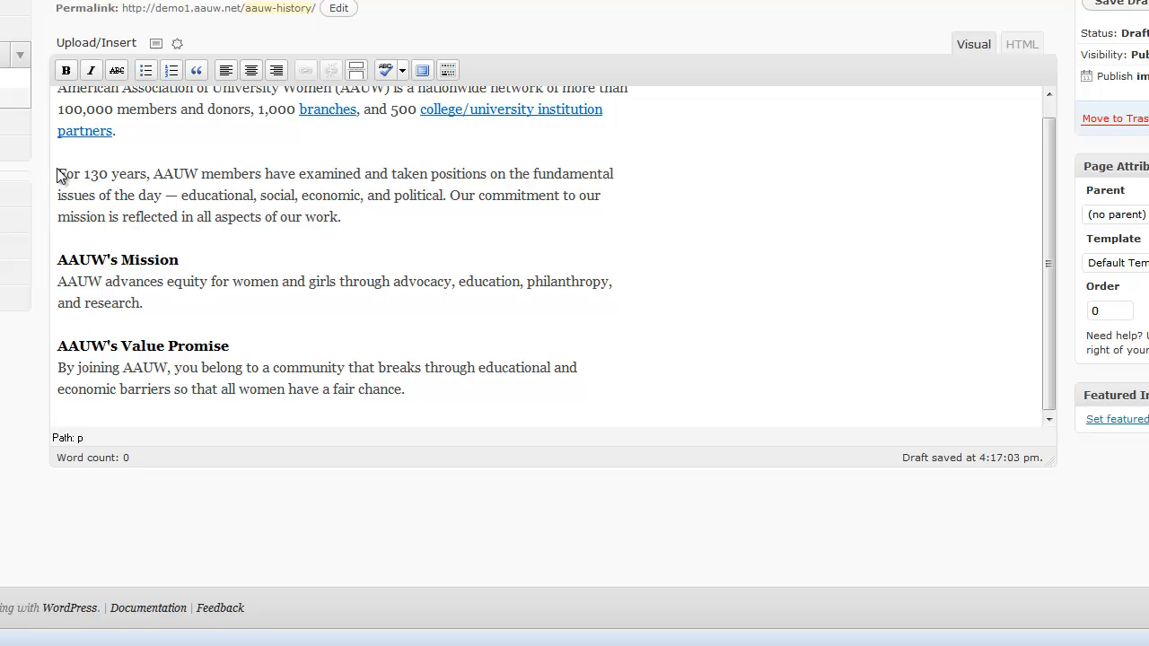
pyautogui.moveTo(352, 233)
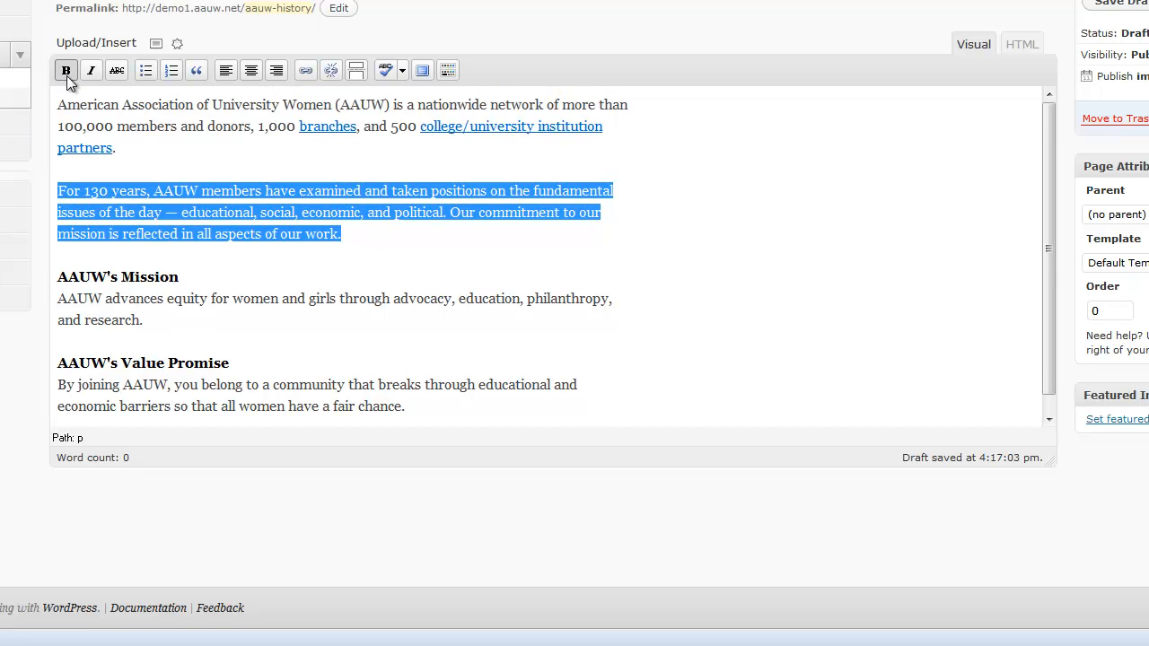
# Bold the second paragraph, italicize the mission's first words, and toggle numbered-list formatting on the sections.
pyautogui.click(64, 70)
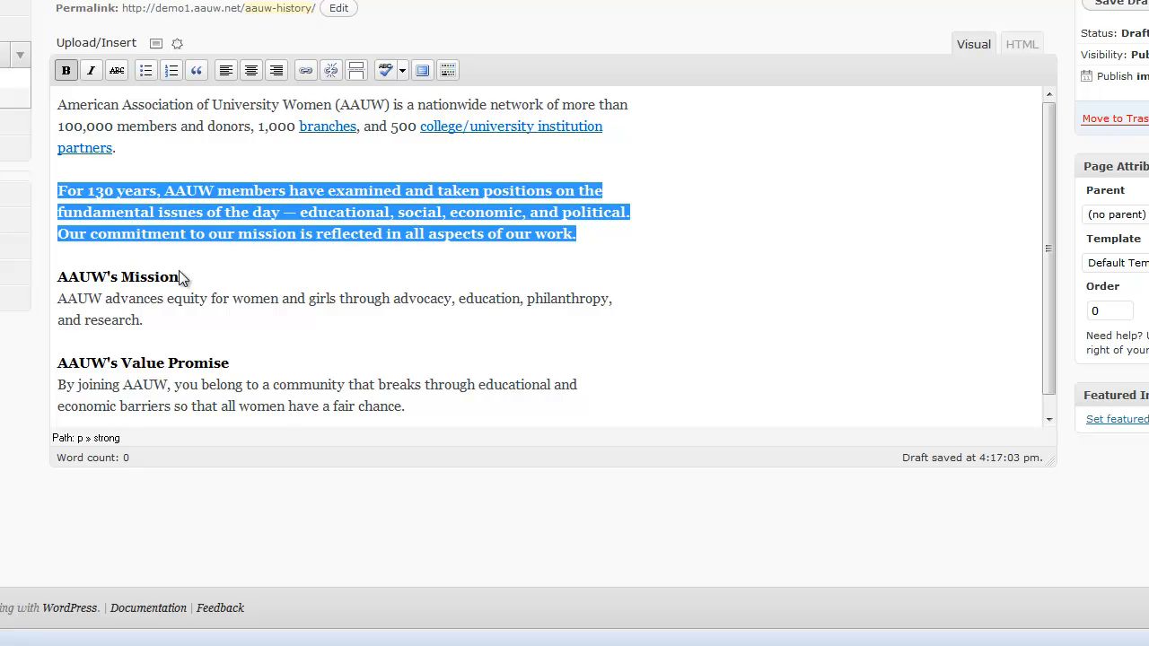
pyautogui.click(64, 70)
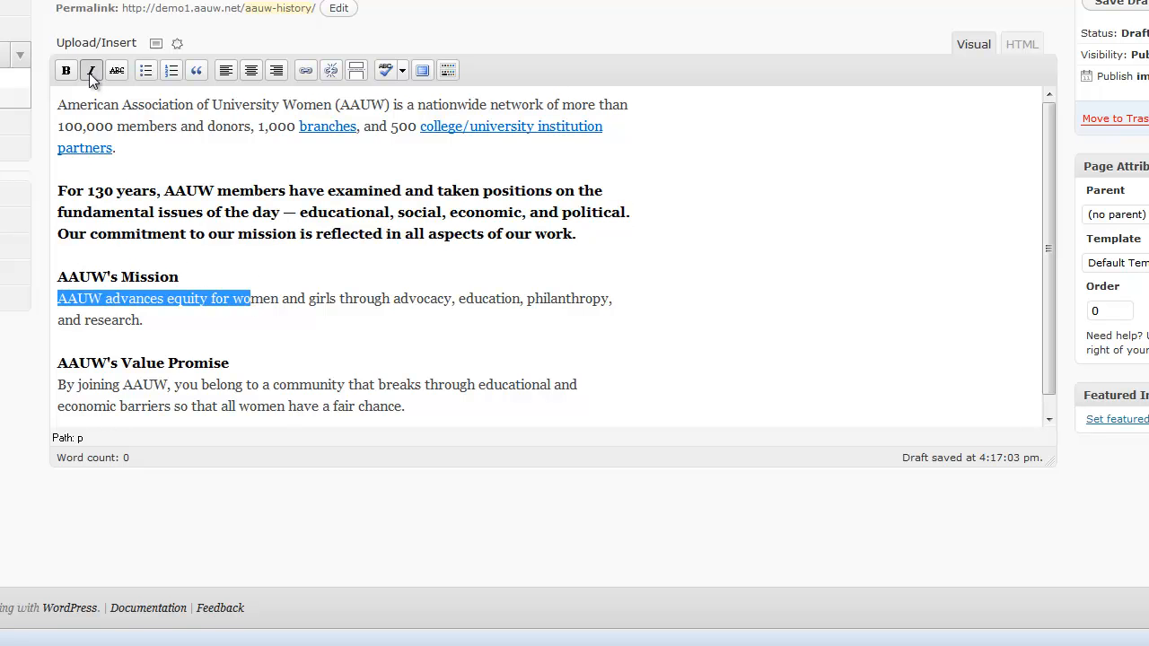
pyautogui.click(90, 70)
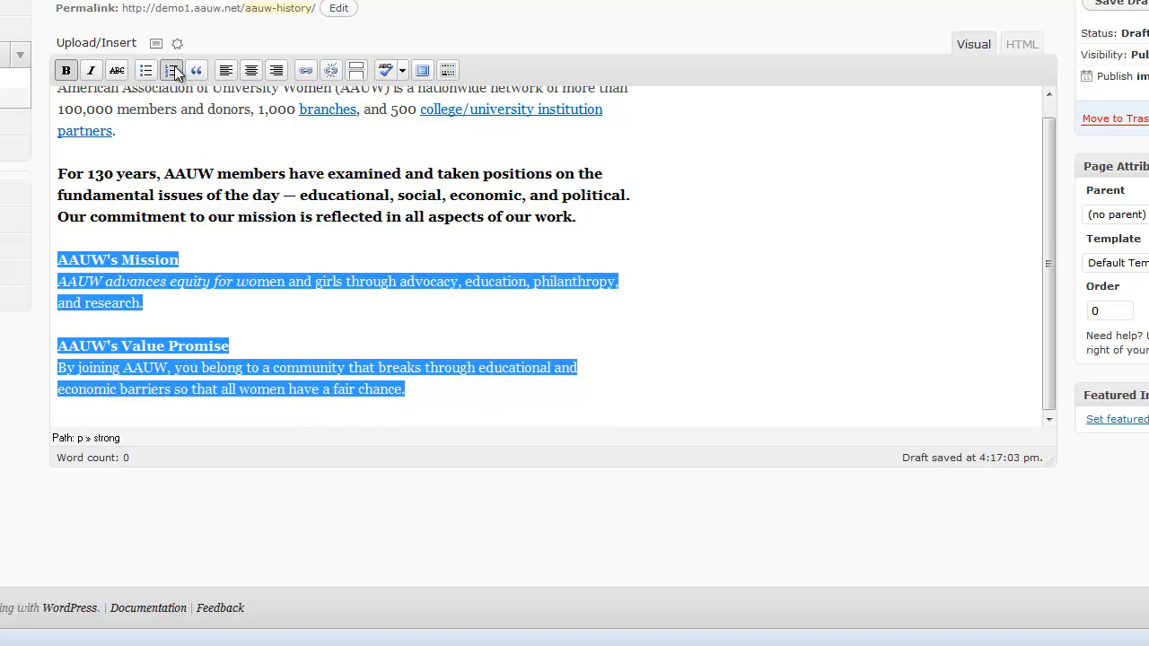
pyautogui.click(171, 70)
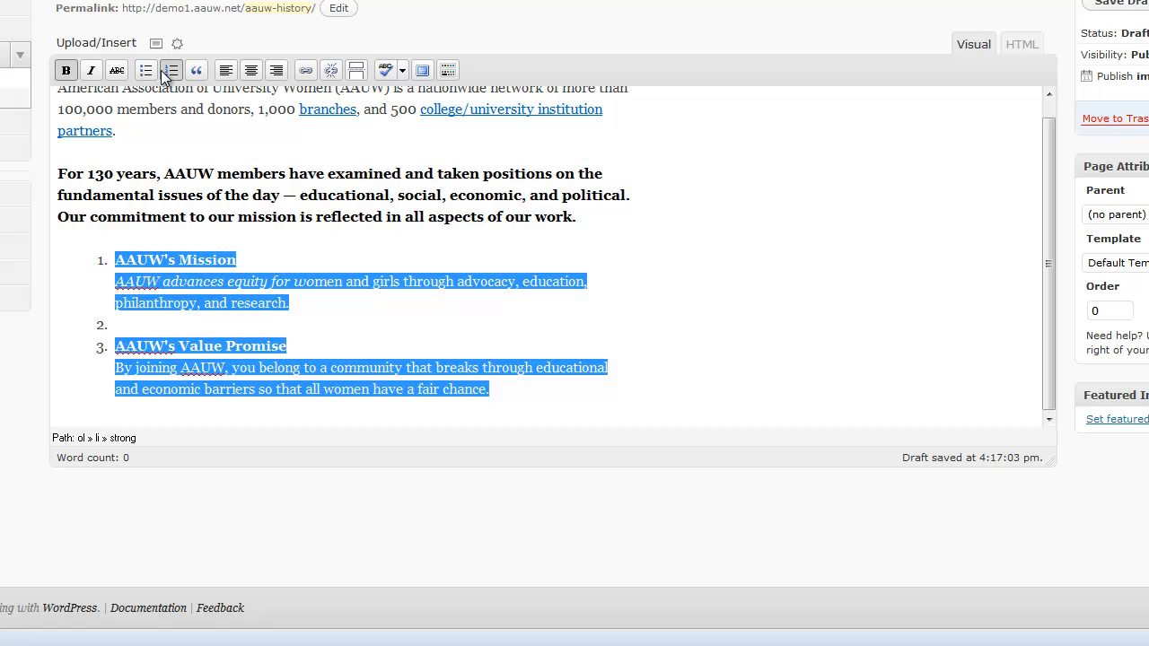
pyautogui.click(169, 70)
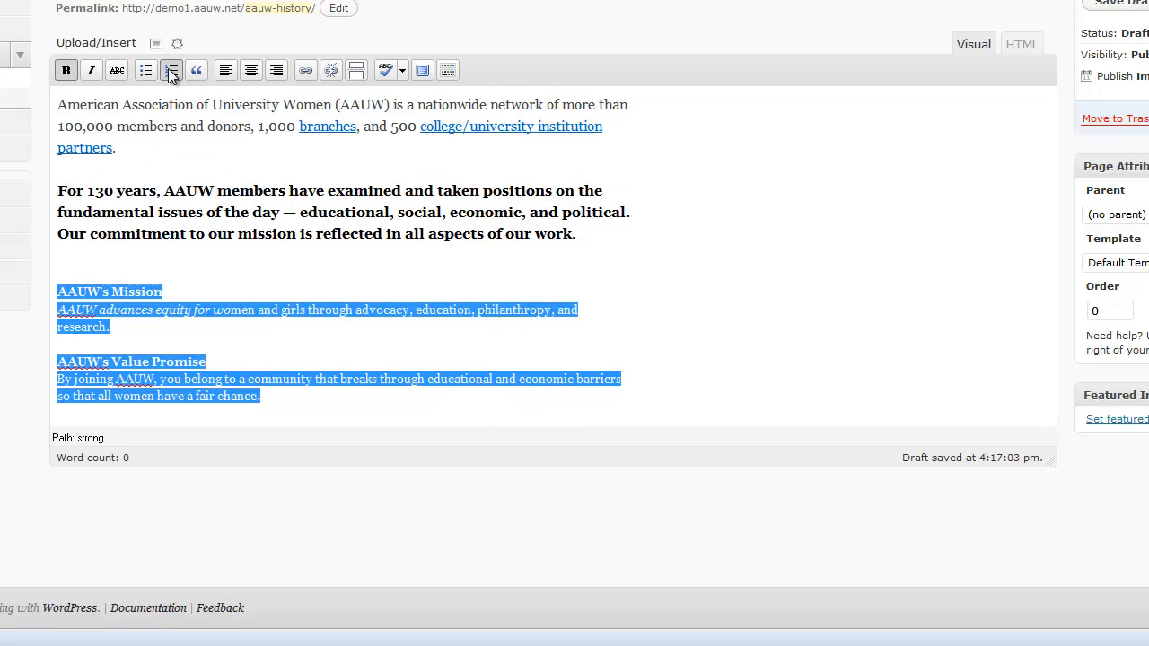
pyautogui.click(171, 70)
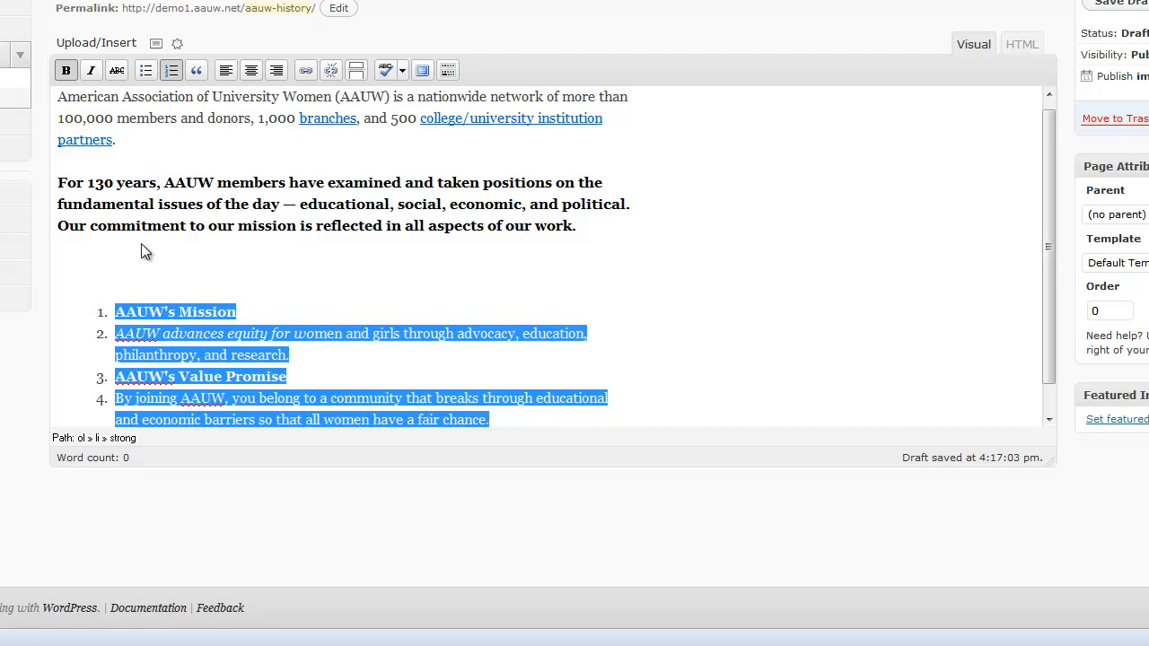
# Revert the bold second paragraph from a numbered list item back to an ordinary paragraph.
pyautogui.scroll(-3)
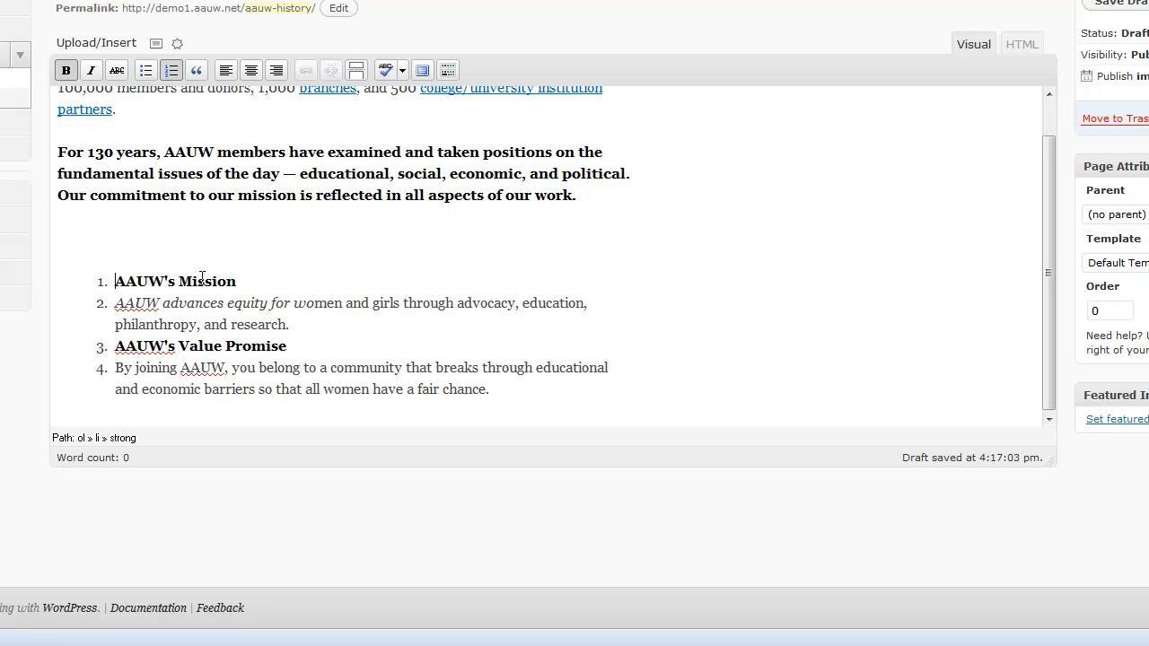
pyautogui.click(171, 68)
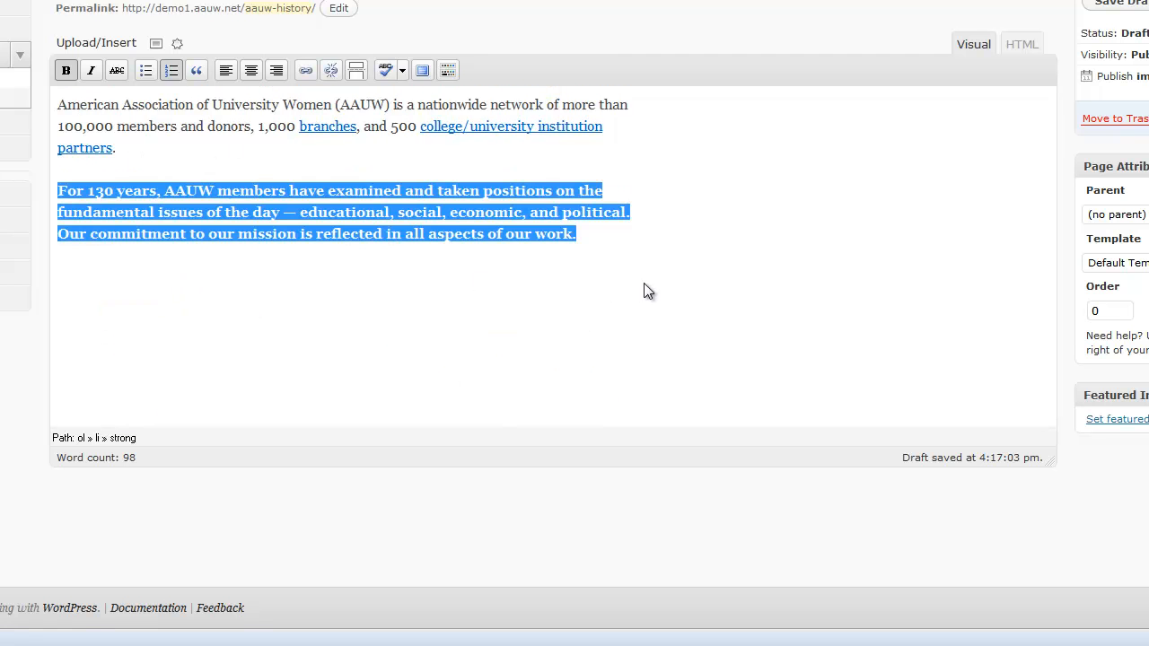
pyautogui.click(171, 70)
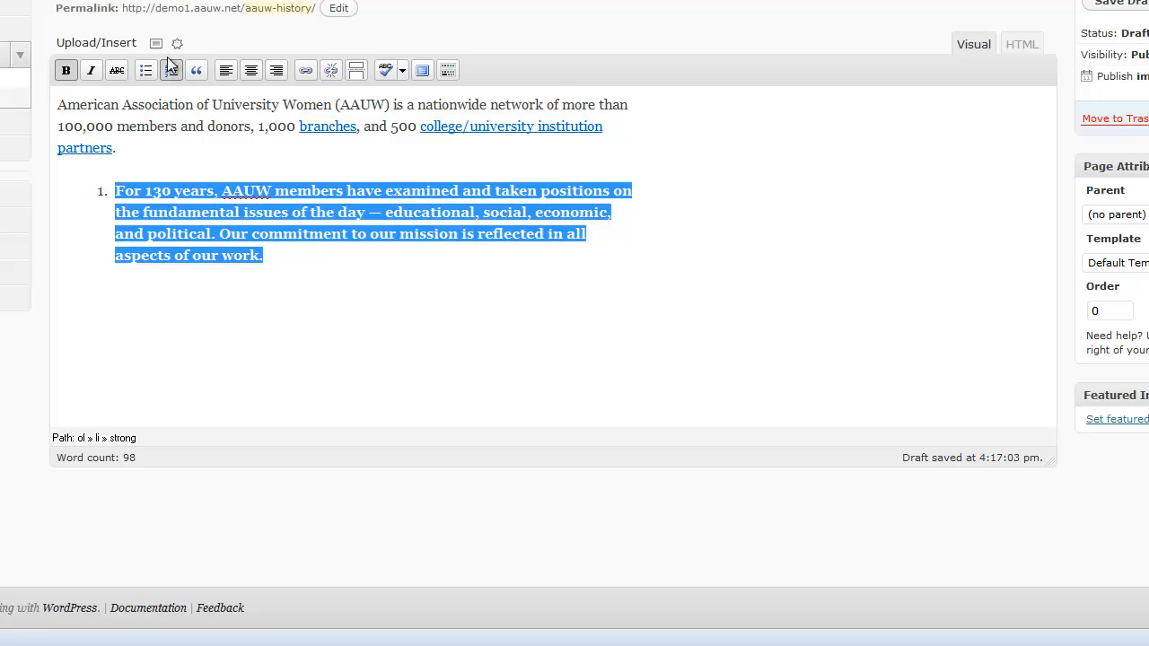
pyautogui.click(146, 70)
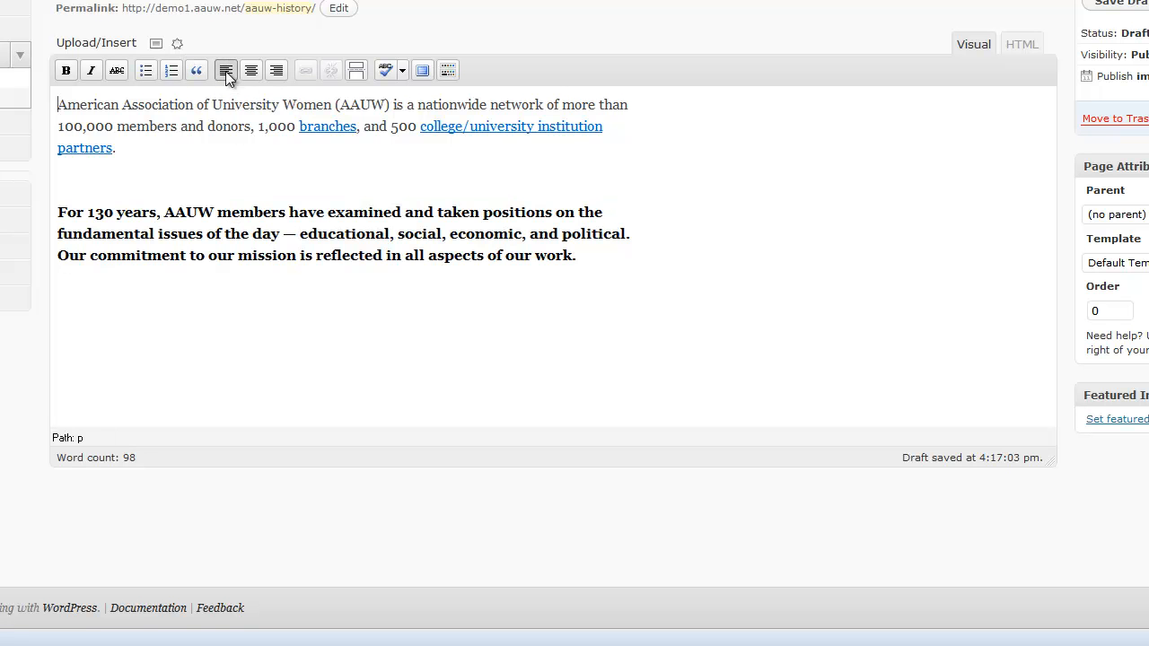
# Right-align the introductory paragraph about the AAUW network.
pyautogui.click(276, 70)
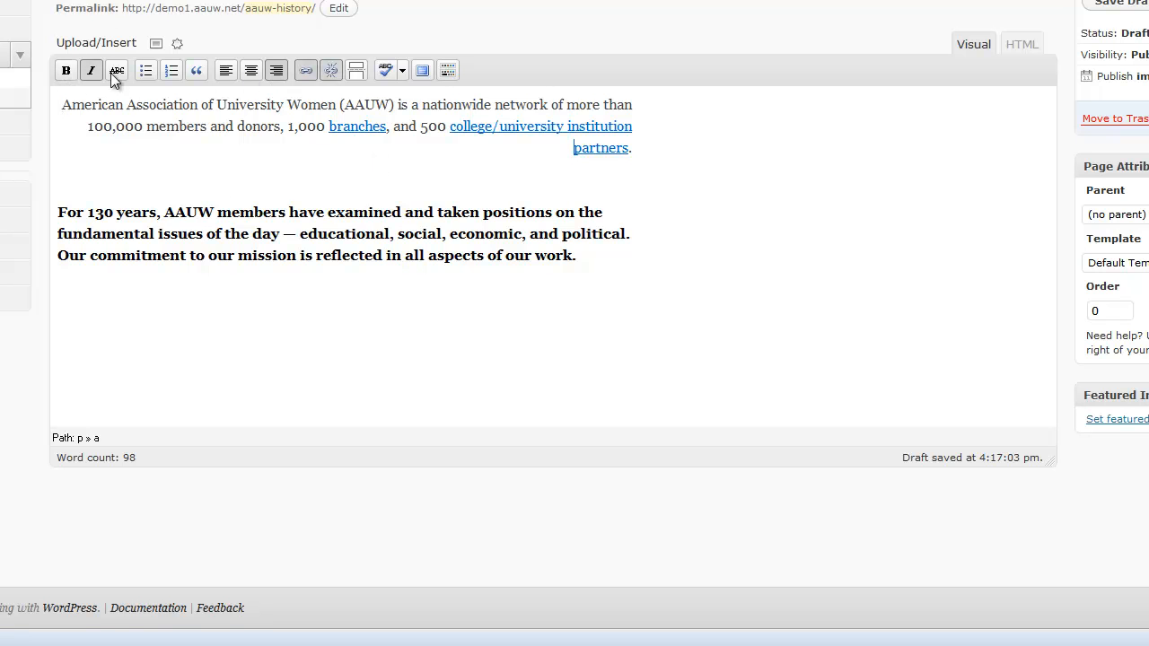
pyautogui.moveTo(517, 97)
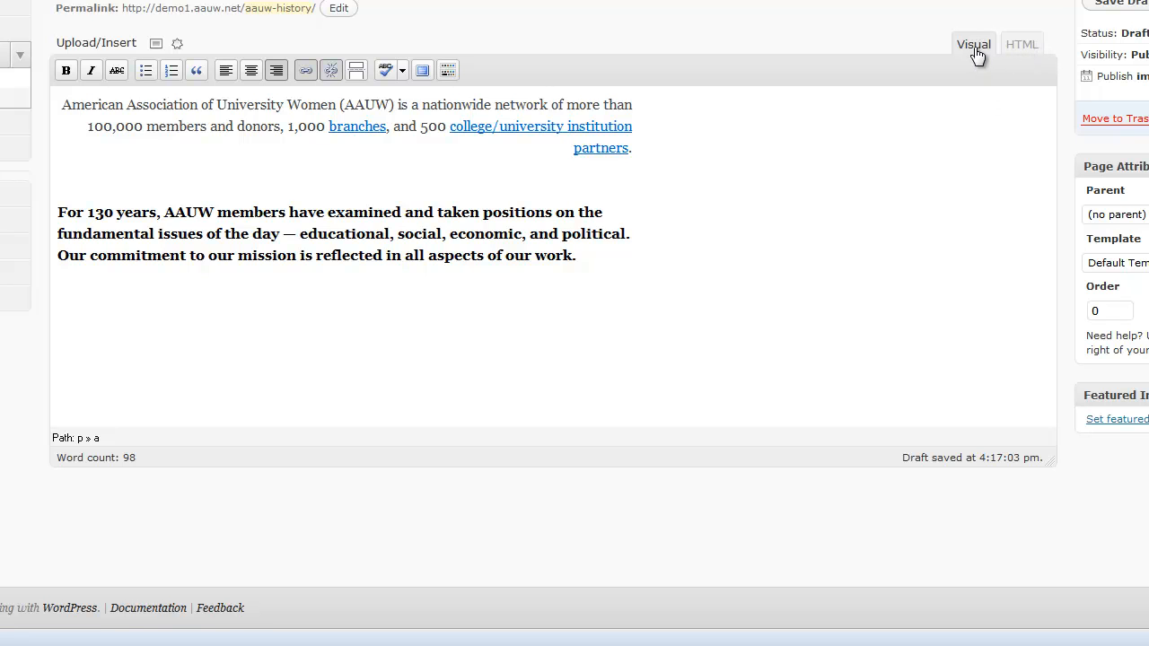
pyautogui.moveTo(998, 54)
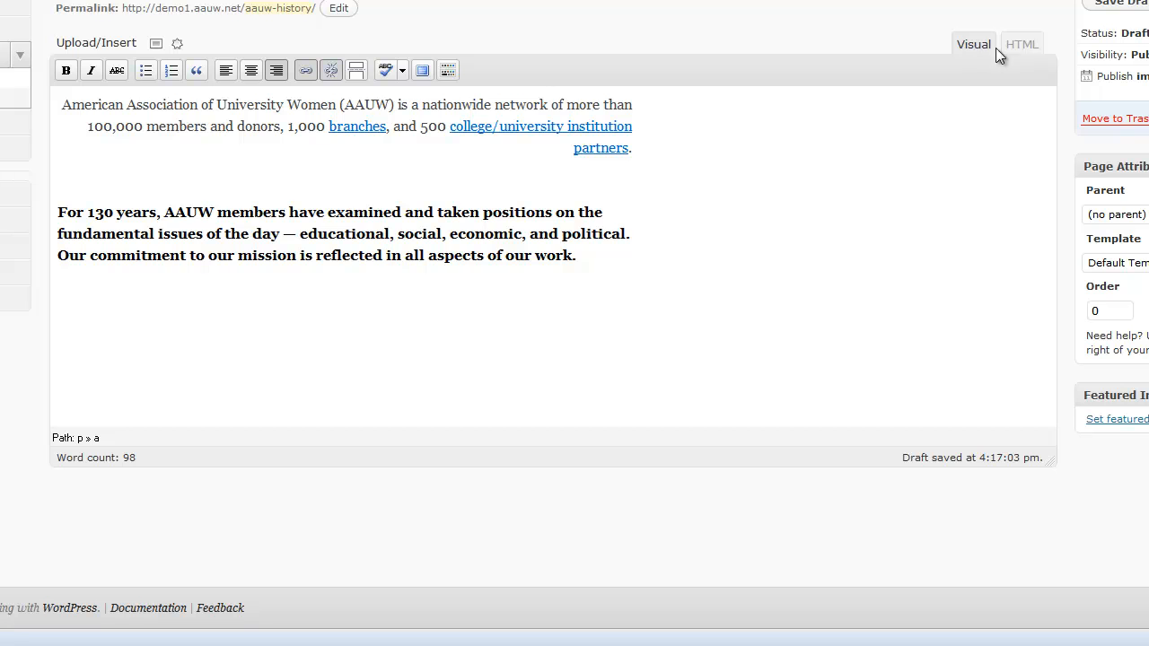
# Check the page's HTML source for the right-alignment style, then return to the Visual editor.
pyautogui.click(1021, 43)
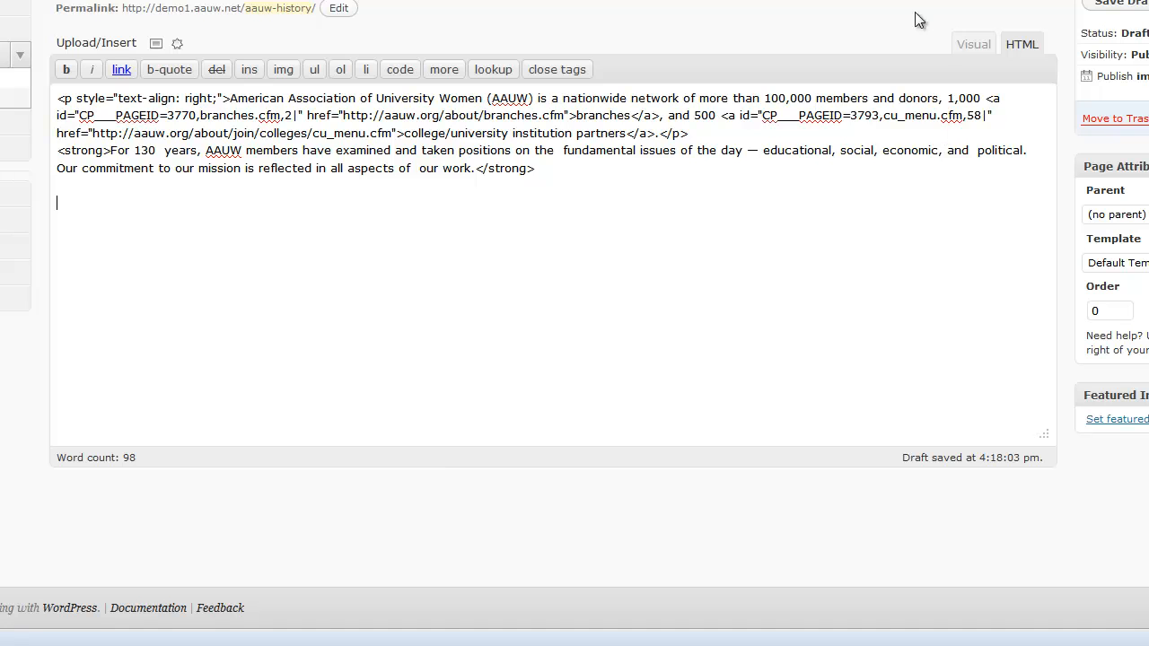
pyautogui.click(974, 43)
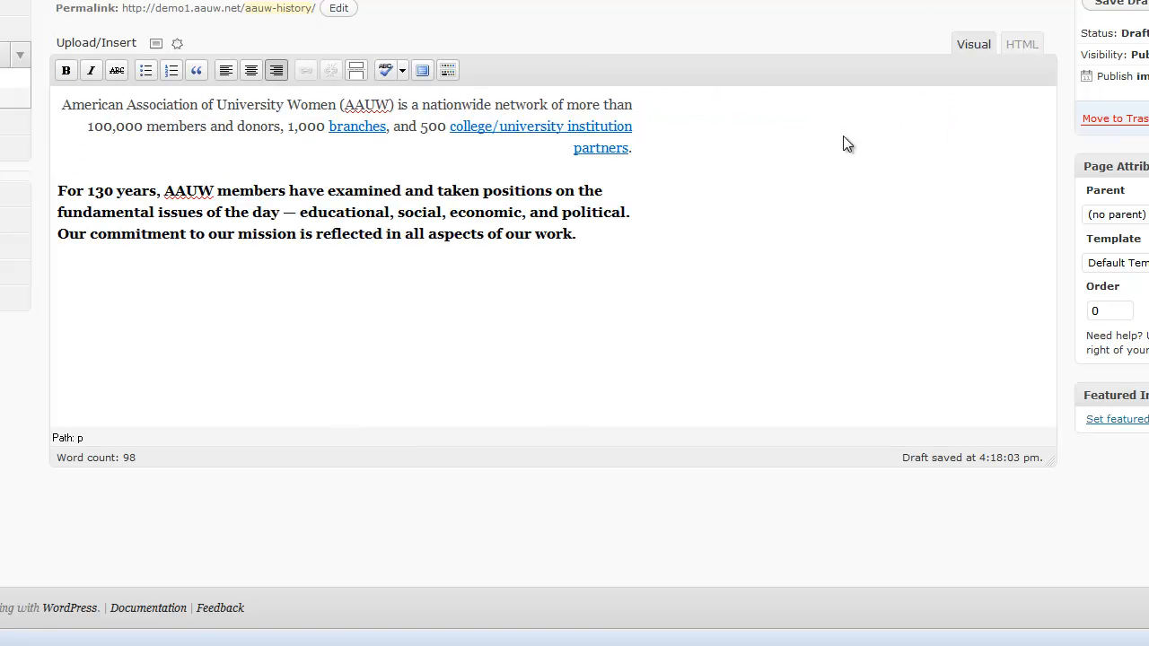
pyautogui.moveTo(686, 27)
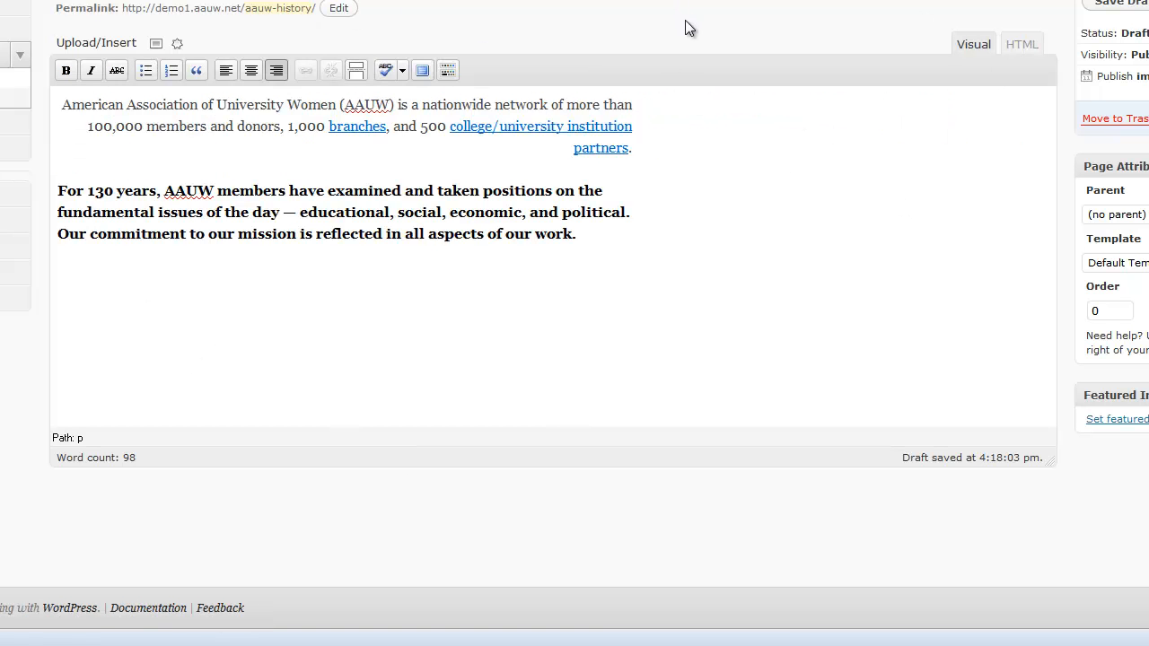
# Save the AAUW History page as a draft from the Publish box.
pyautogui.scroll(3)
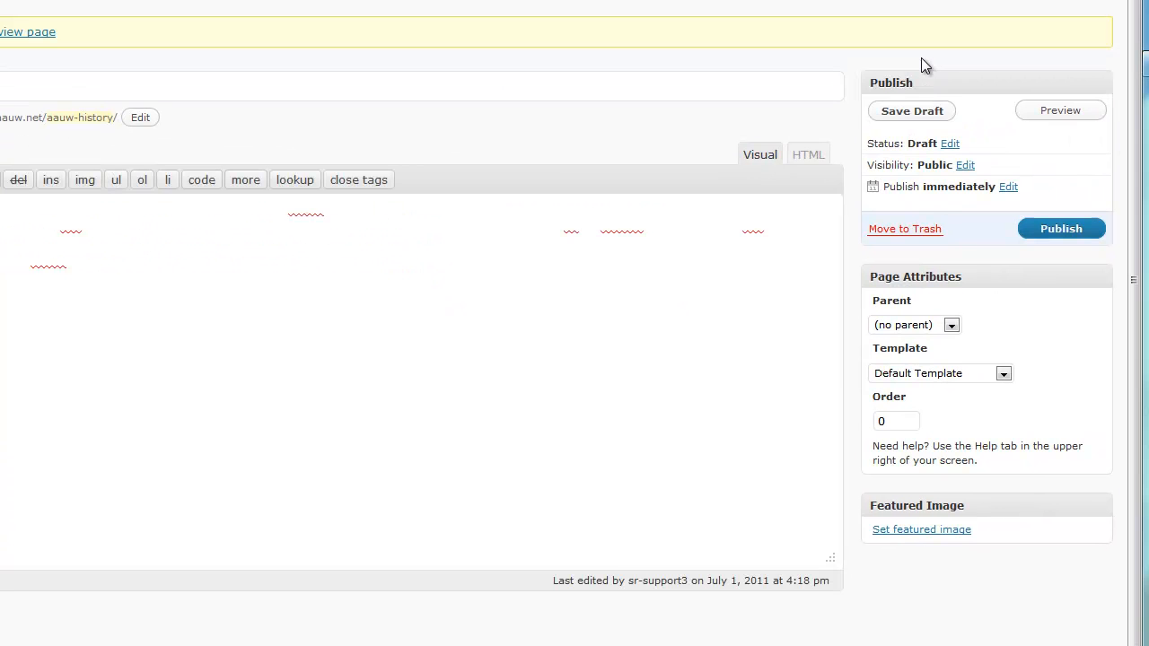
pyautogui.click(757, 154)
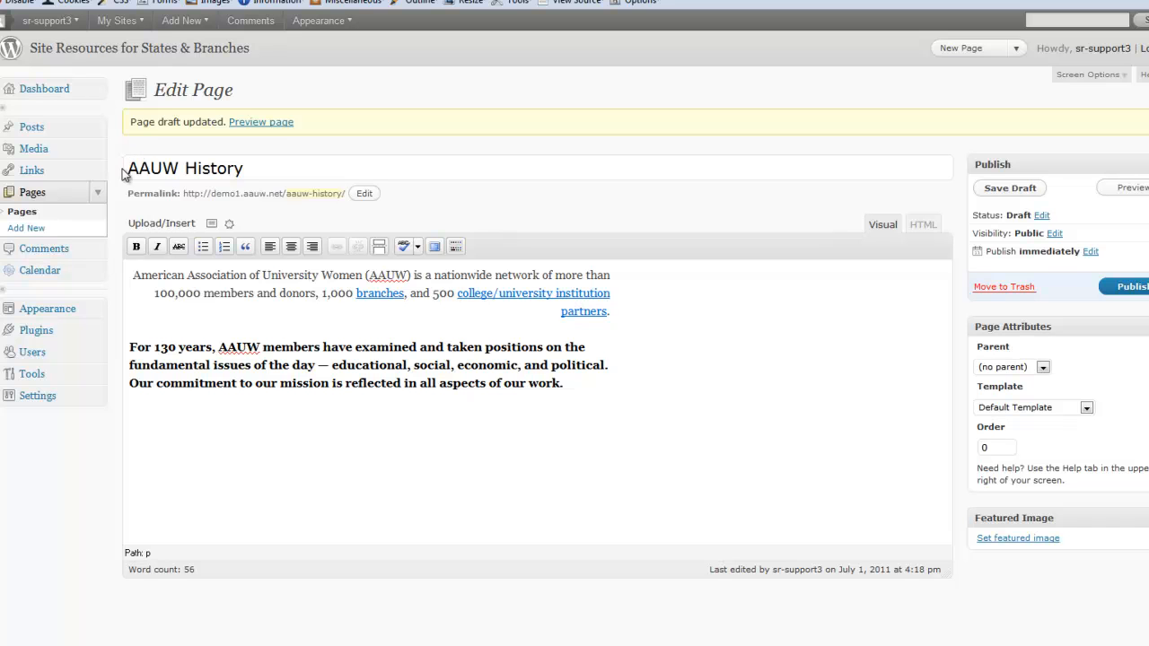
pyautogui.moveTo(32, 191)
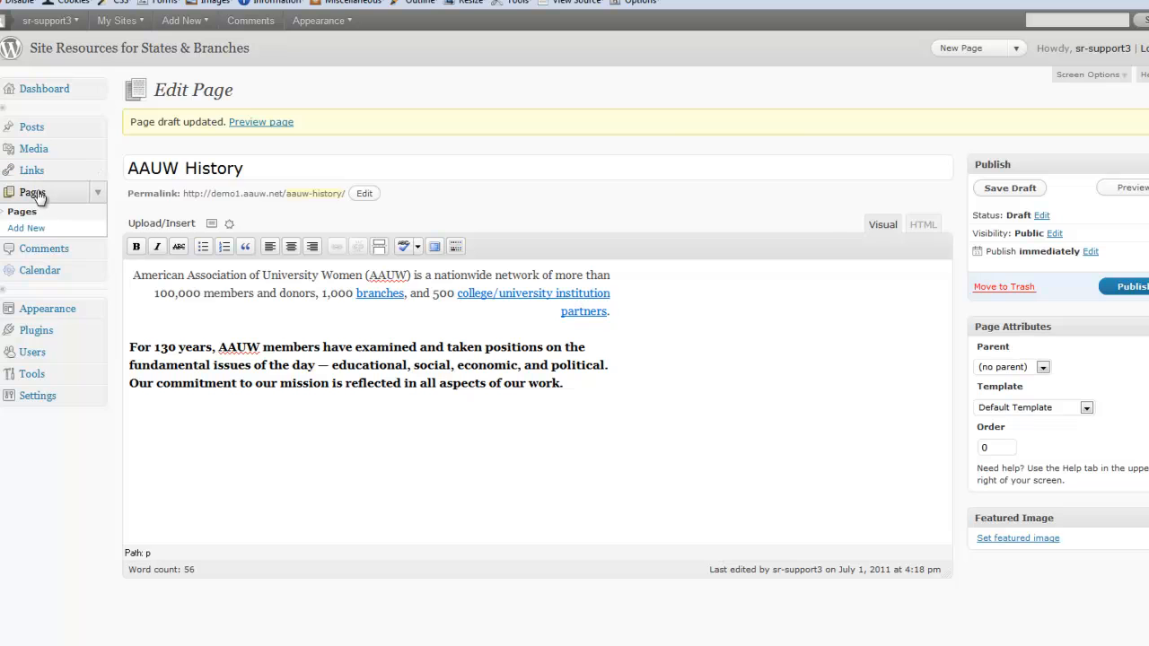
# From the Pages list, reopen the AAUW History draft in the editor.
pyautogui.click(32, 192)
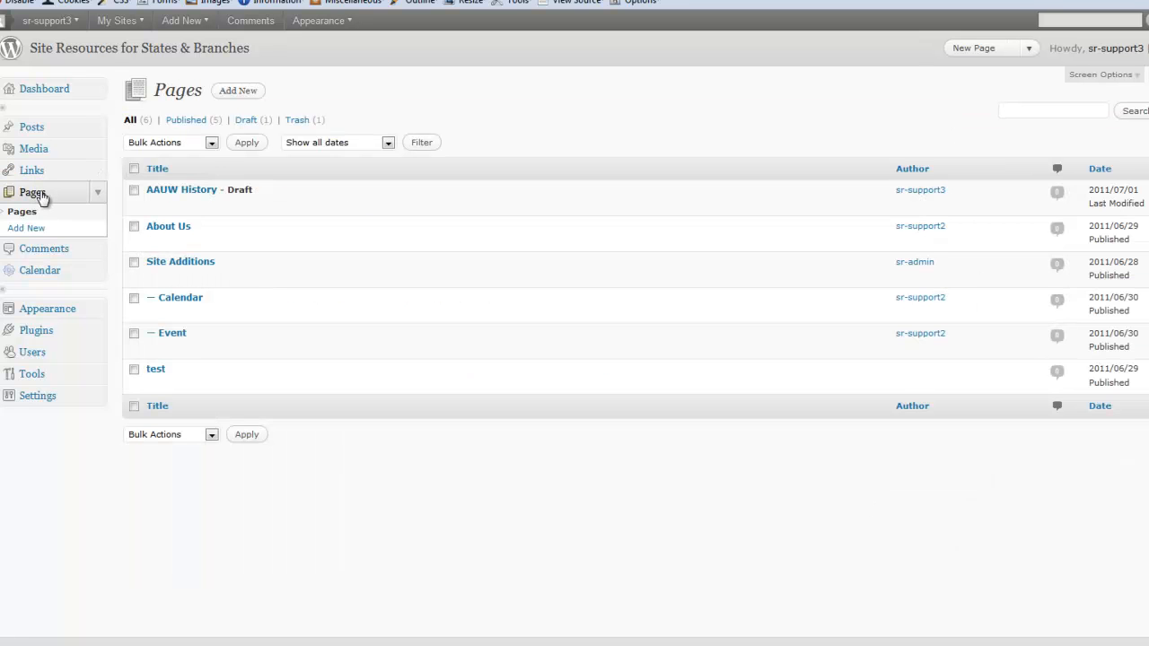
pyautogui.moveTo(182, 191)
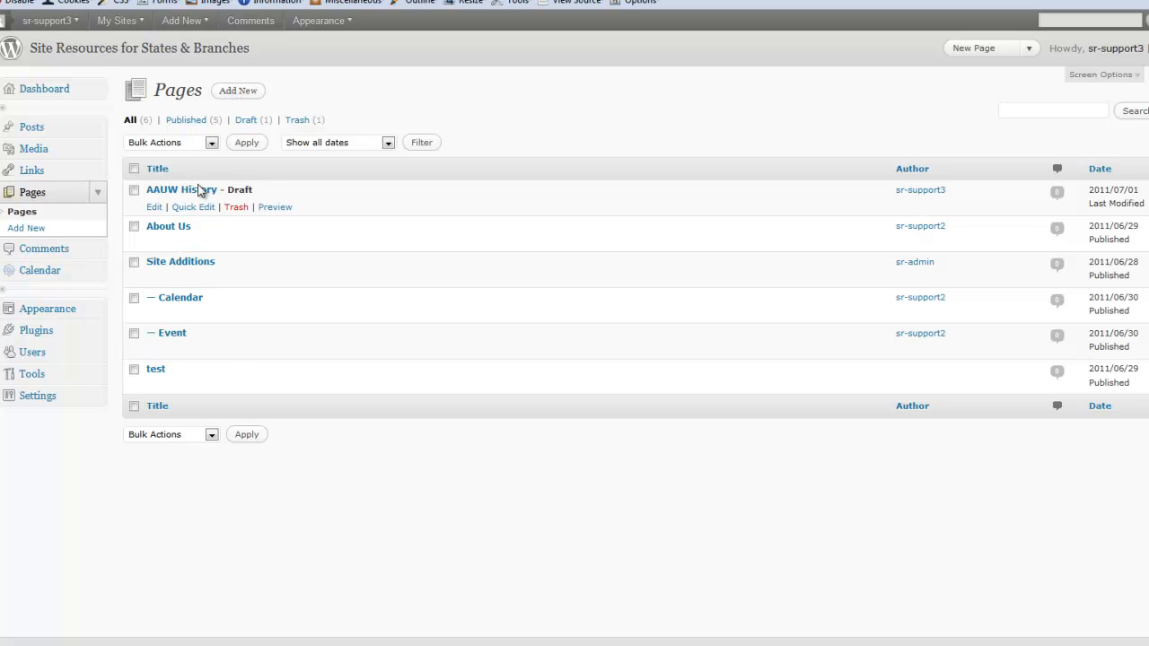
pyautogui.moveTo(154, 208)
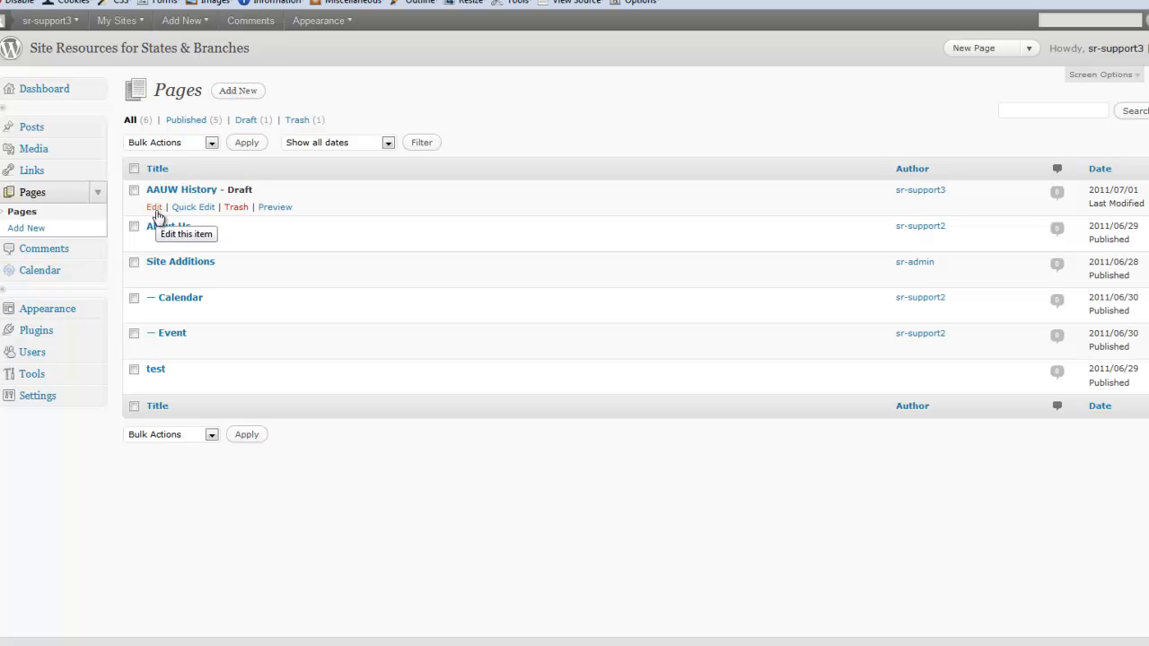
pyautogui.click(155, 207)
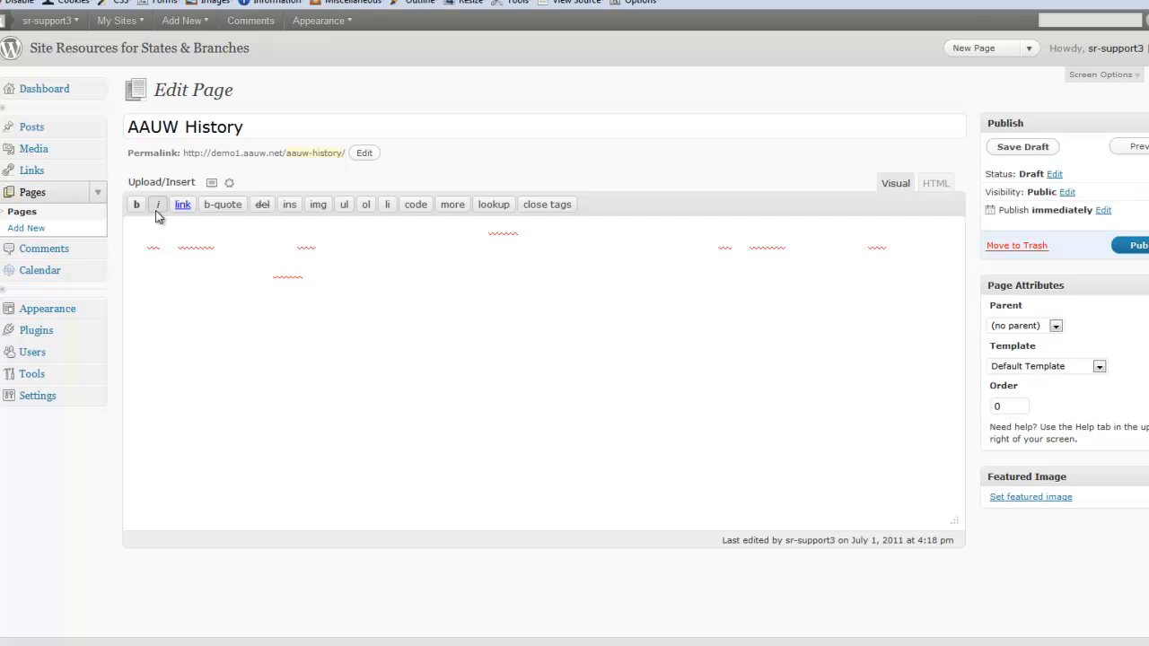
pyautogui.click(894, 183)
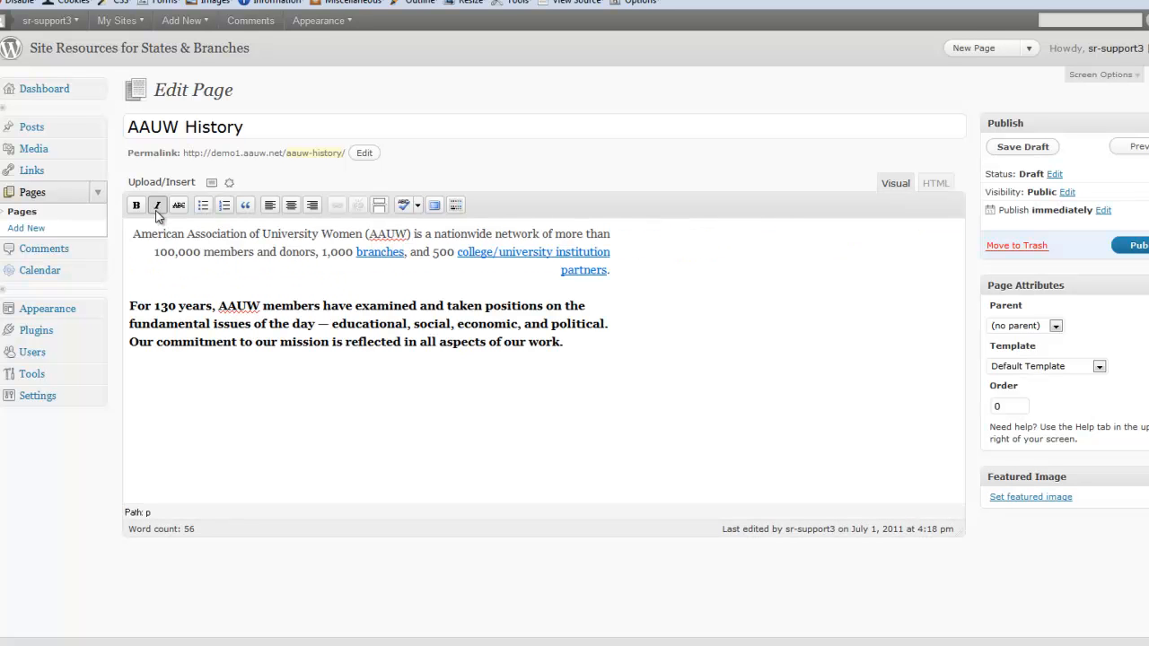
pyautogui.moveTo(646, 349)
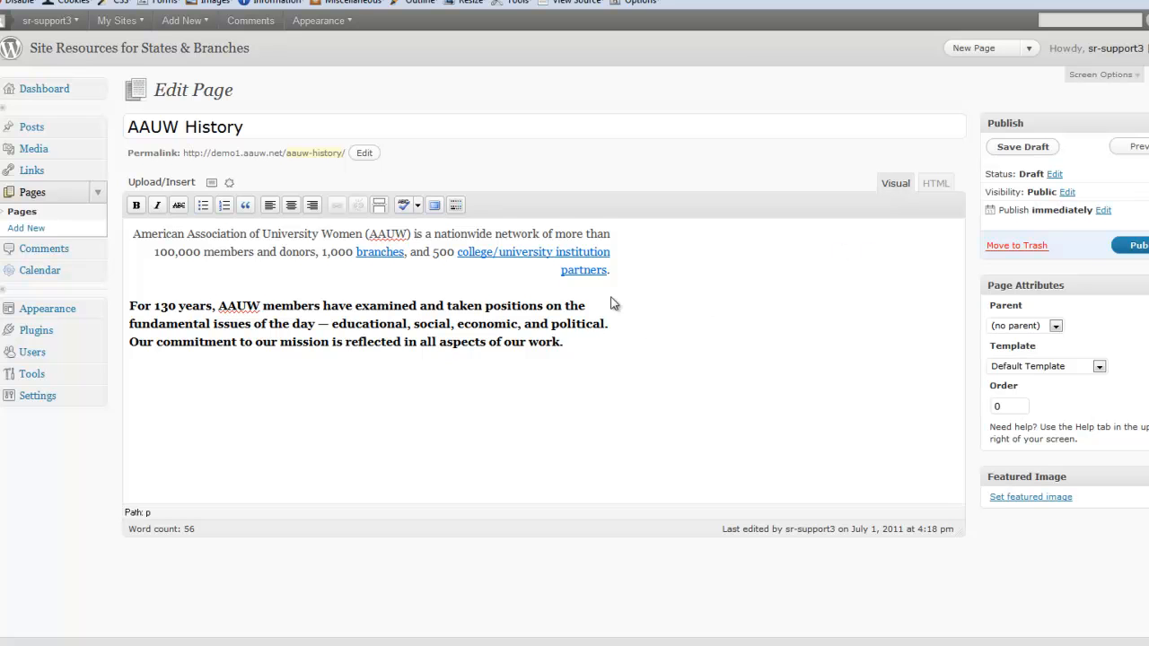
pyautogui.moveTo(1031, 165)
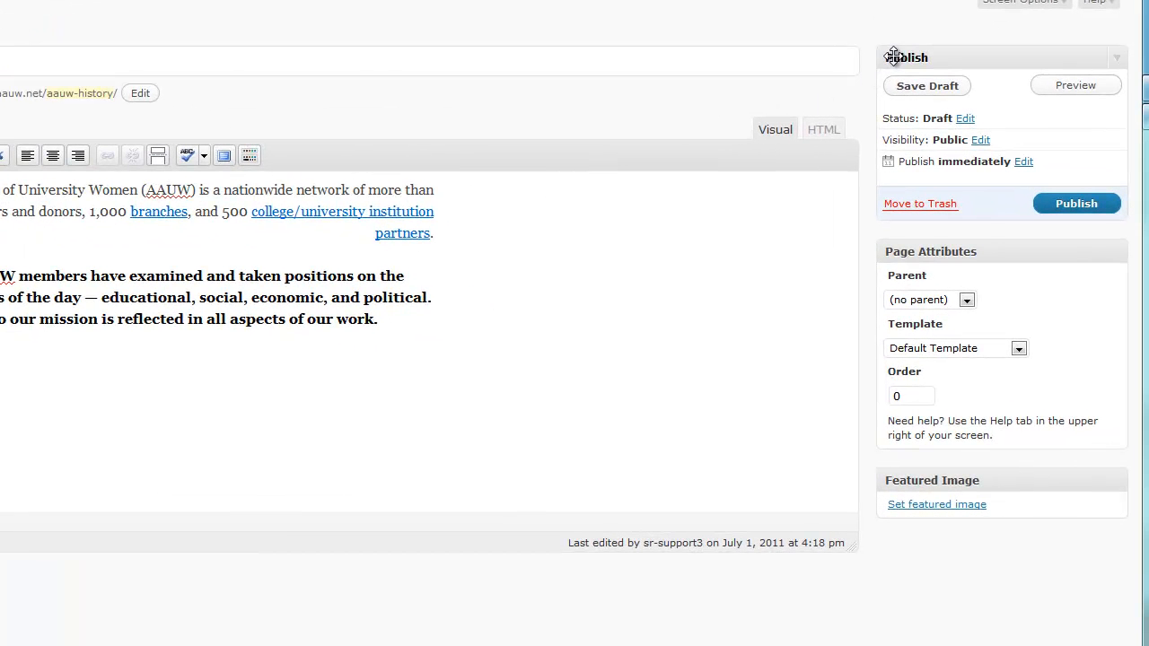
pyautogui.moveTo(1002, 57)
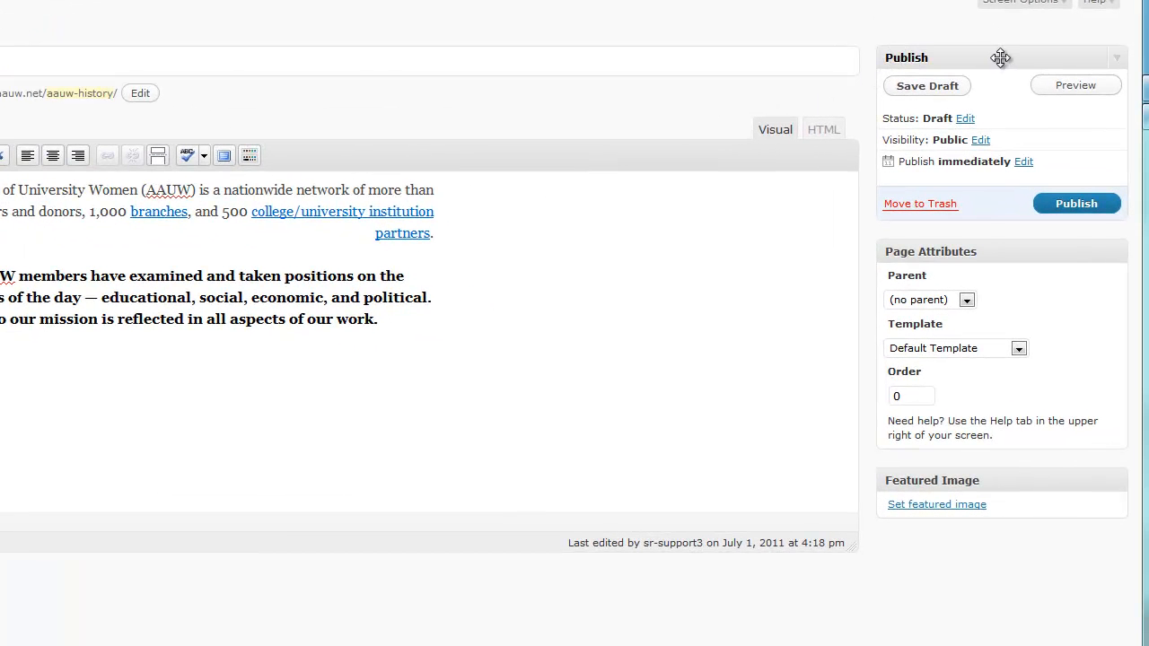
pyautogui.scroll(3)
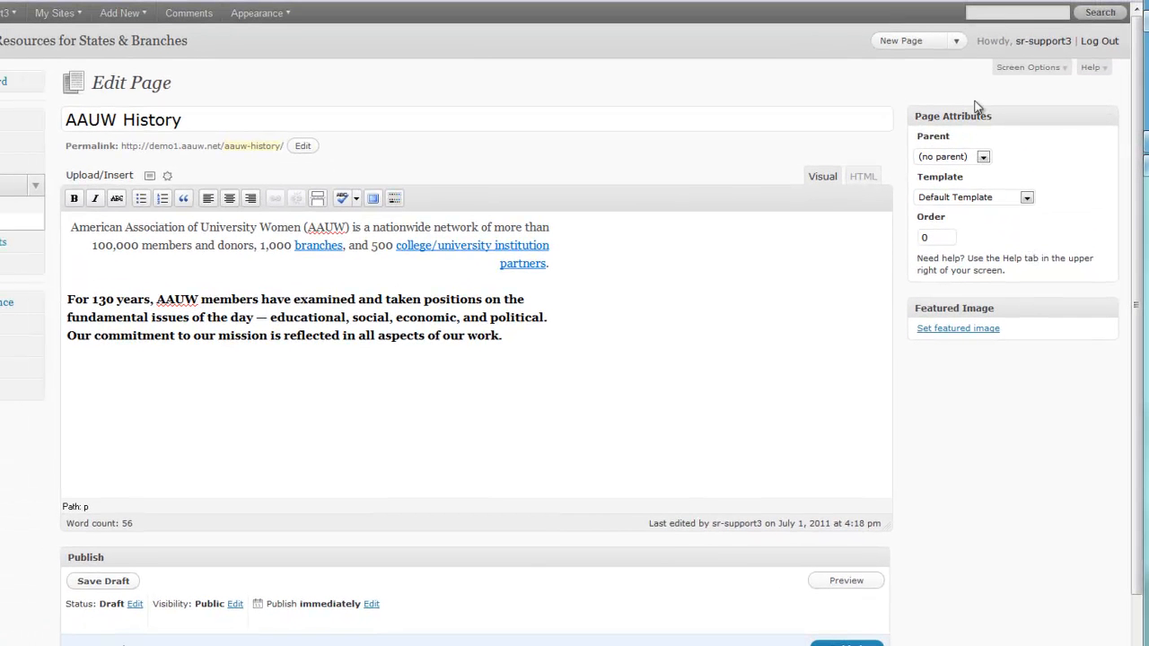
pyautogui.moveTo(468, 560)
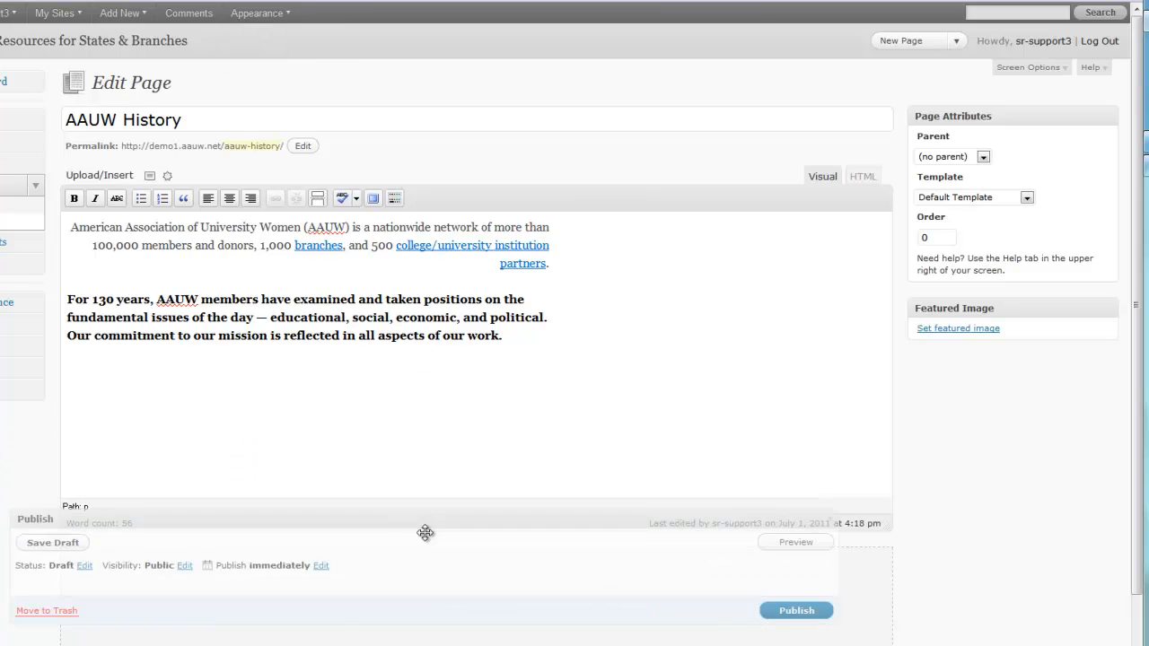
pyautogui.moveTo(424, 531); pyautogui.dragTo(955, 100)
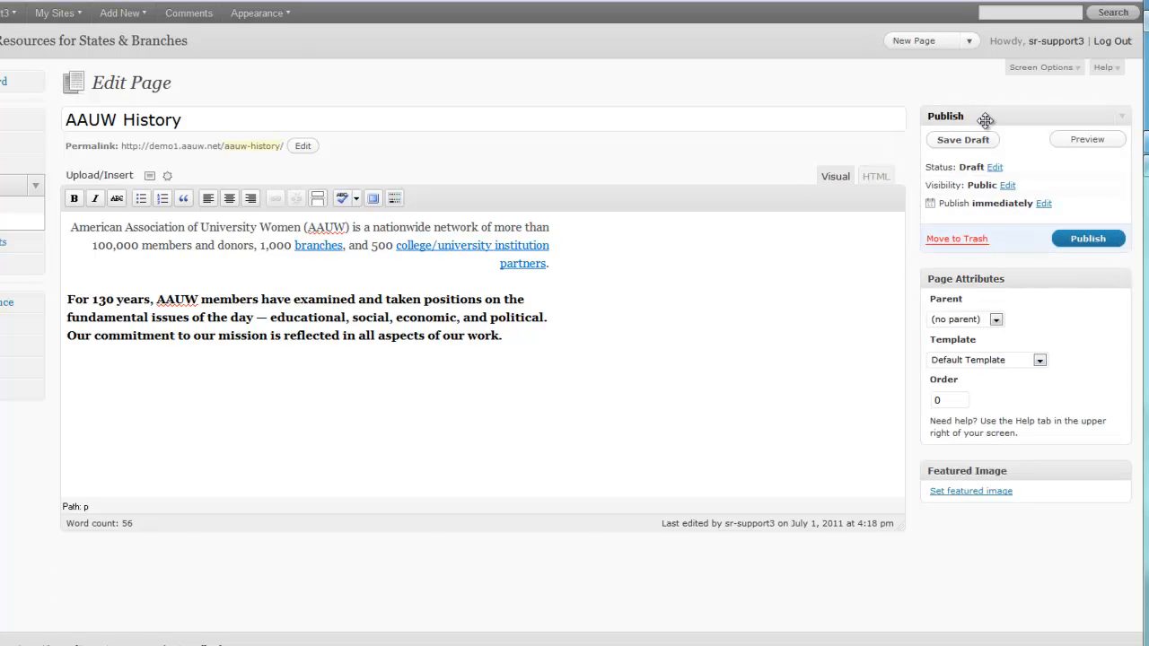
pyautogui.moveTo(1020, 234)
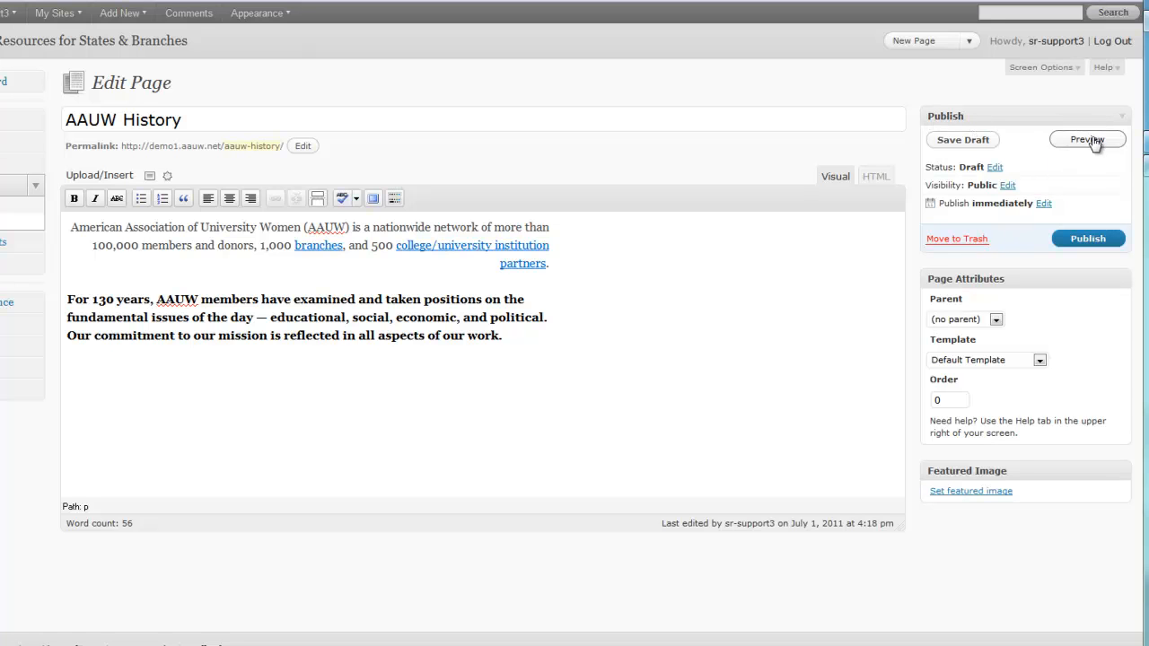
pyautogui.click(1088, 140)
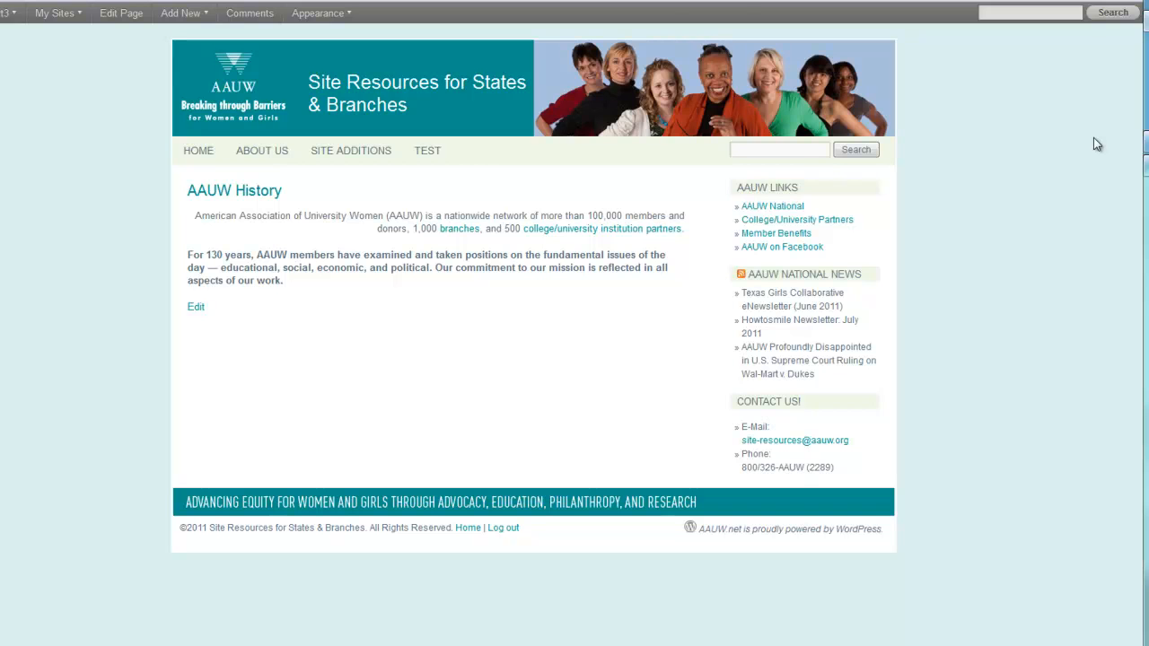
pyautogui.moveTo(357, 247)
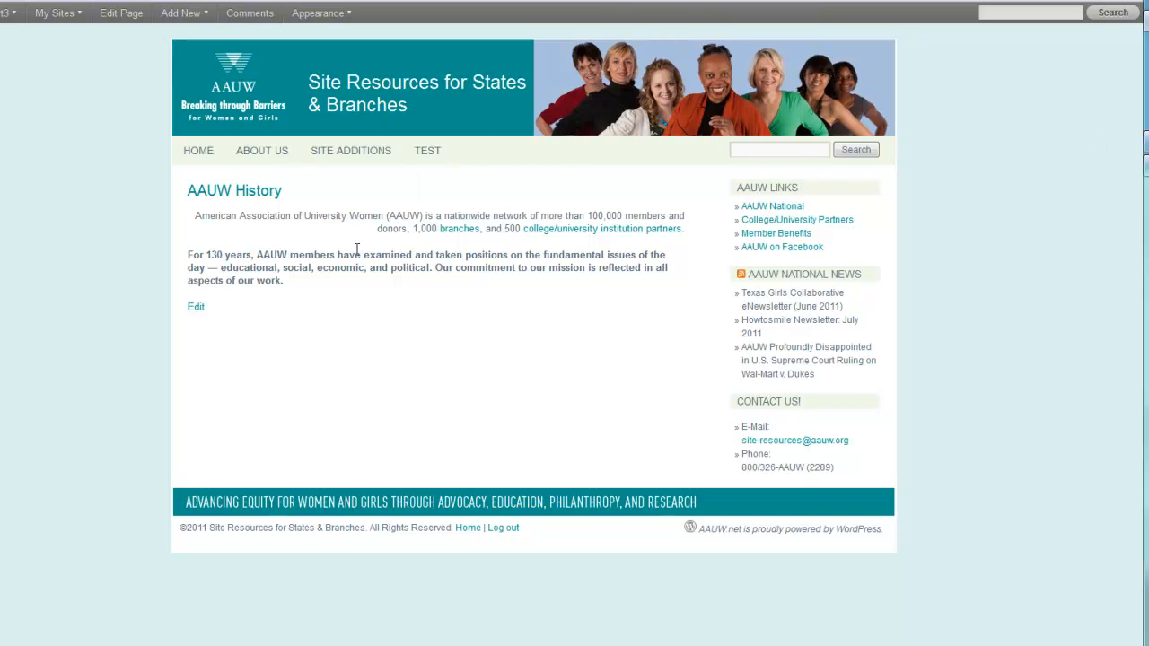
pyautogui.moveTo(183, 226)
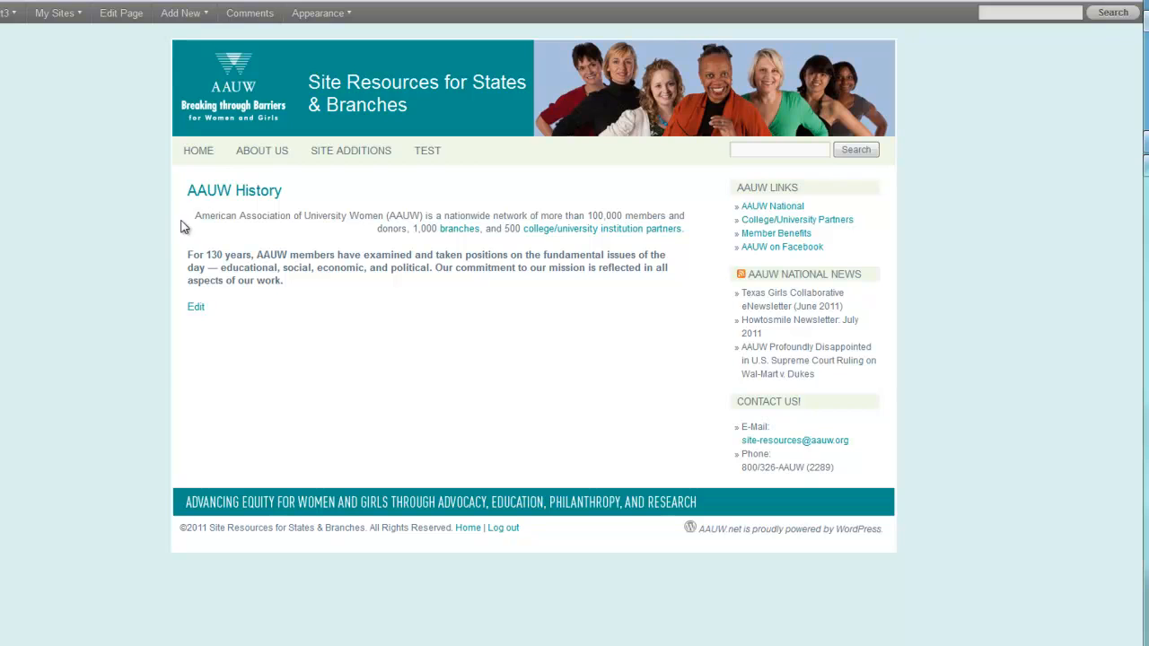
pyautogui.moveTo(373, 273)
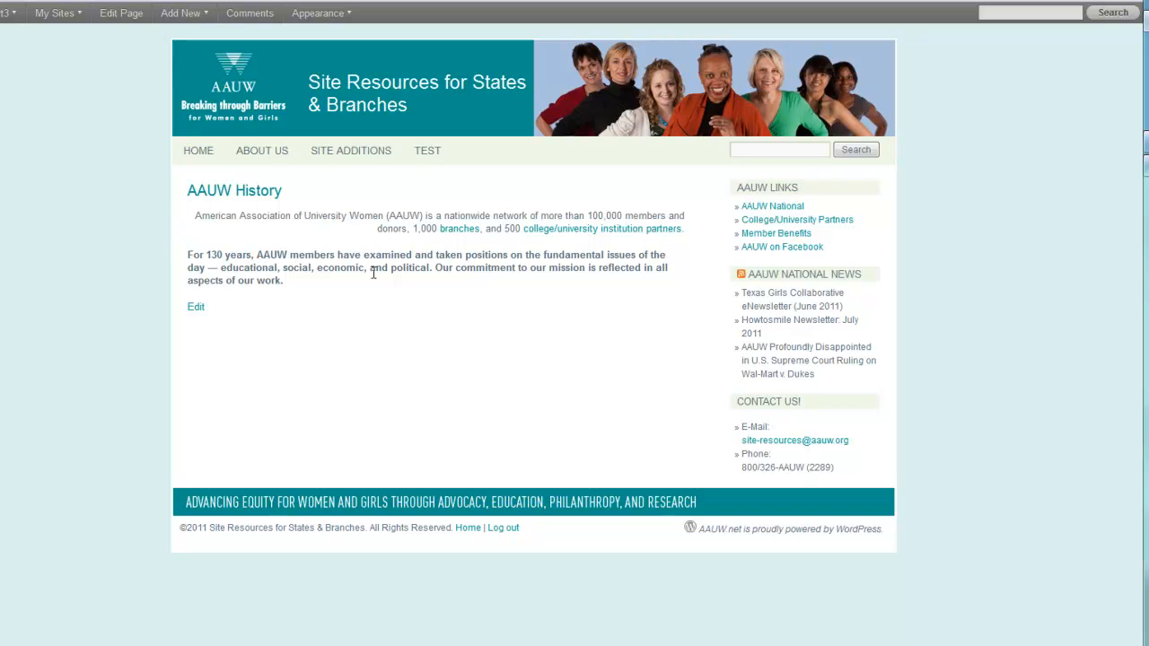
pyautogui.moveTo(381, 299)
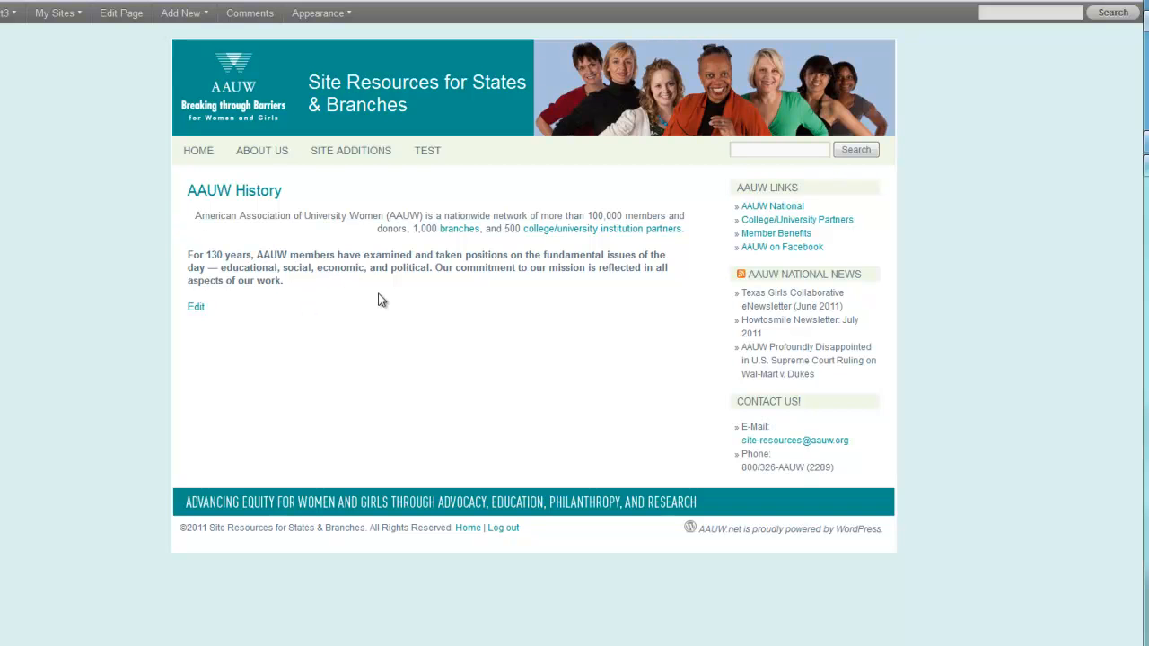
pyautogui.moveTo(385, 285)
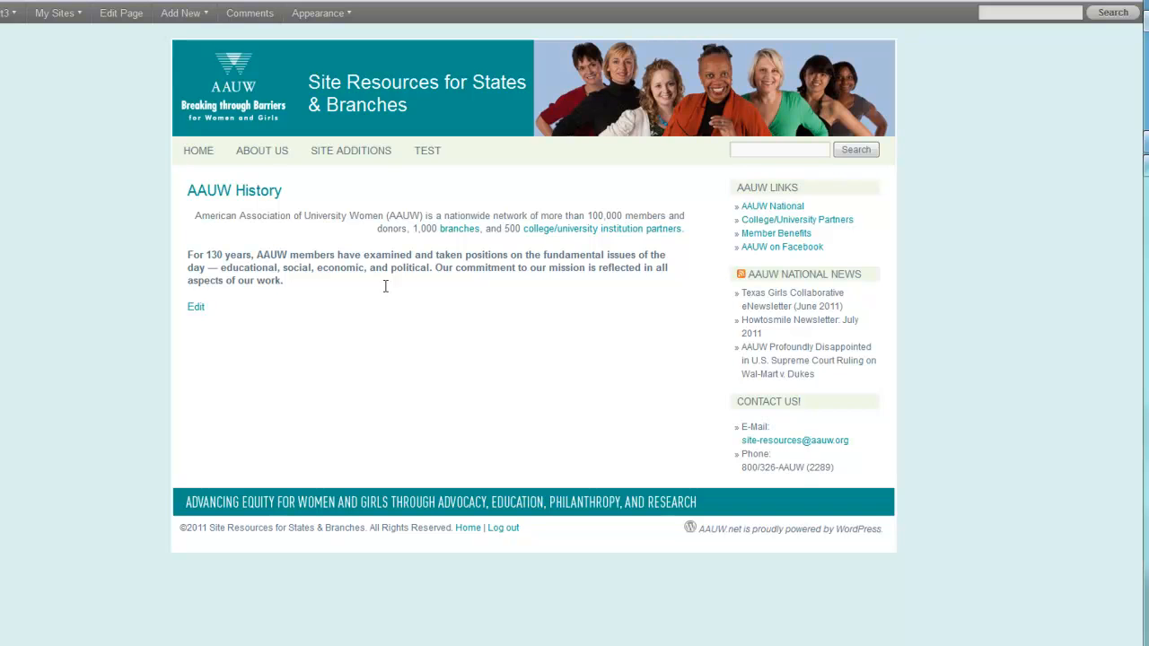
pyautogui.moveTo(194, 321)
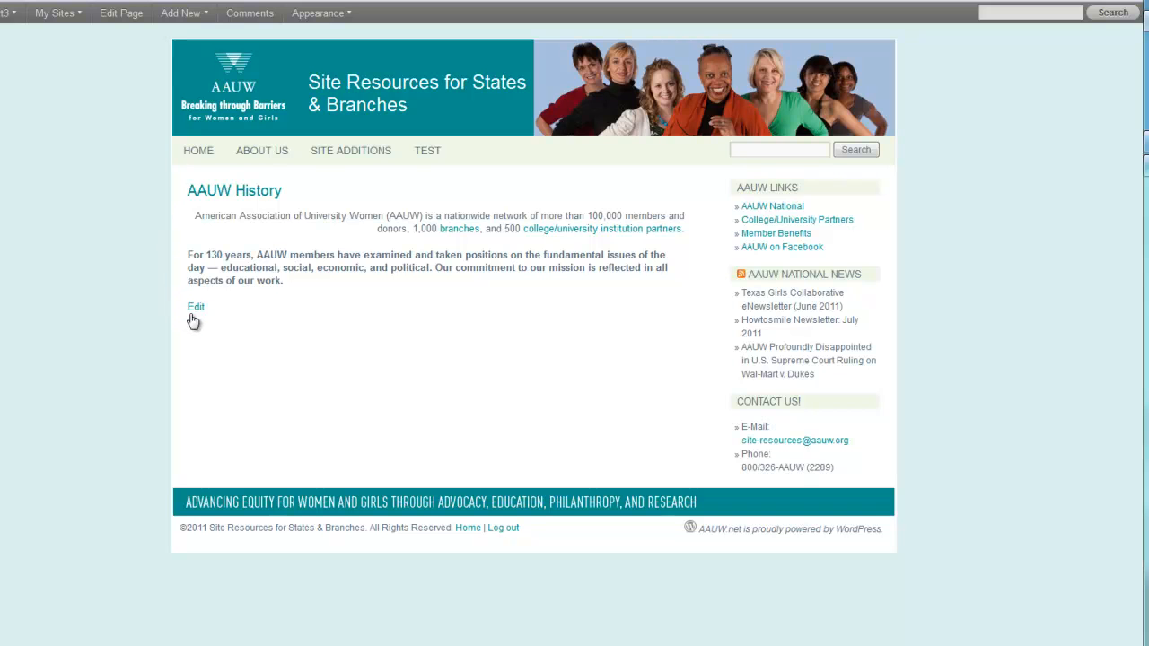
pyautogui.moveTo(195, 307)
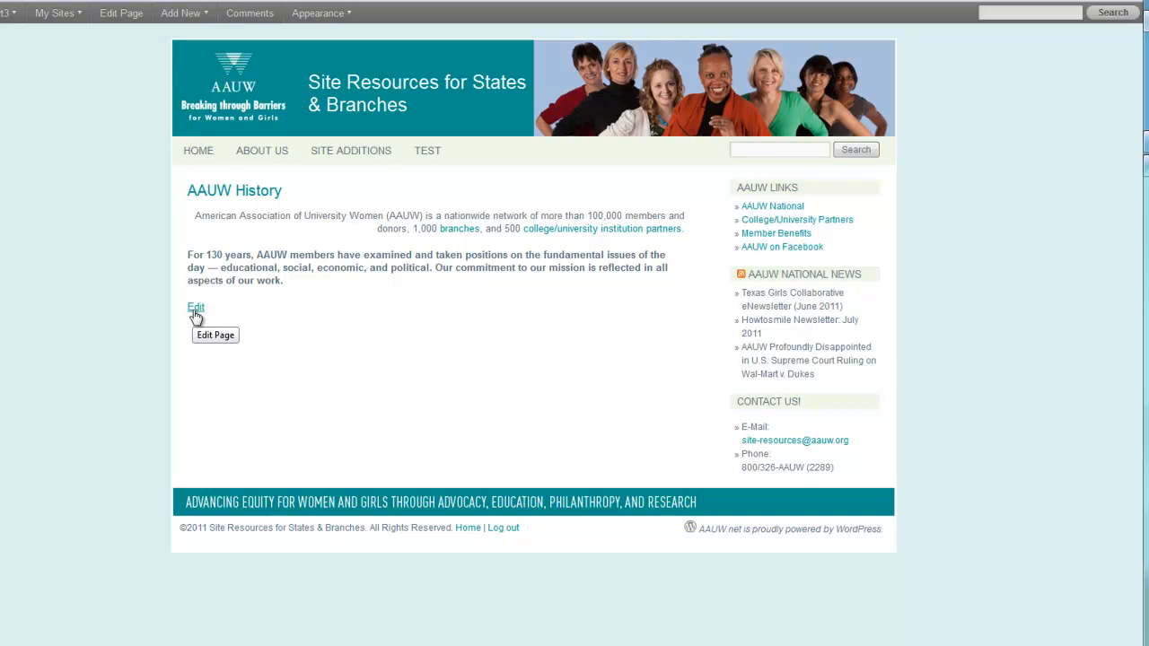
pyautogui.moveTo(312, 37)
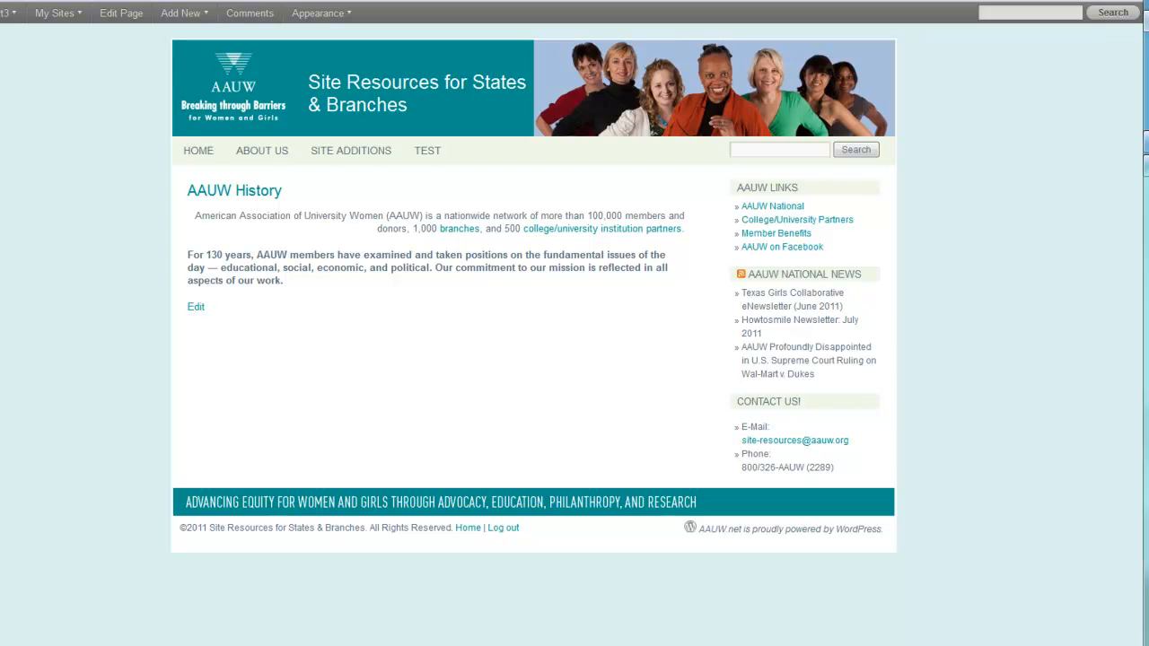
# Select all of the AAUW History text and left-align both paragraphs.
pyautogui.click(121, 13)
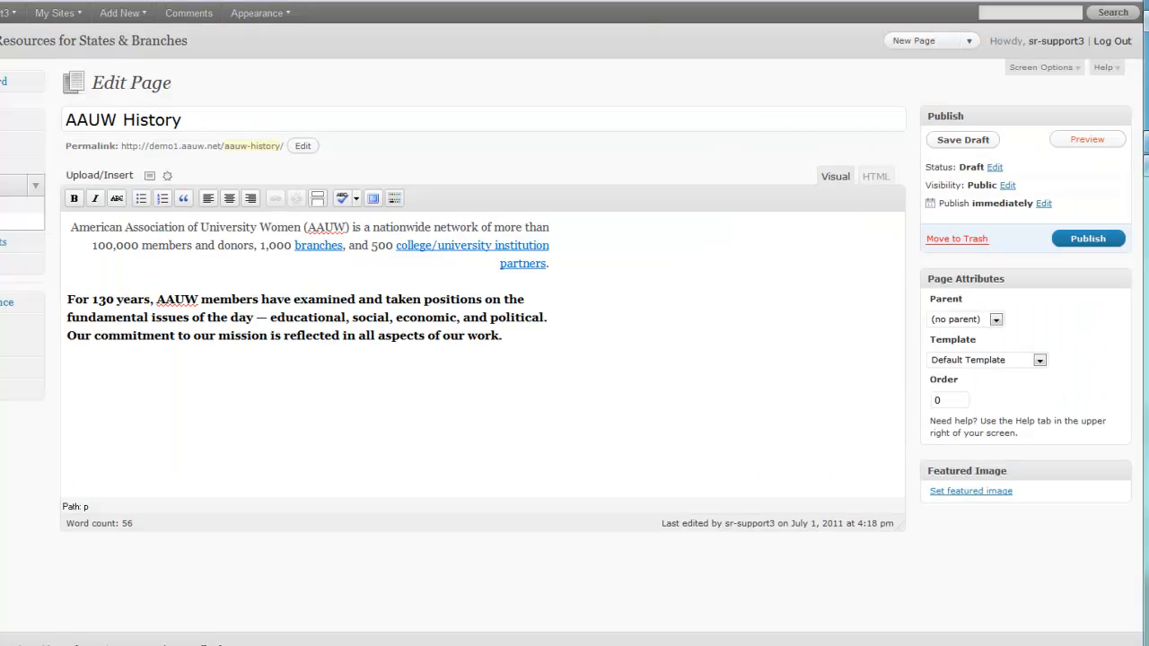
pyautogui.moveTo(666, 346)
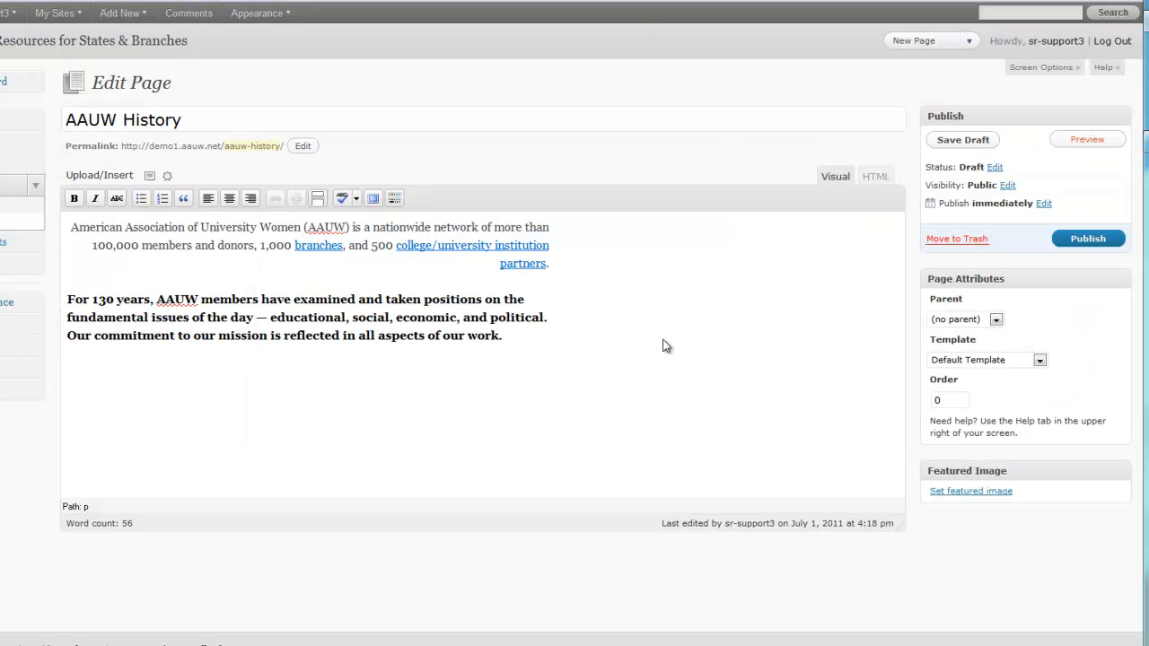
pyautogui.press('ctrl+a')
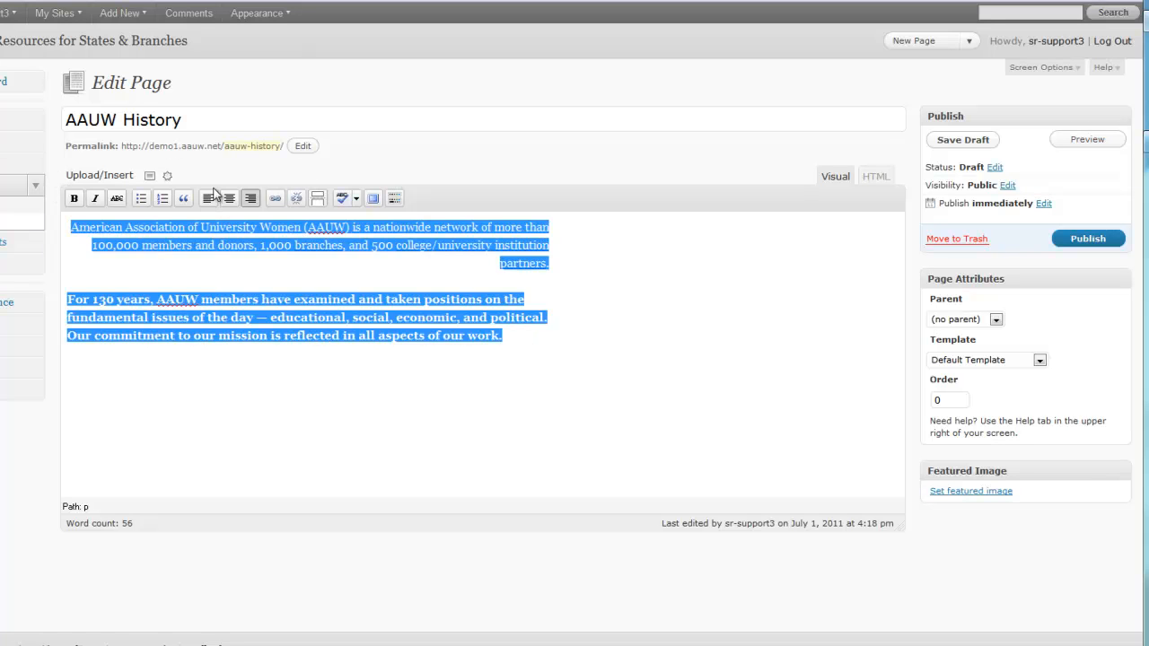
pyautogui.click(208, 197)
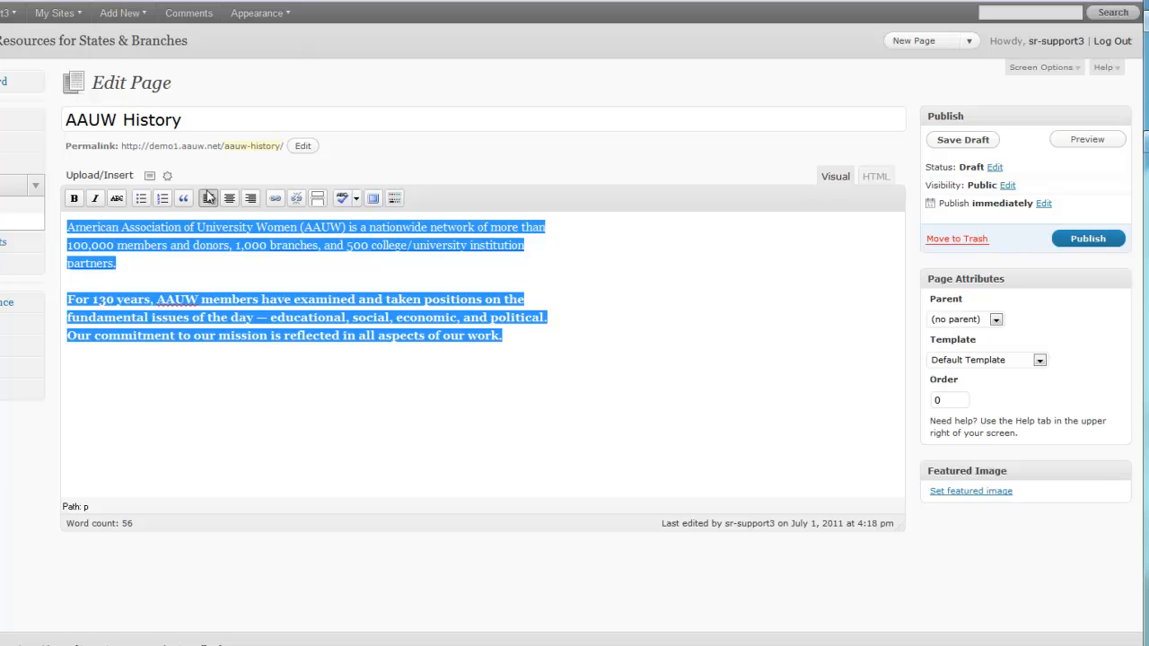
pyautogui.moveTo(208, 197)
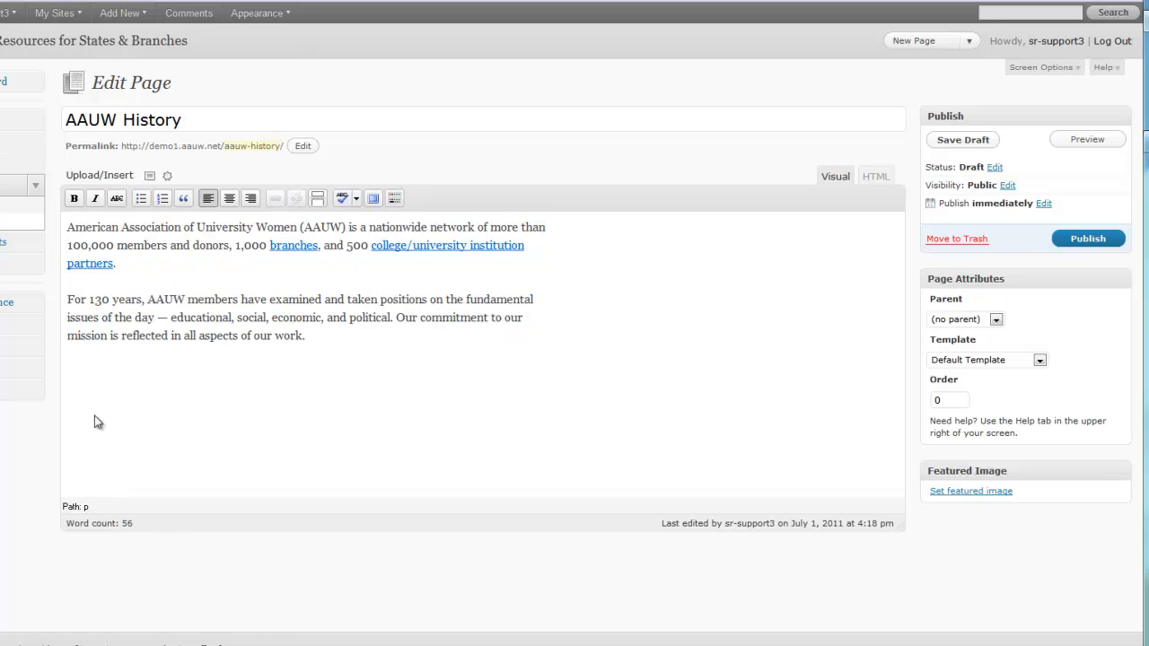
pyautogui.moveTo(517, 316)
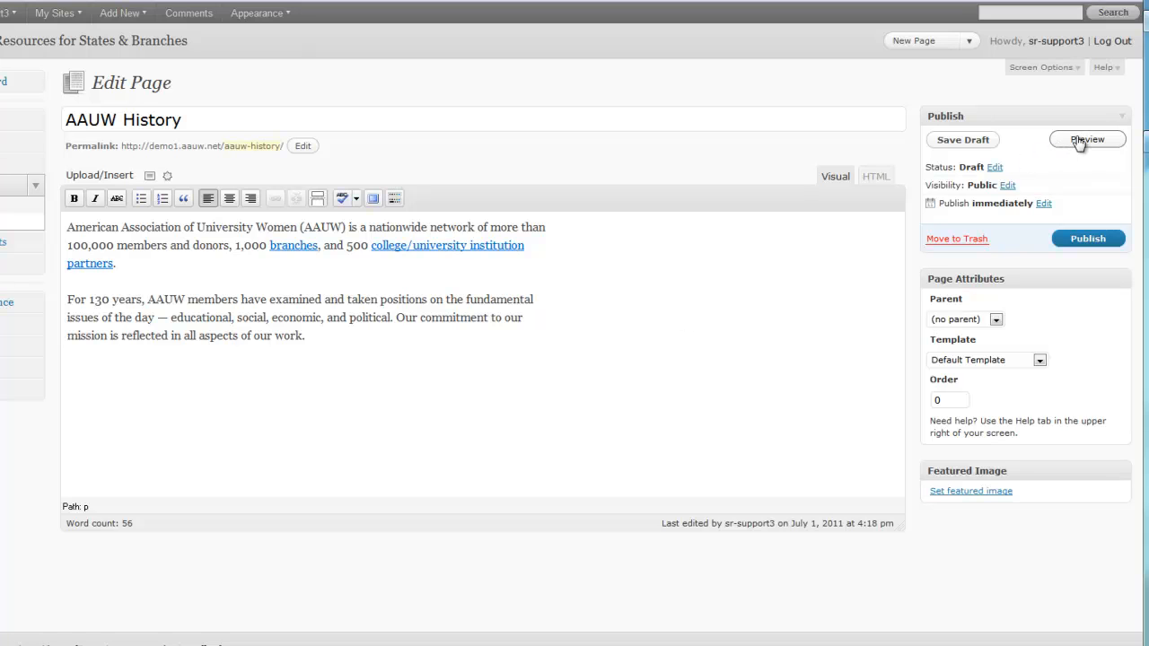
pyautogui.click(1088, 140)
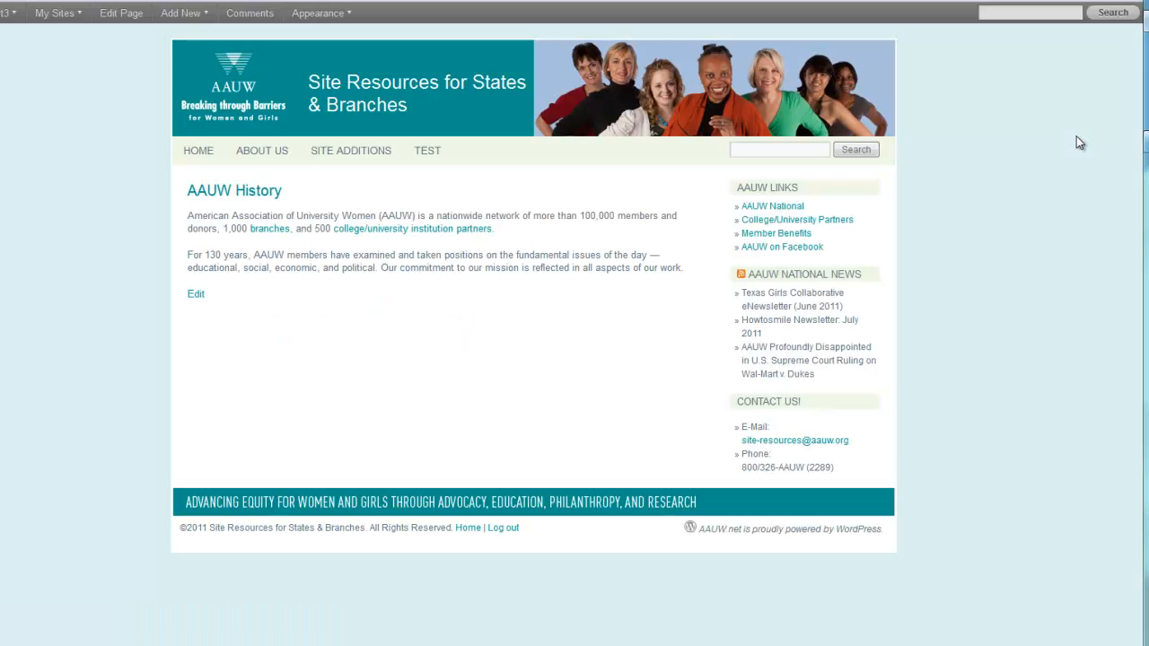
pyautogui.moveTo(457, 111)
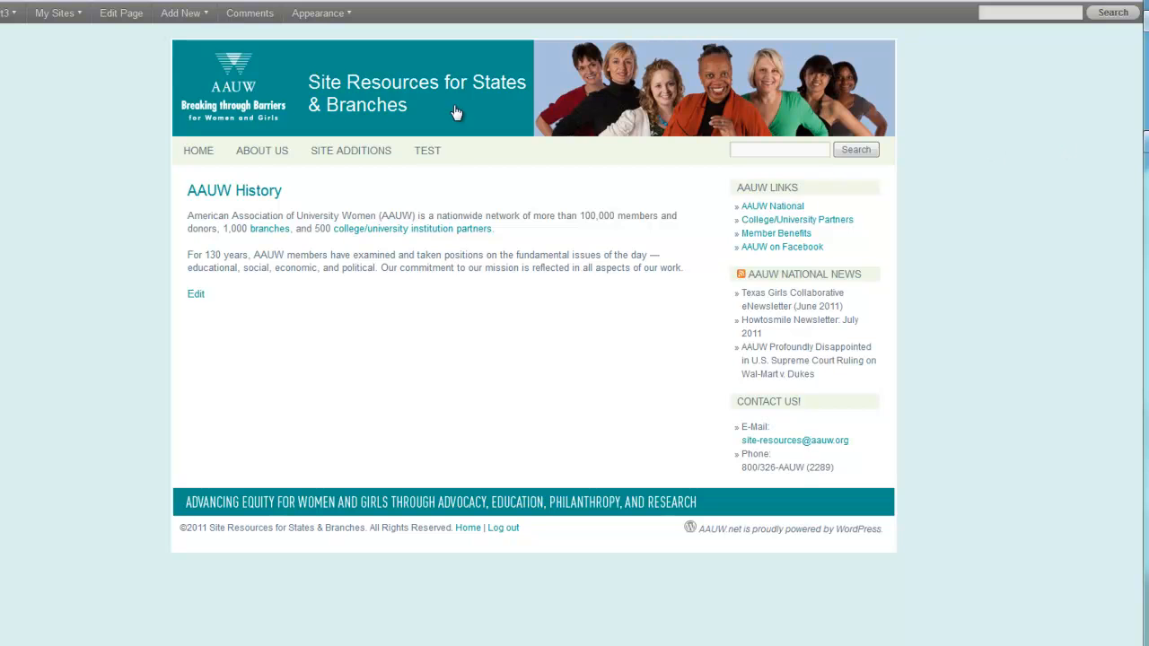
pyautogui.moveTo(456, 111)
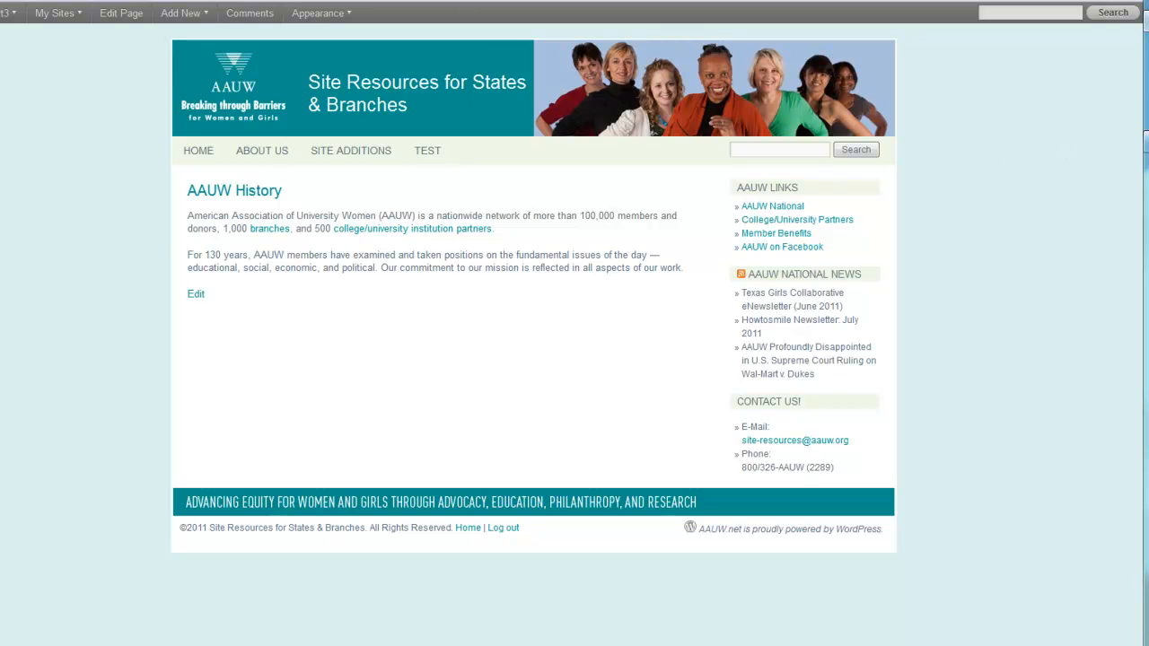
pyautogui.click(196, 295)
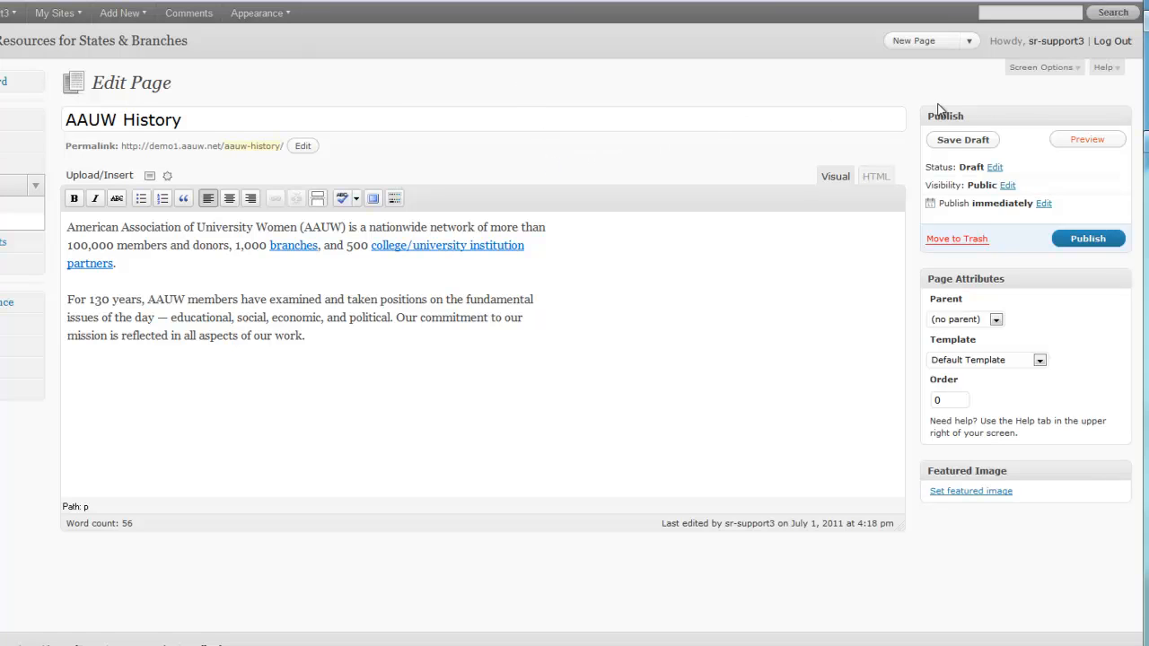
pyautogui.moveTo(1012, 115)
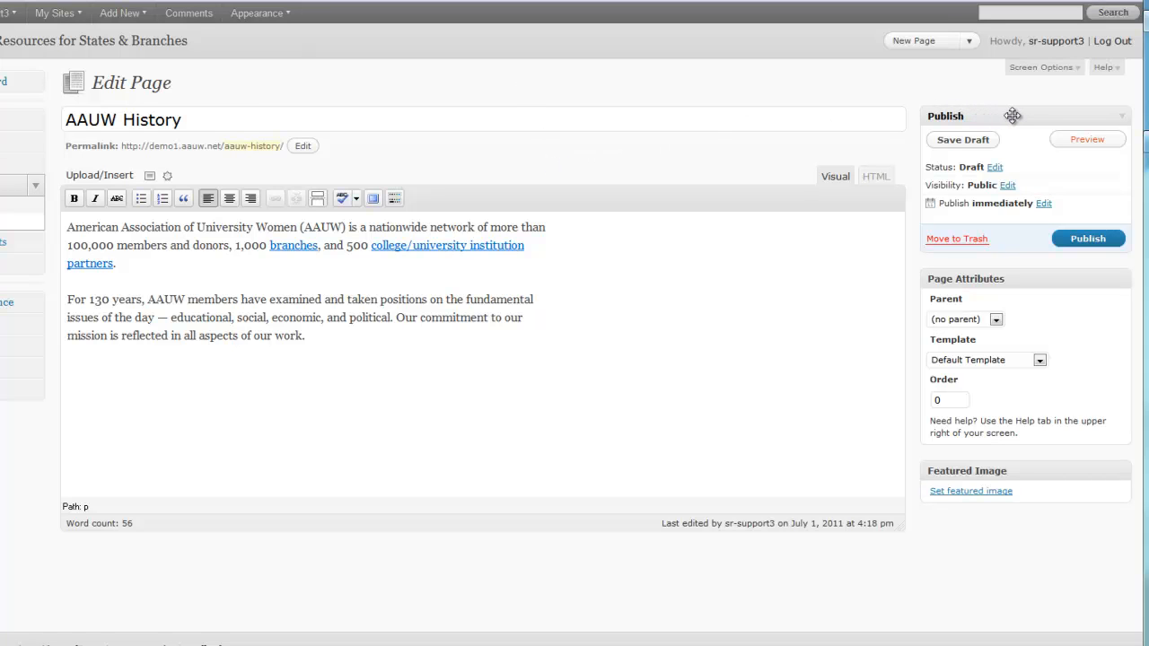
pyautogui.moveTo(1114, 242)
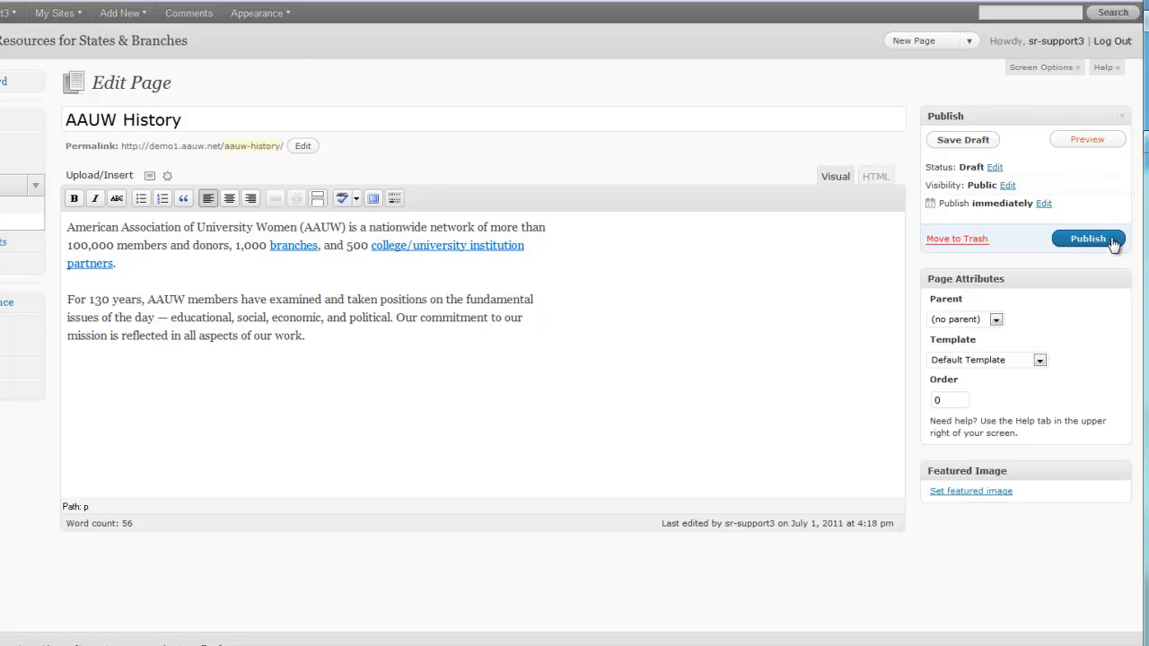
# Publish AAUW History and view the live page showing both plain paragraphs.
pyautogui.click(1088, 237)
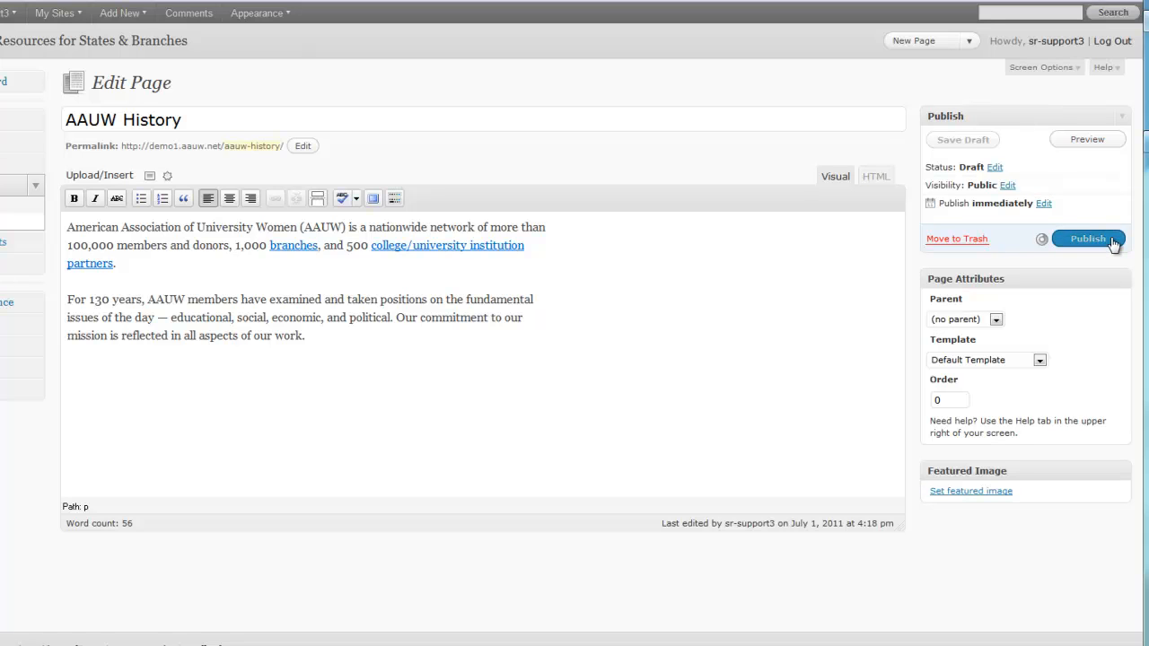
pyautogui.click(1088, 237)
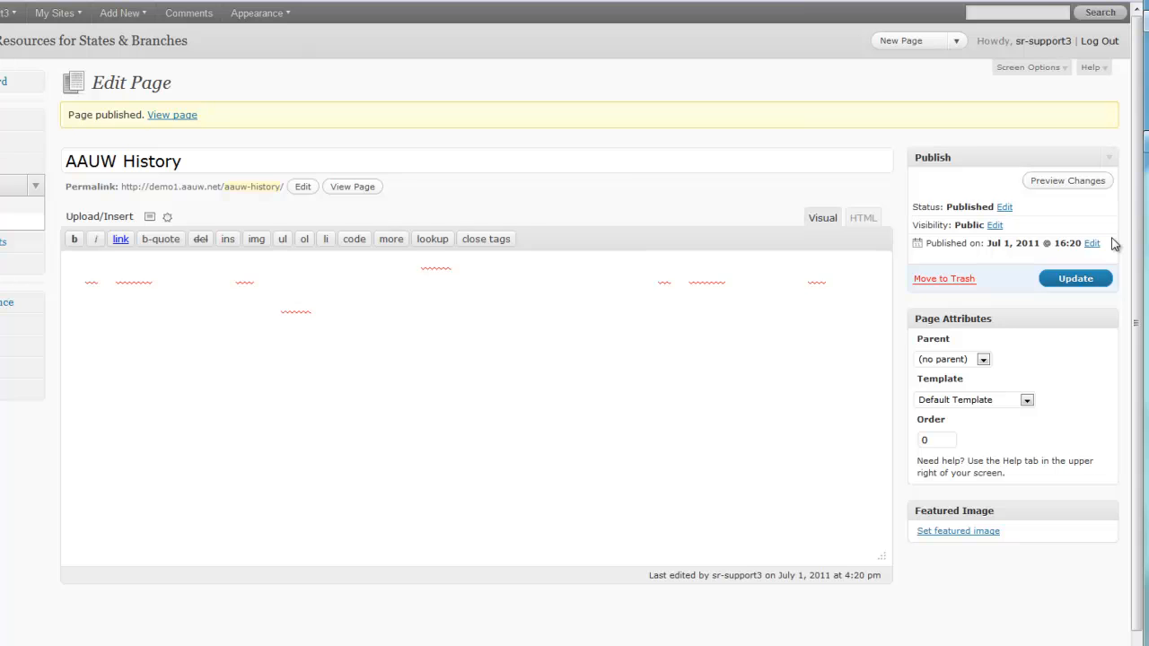
pyautogui.click(822, 218)
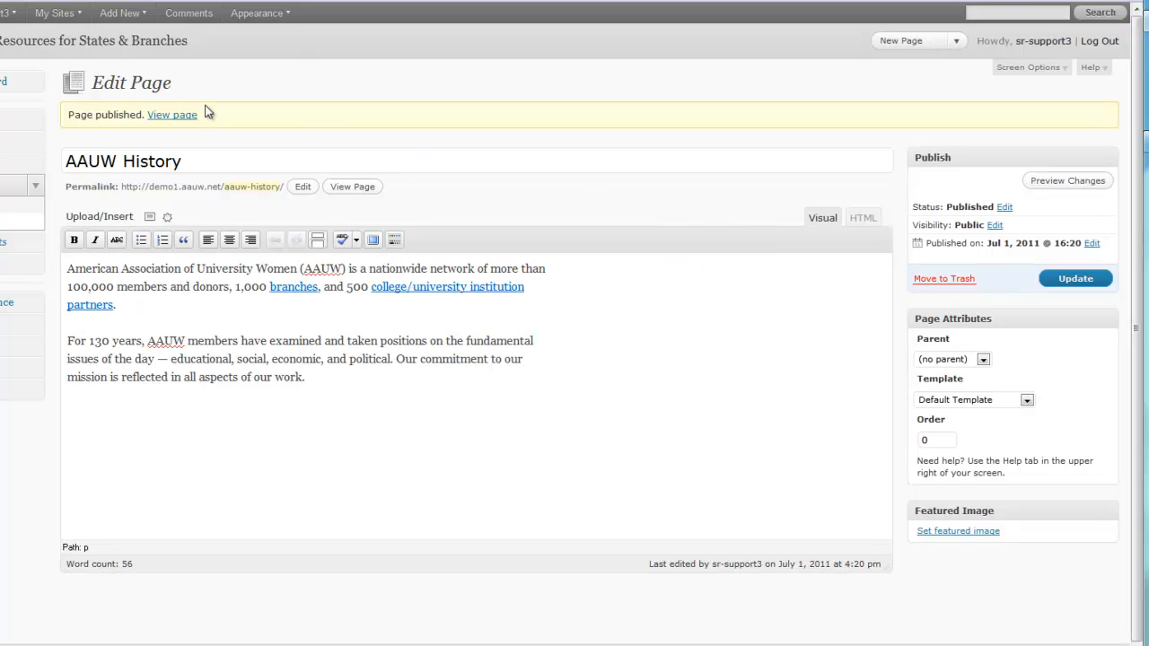
pyautogui.moveTo(167, 120)
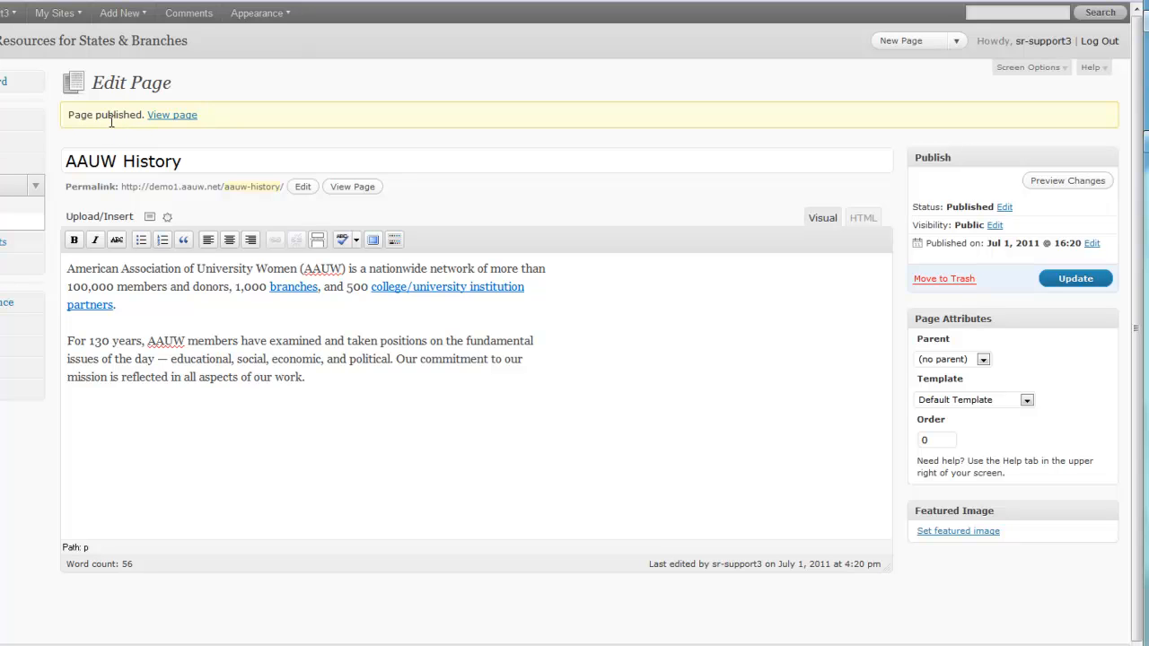
pyautogui.moveTo(172, 115)
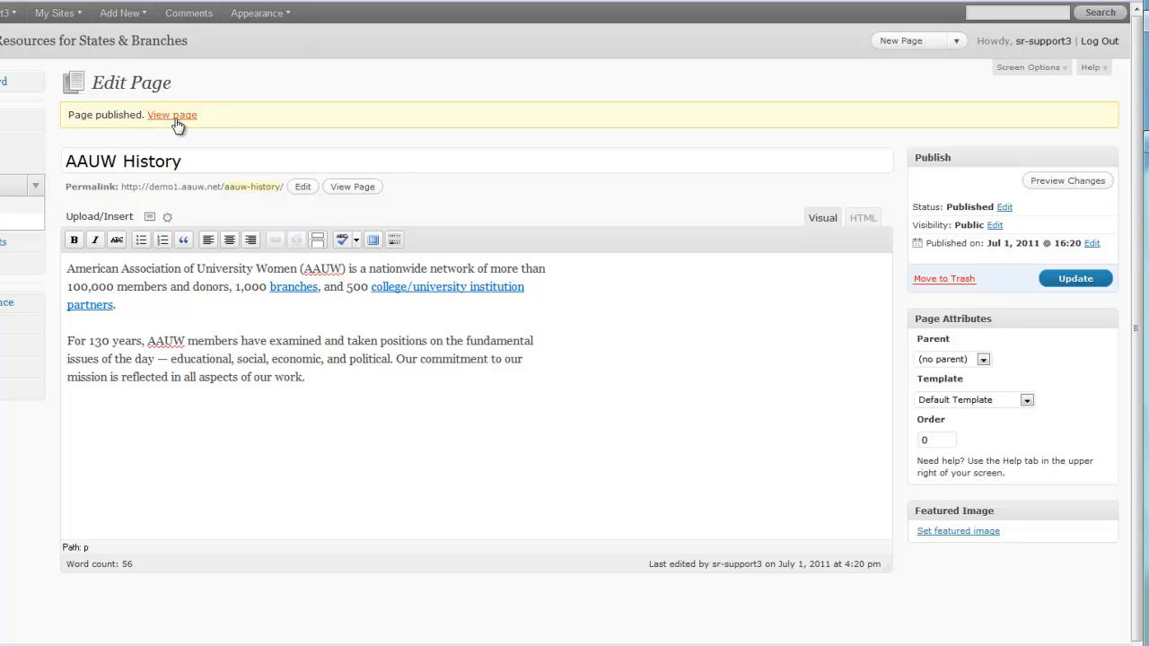
pyautogui.click(172, 115)
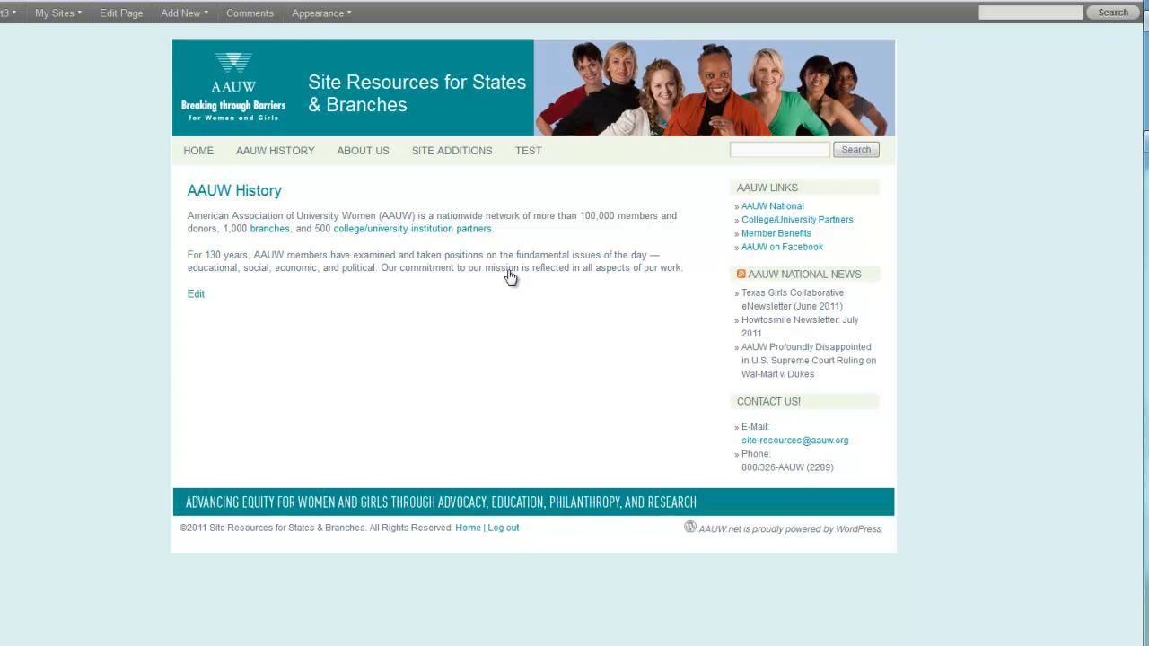